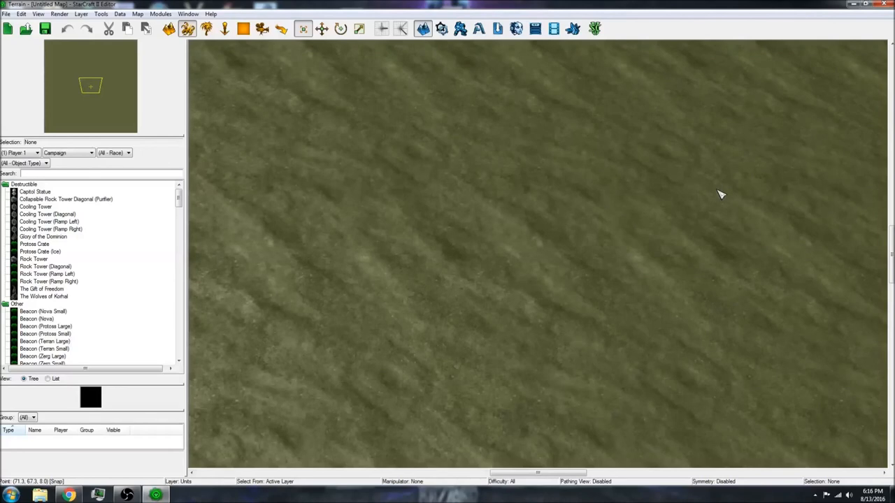
pyautogui.moveTo(469, 68)
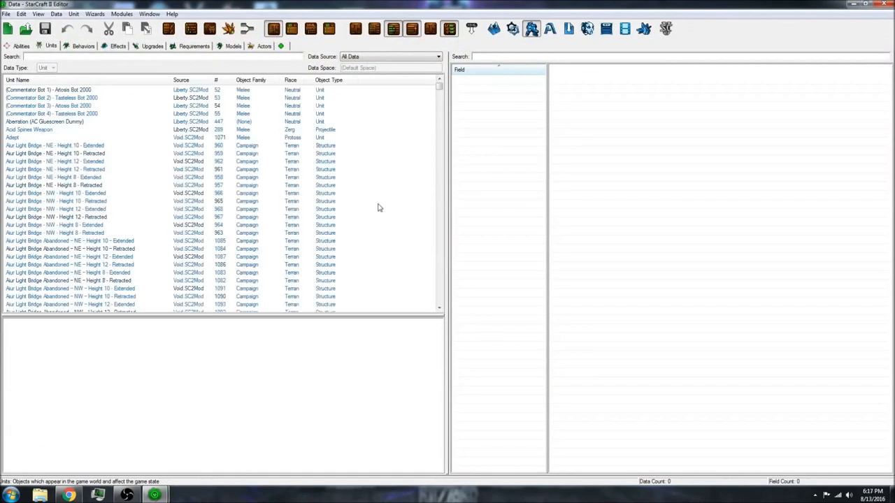
# - Bring up the Data Editor and switch it to the Abilities list
pyautogui.click(8, 28)
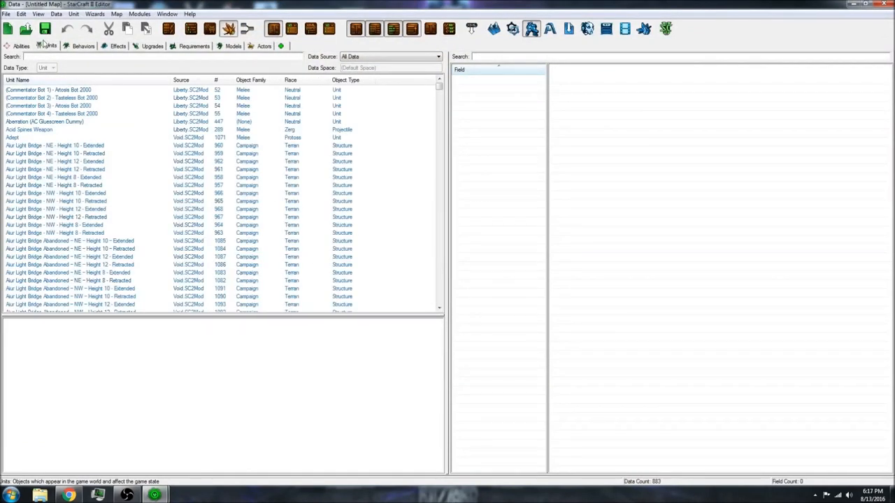
pyautogui.click(21, 45)
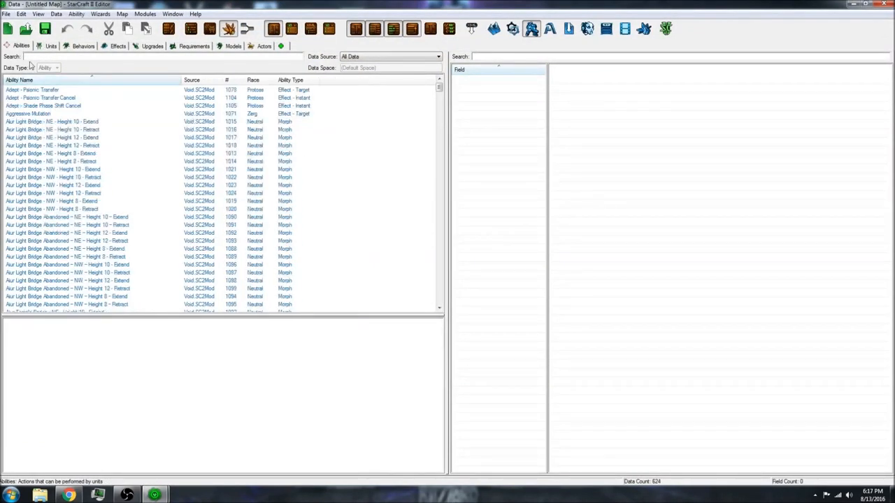
pyautogui.moveTo(283, 48)
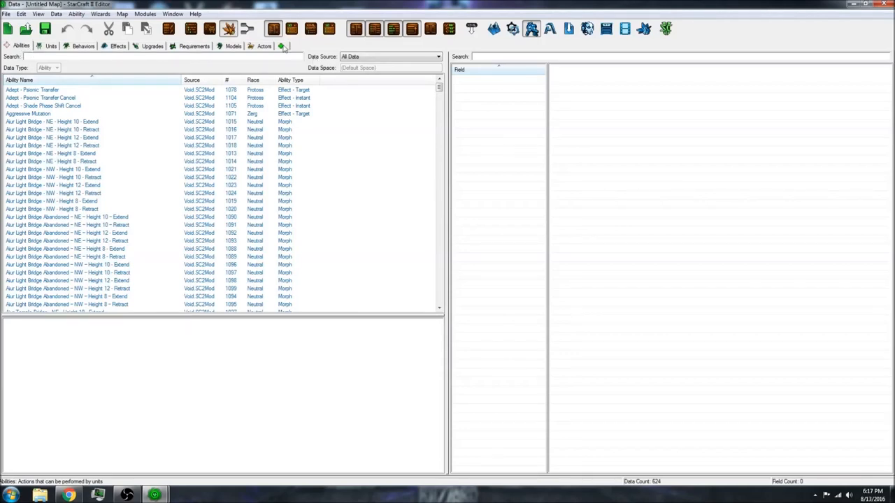
# - Add a new ability 'Missile Attack' with Ability Type set to Effect - Target
pyautogui.click(282, 46)
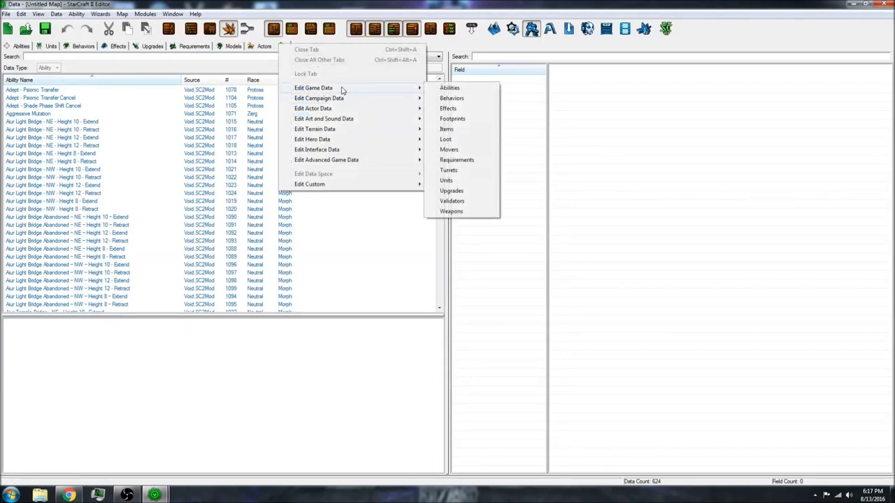
pyautogui.moveTo(406, 202)
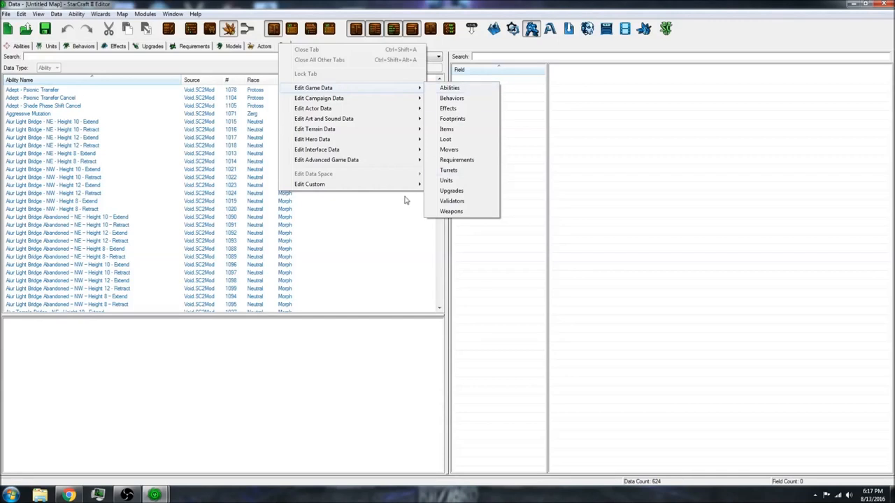
pyautogui.click(450, 87)
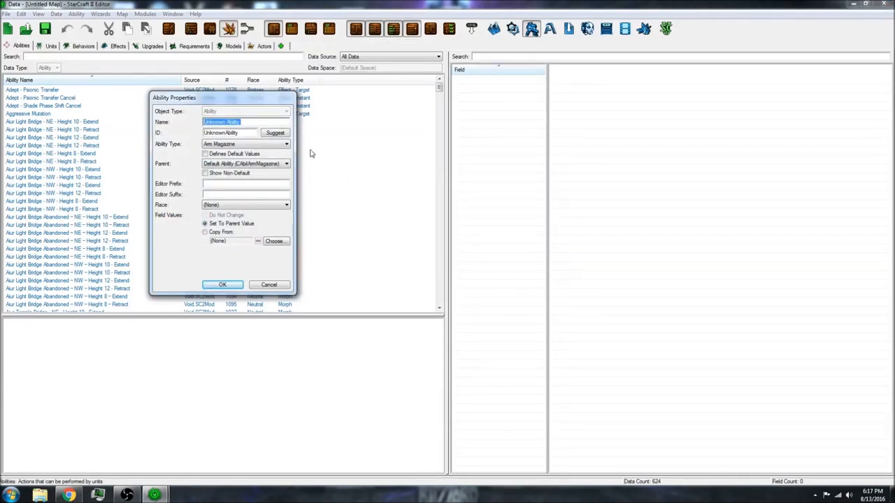
pyautogui.write('Missile A')
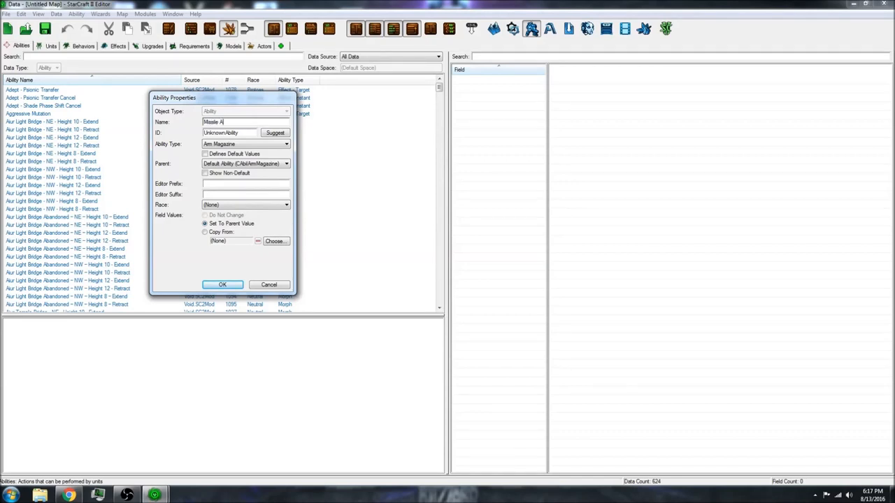
pyautogui.write('ttack')
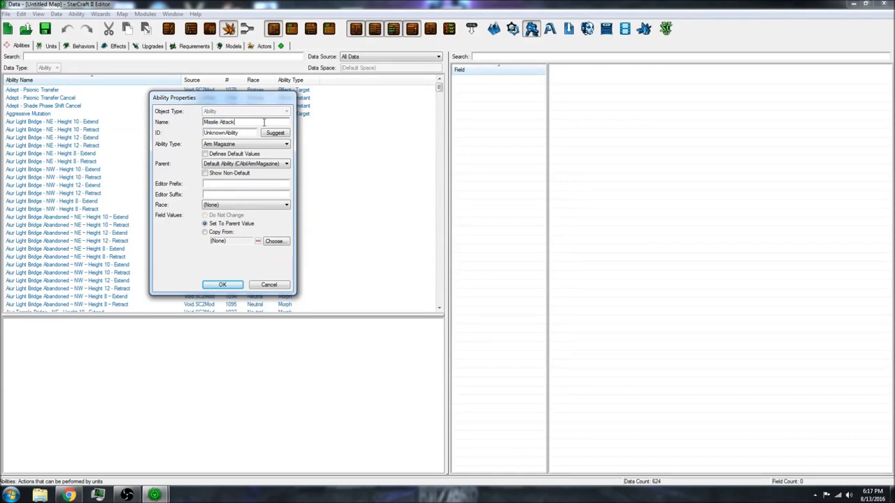
pyautogui.click(285, 144)
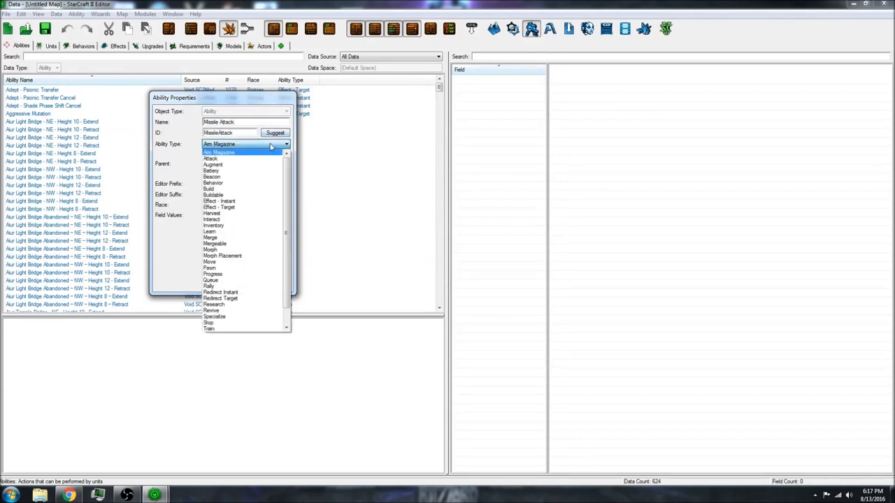
pyautogui.moveTo(243, 141)
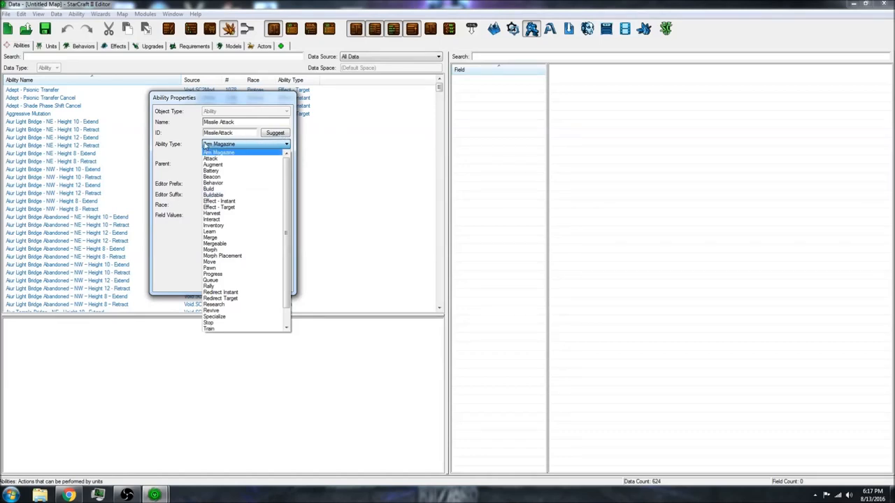
pyautogui.moveTo(241, 256)
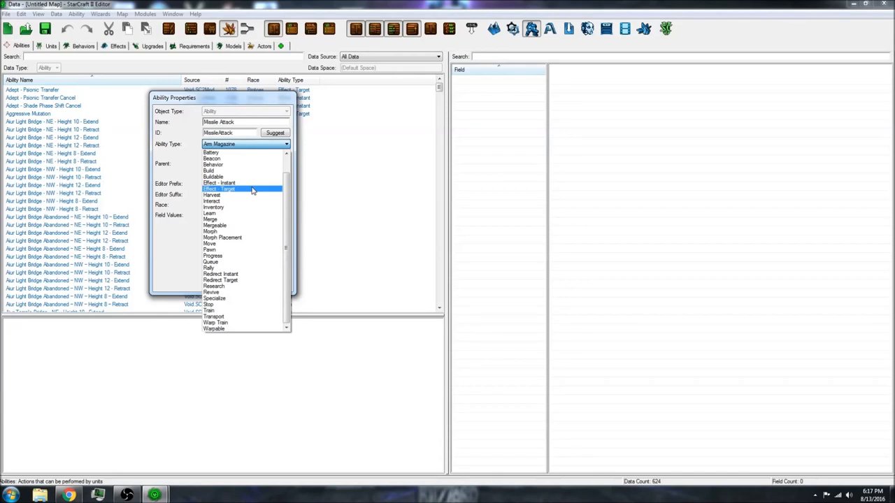
pyautogui.click(218, 189)
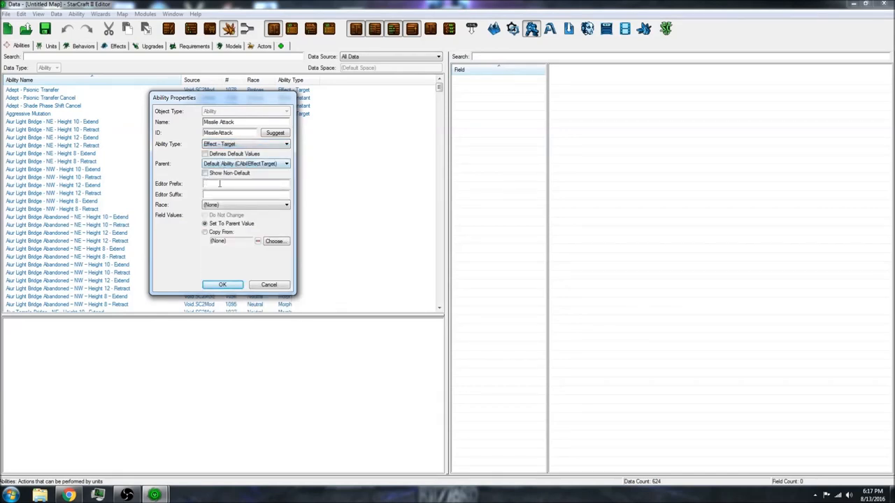
pyautogui.moveTo(177, 198)
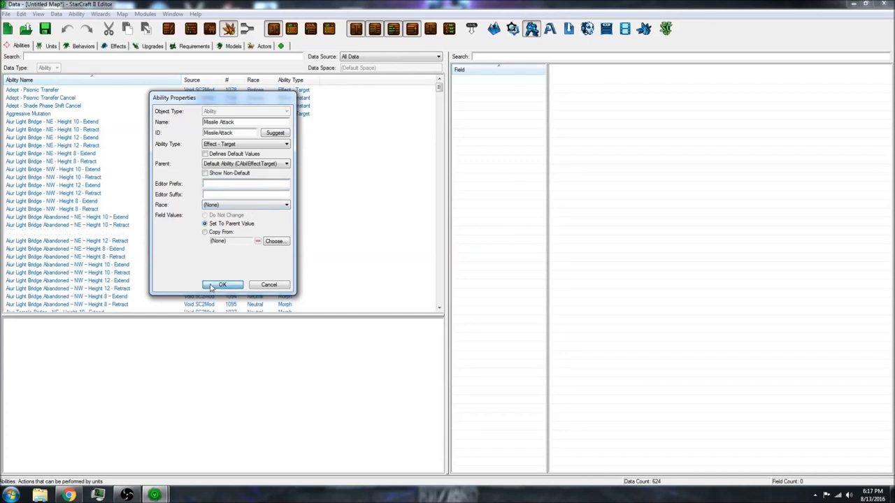
pyautogui.click(222, 285)
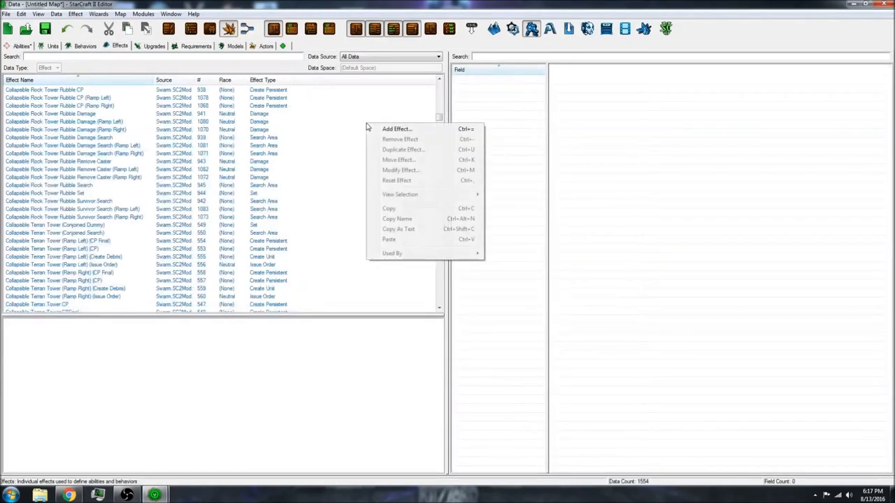
# - Add a new effect 'Missile Attack' of type Launch Missile with the matching editor suffix
pyautogui.click(398, 129)
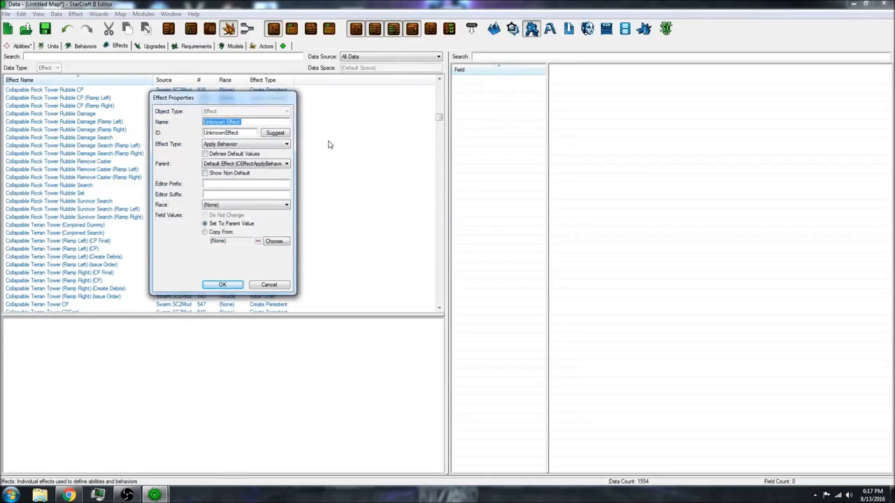
pyautogui.write('Missile Attack')
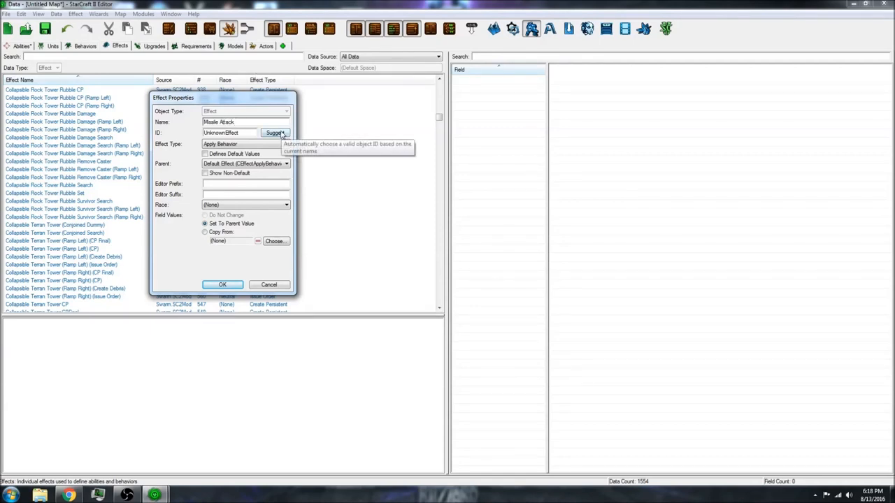
pyautogui.click(286, 145)
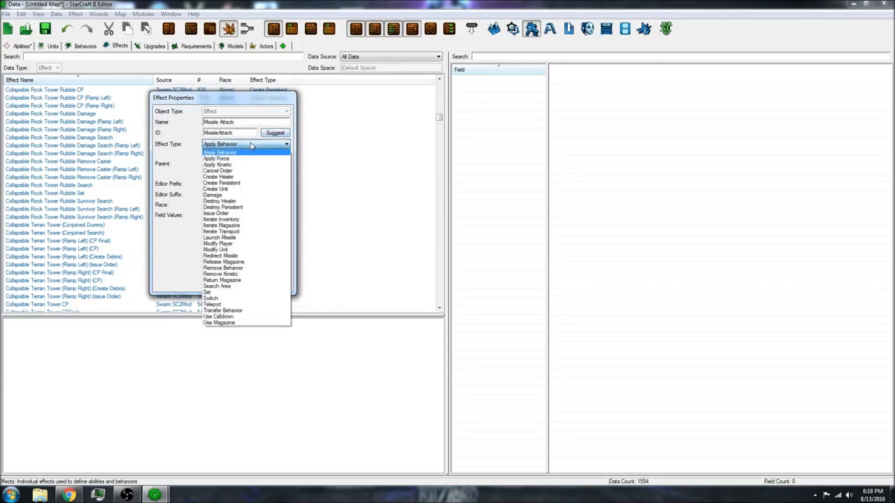
pyautogui.moveTo(216, 189)
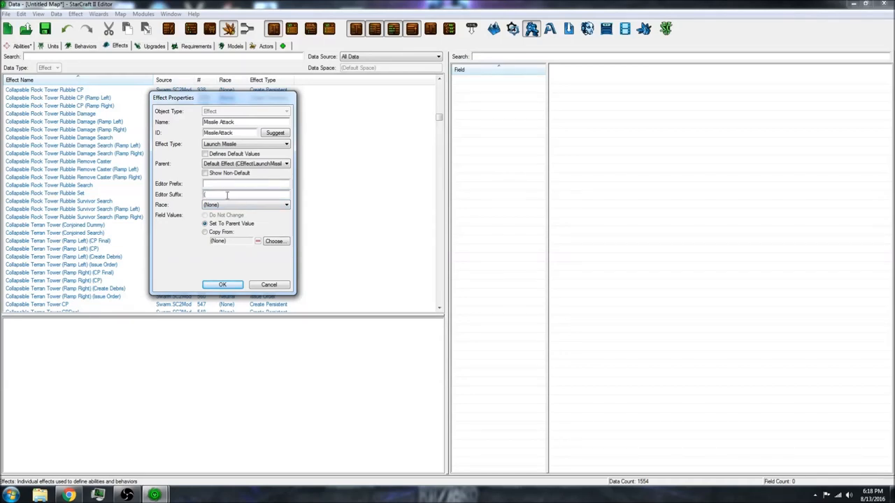
pyautogui.write('Launch Missile)')
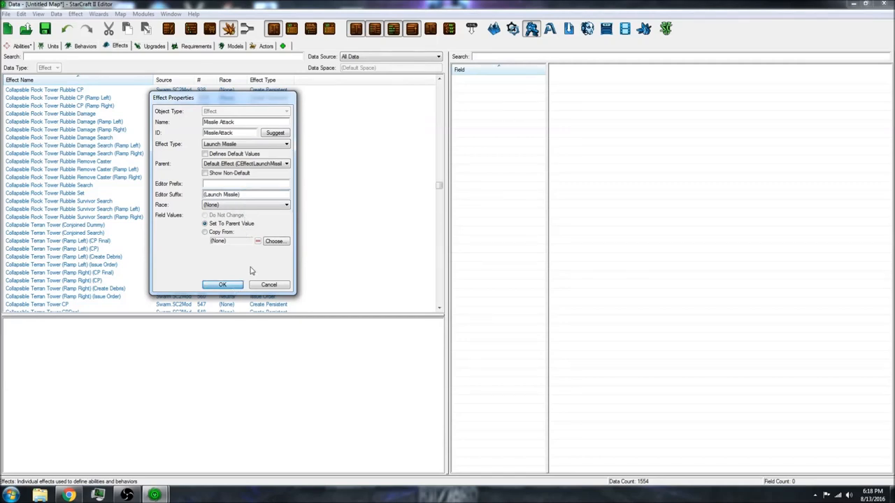
pyautogui.click(222, 286)
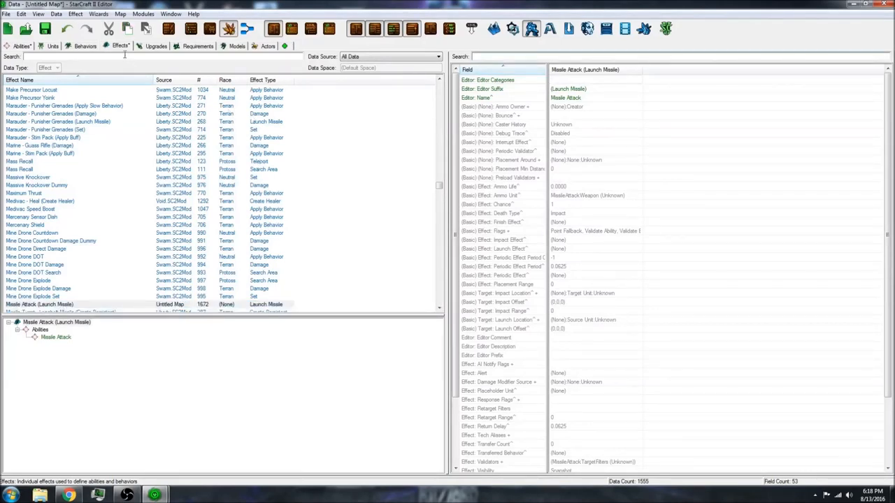
# - Assign the Activate Pulsar Beam button to the Missile Attack ability's Execute command
pyautogui.click(21, 45)
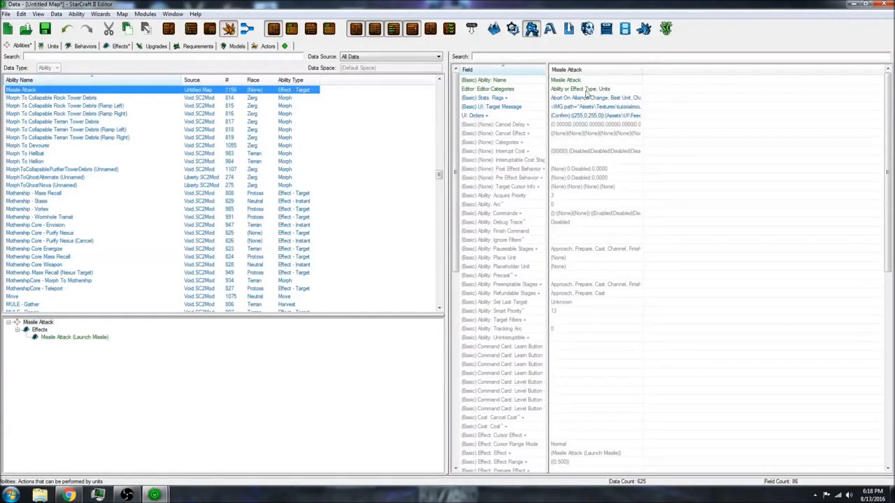
pyautogui.moveTo(557, 153)
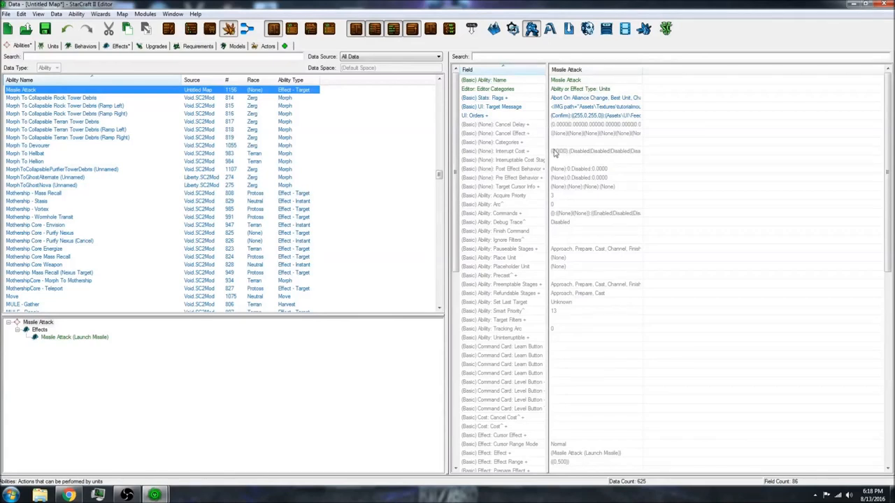
pyautogui.moveTo(579, 218)
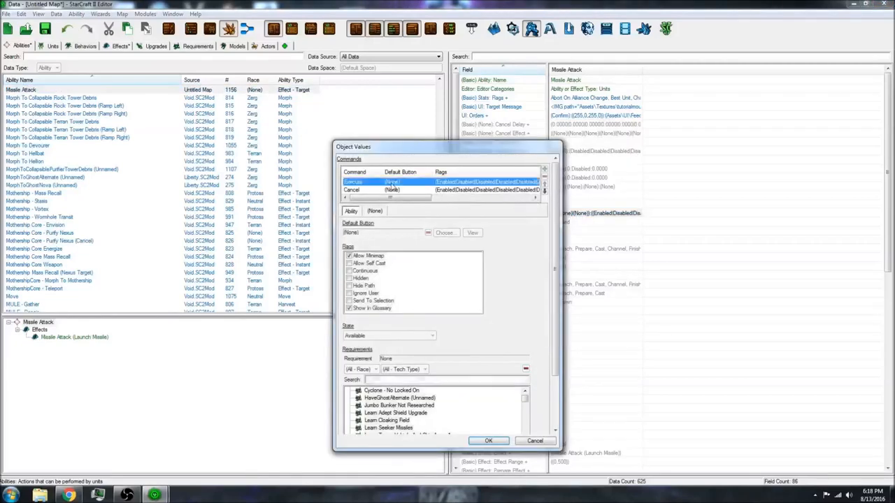
pyautogui.click(356, 181)
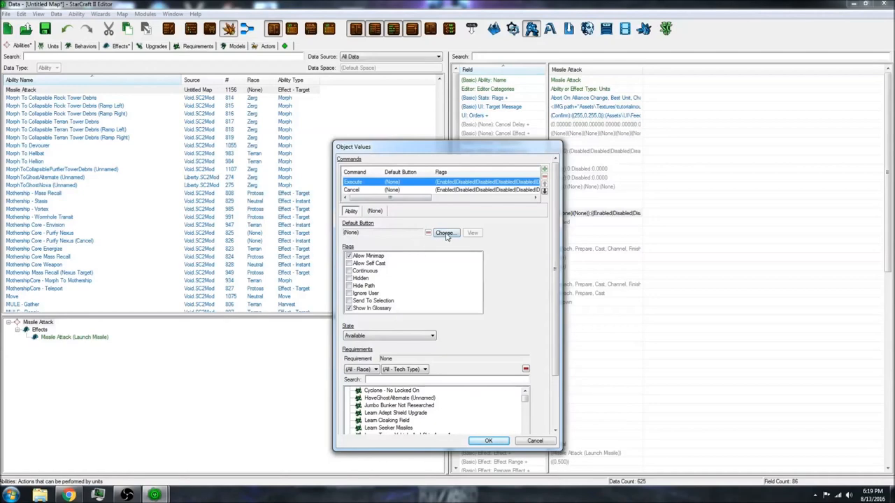
pyautogui.click(444, 232)
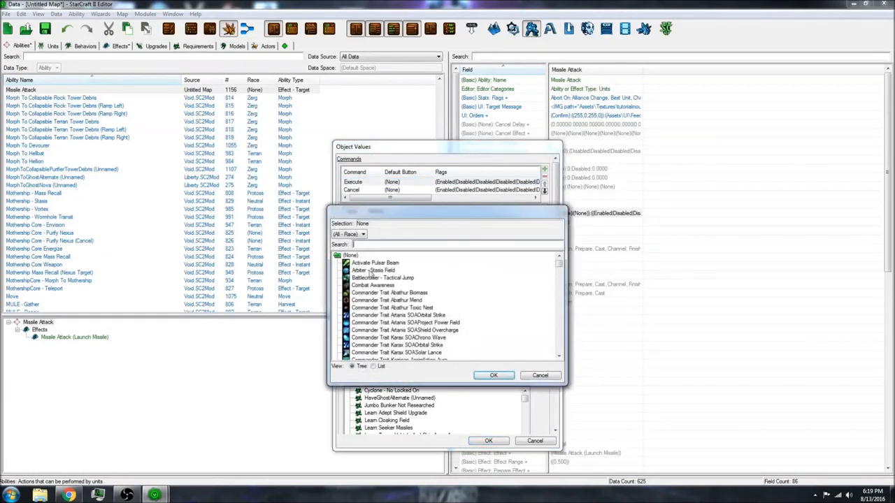
pyautogui.click(375, 271)
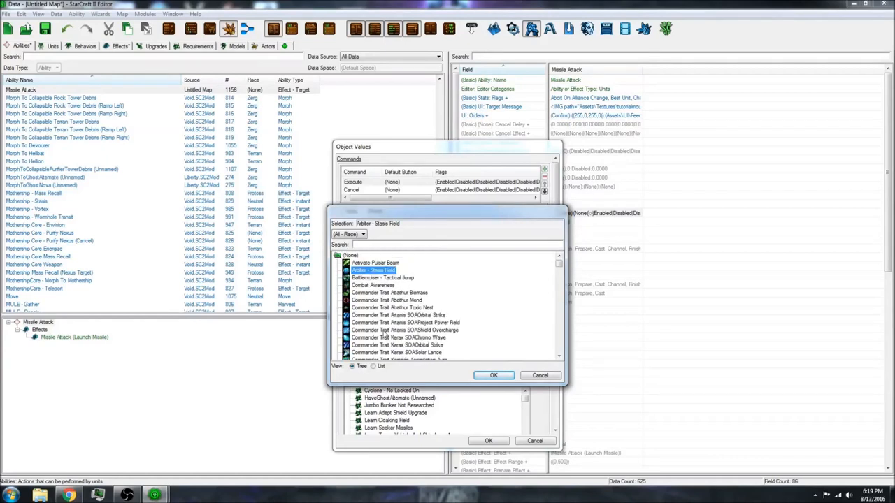
pyautogui.click(375, 263)
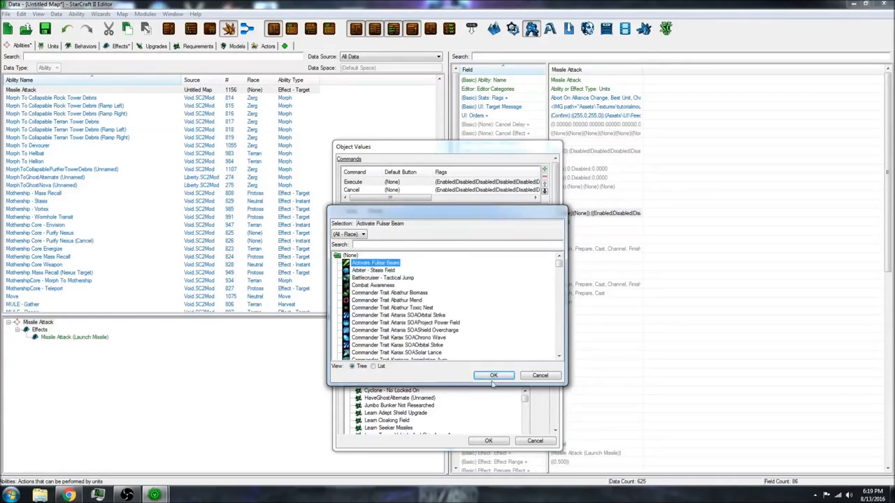
pyautogui.click(494, 375)
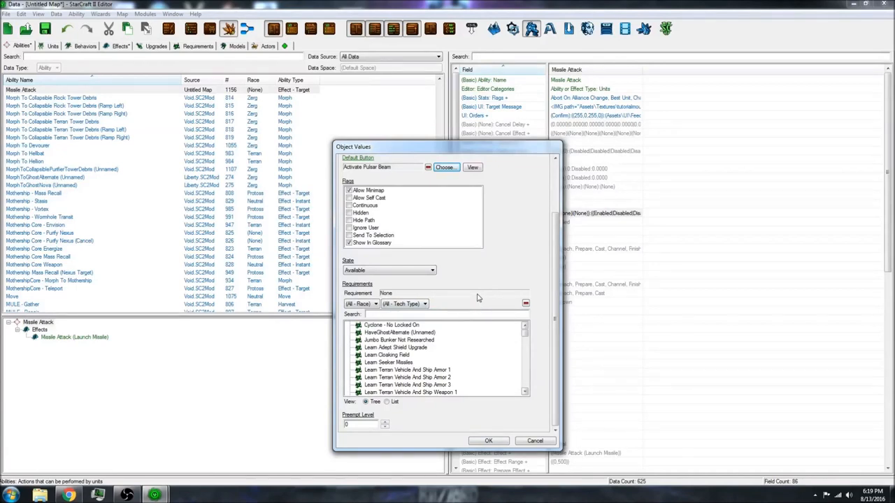
pyautogui.click(488, 440)
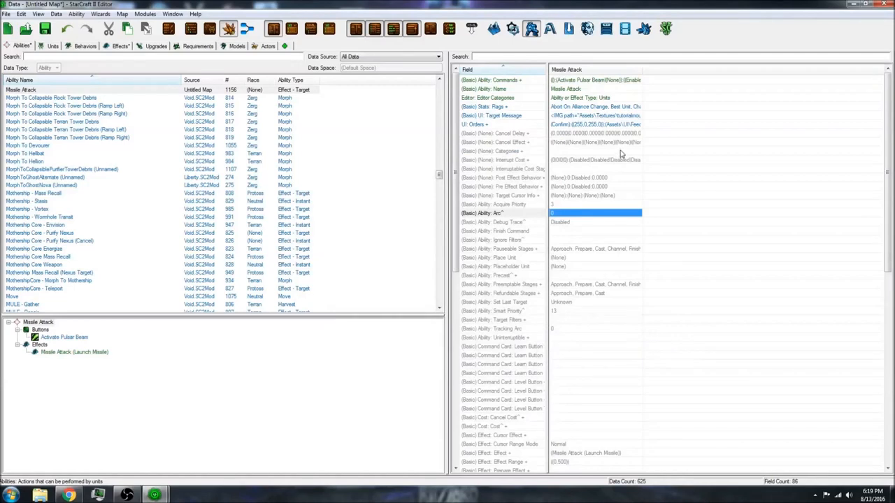
# - Link the ability's Effect field to Missile Attack (Launch Missile)
pyautogui.scroll(-3)
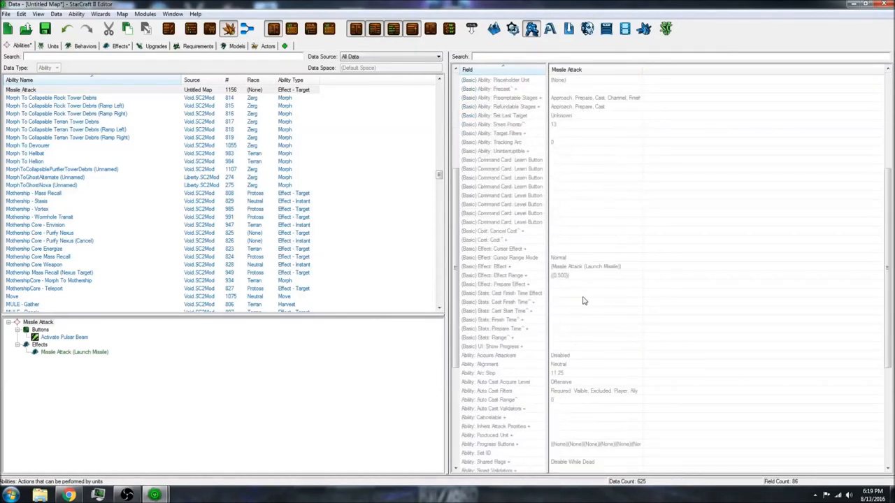
pyautogui.moveTo(579, 271)
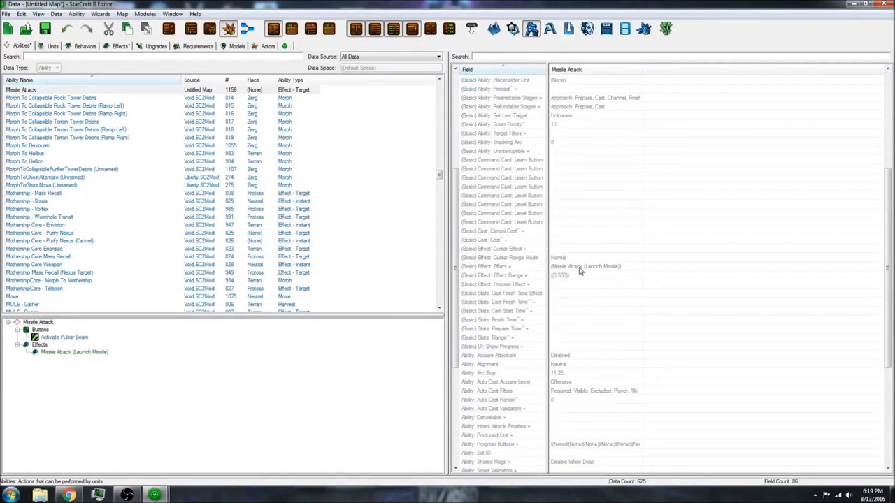
pyautogui.moveTo(586, 271)
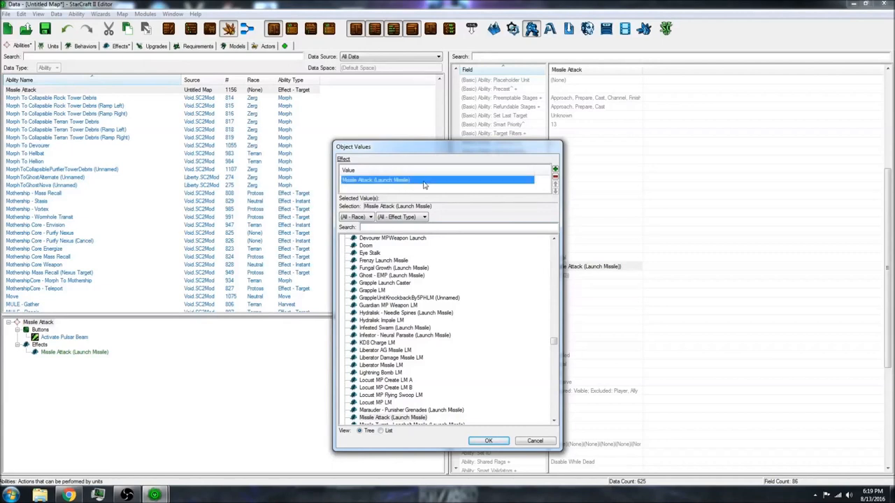
pyautogui.moveTo(432, 238)
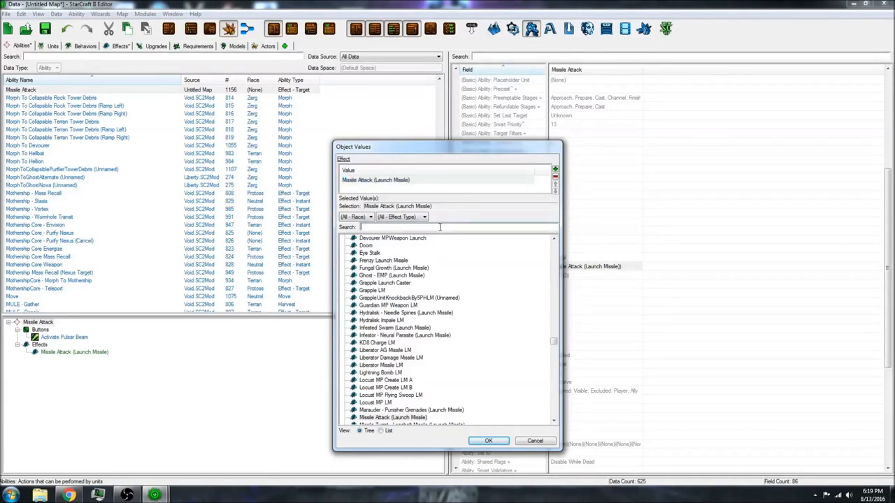
pyautogui.click(391, 274)
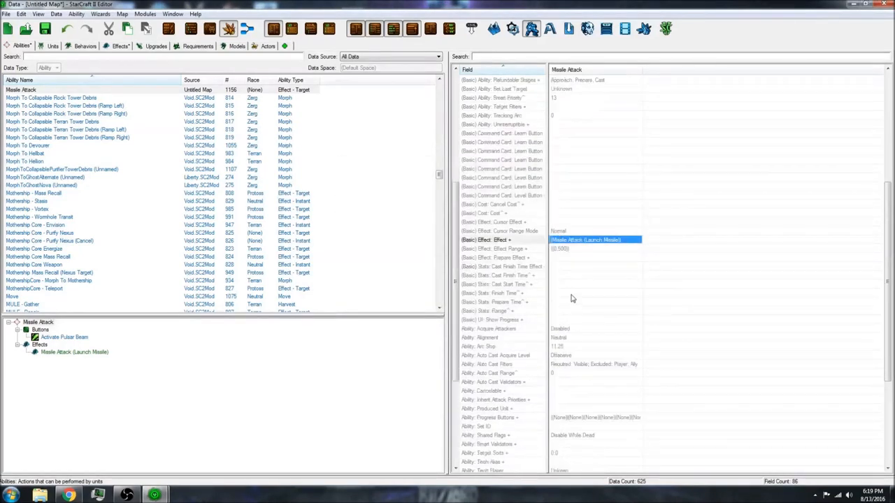
pyautogui.click(495, 249)
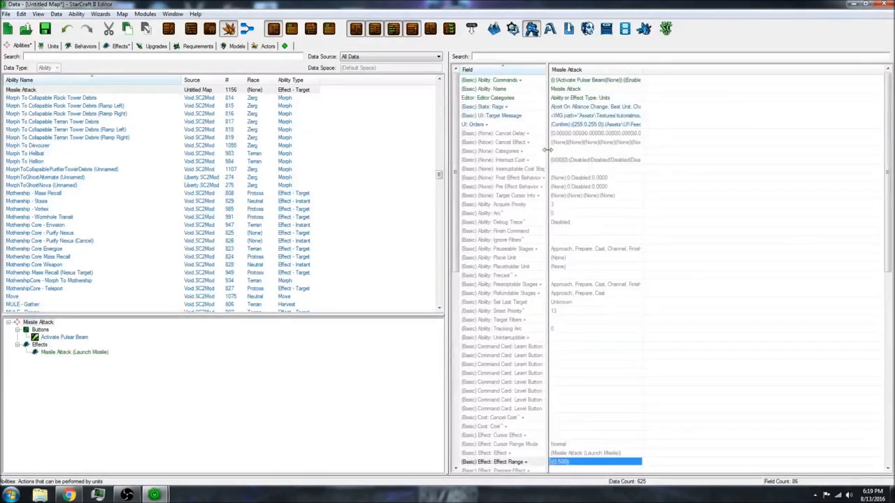
# - Set the ability's Stats: Range to a value of 10
pyautogui.write('range')
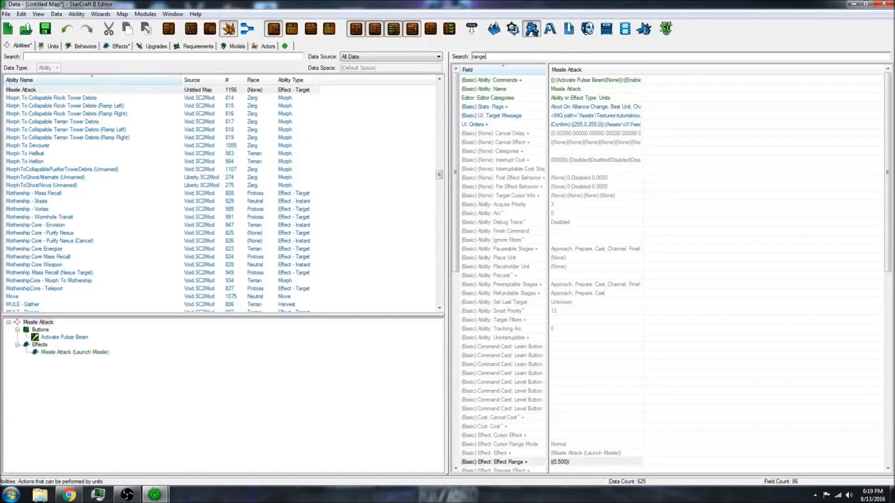
pyautogui.write('range')
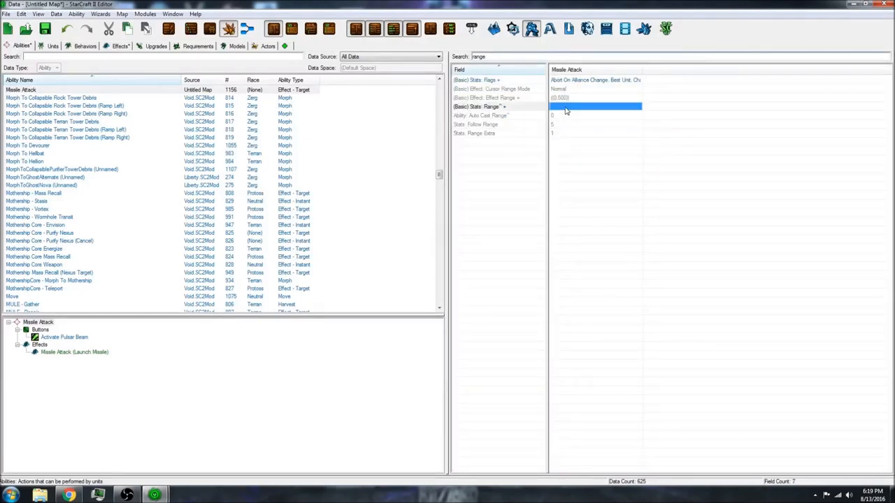
pyautogui.doubleClick(594, 107)
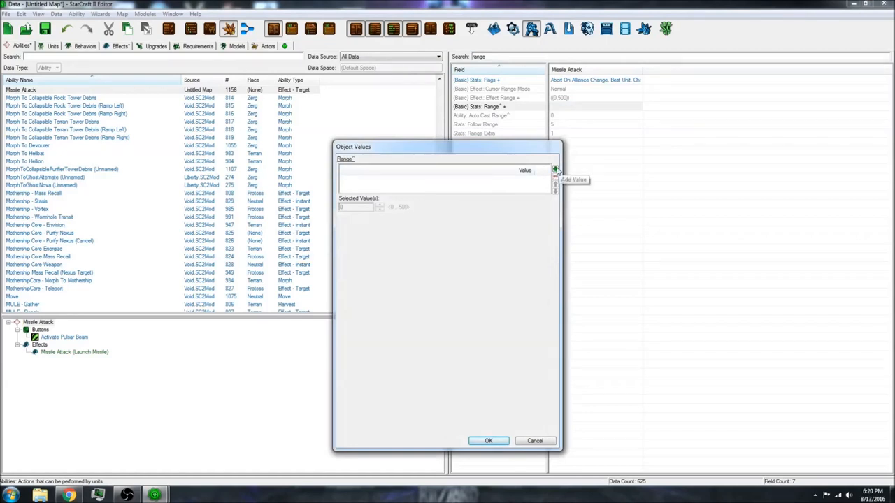
pyautogui.click(556, 171)
pyautogui.write('10')
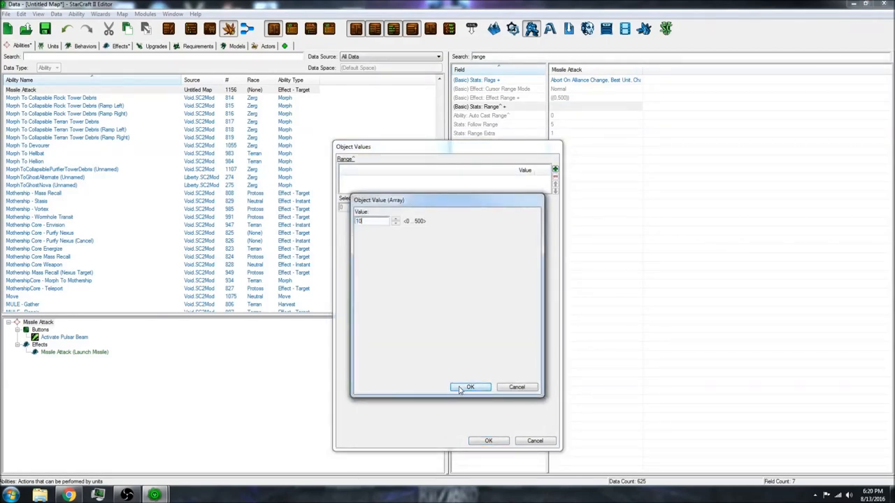
pyautogui.click(470, 388)
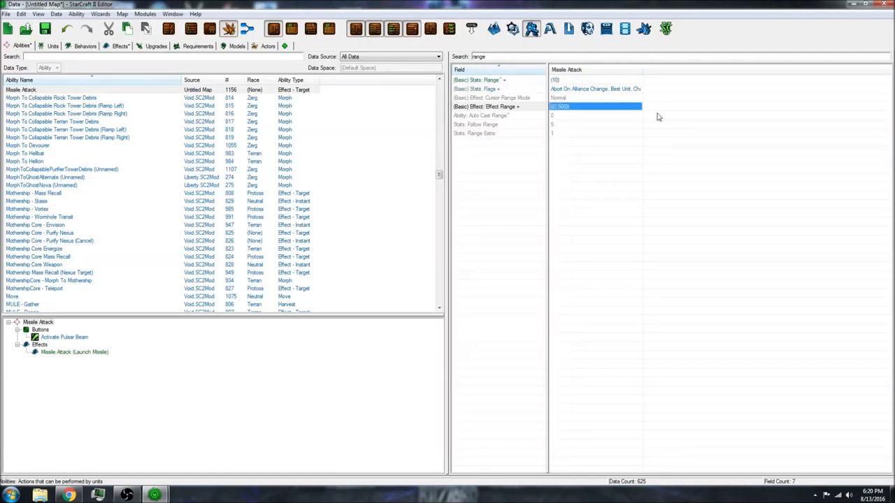
pyautogui.moveTo(585, 115)
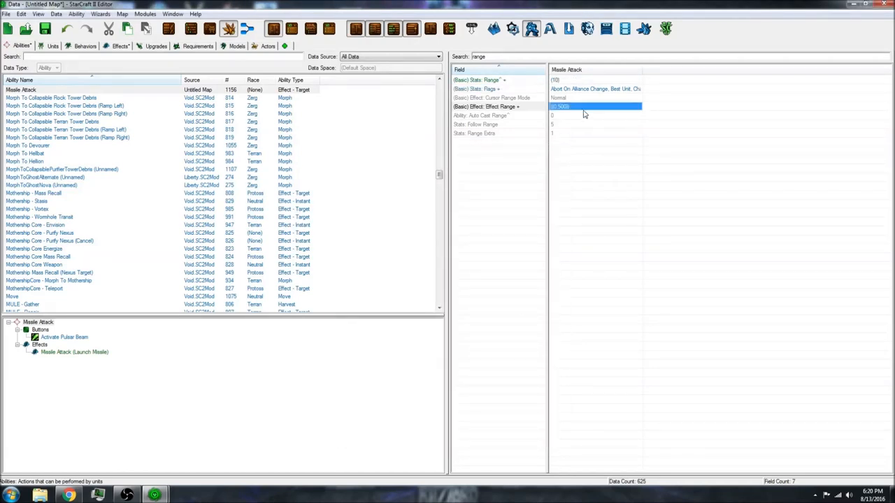
pyautogui.moveTo(590, 102)
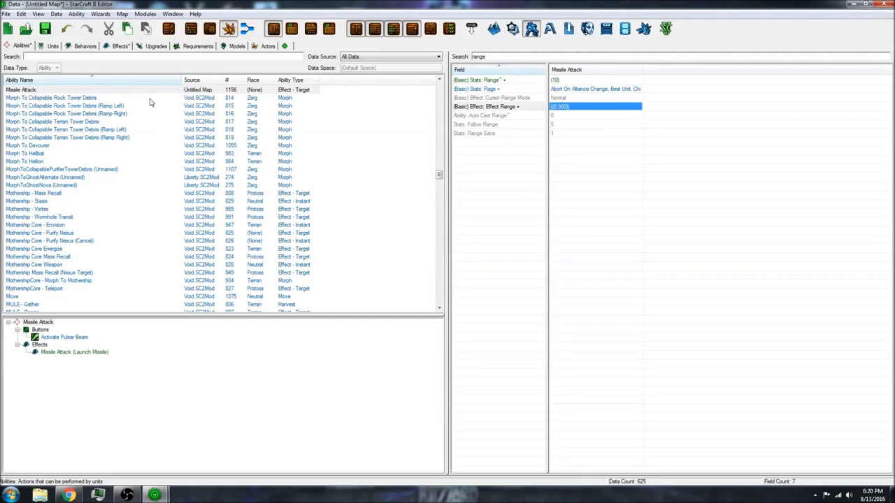
# - Start a new unit named 'Missile Attack Dummy' with a suggested ID
pyautogui.click(53, 45)
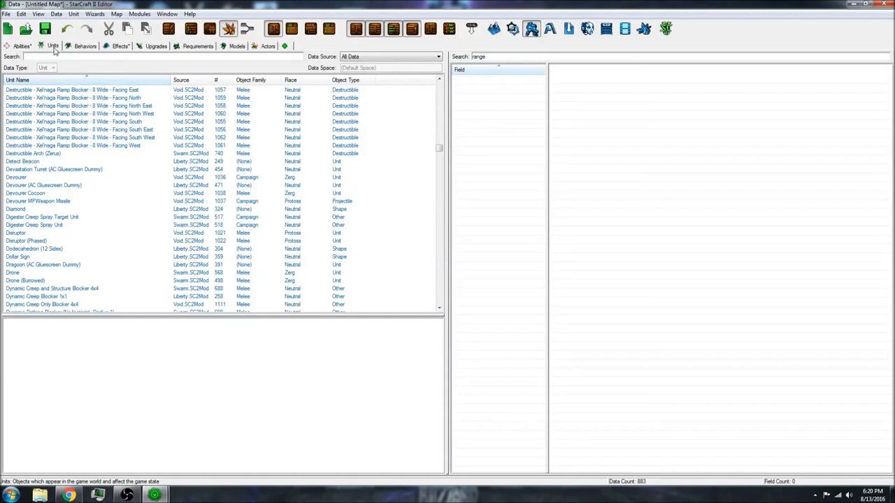
pyautogui.moveTo(395, 140)
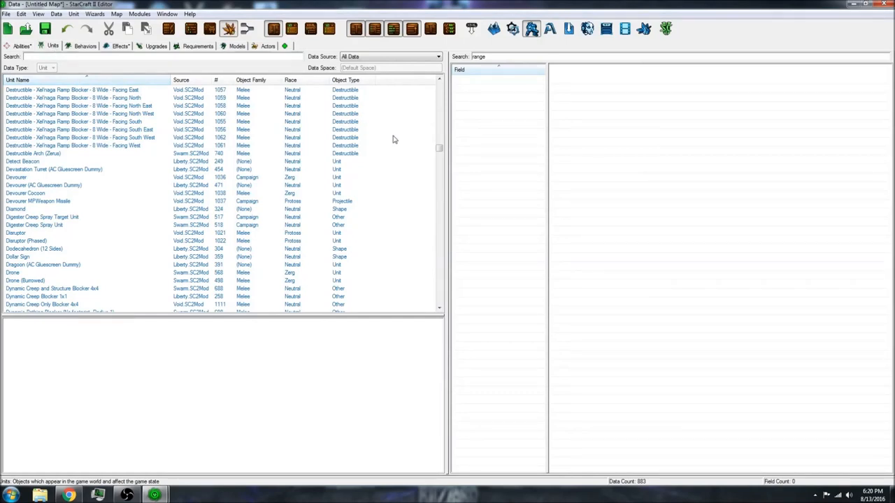
pyautogui.rightClick(394, 140)
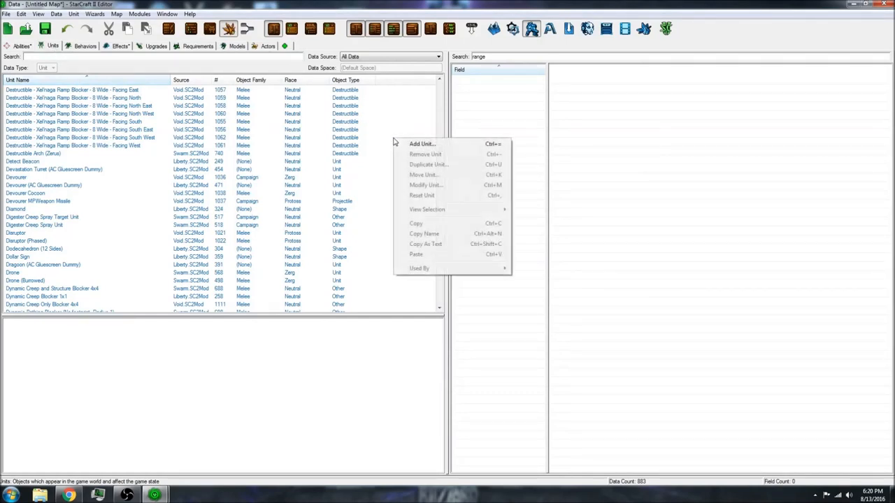
pyautogui.click(422, 142)
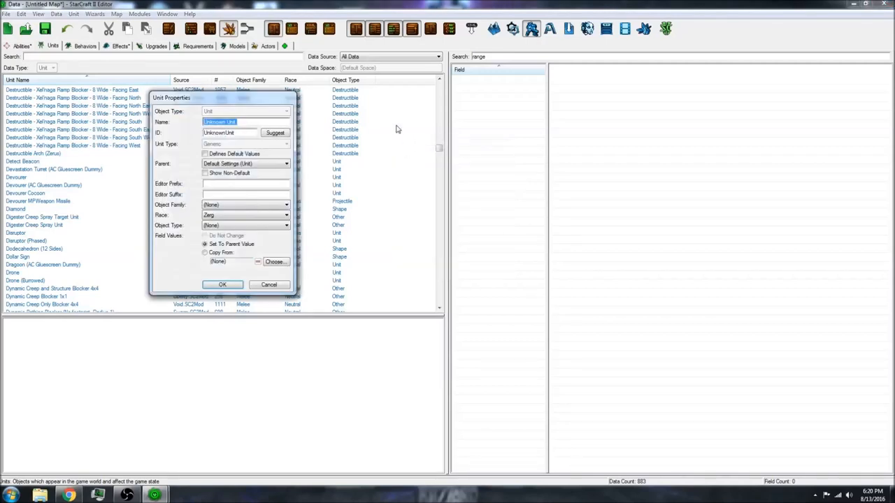
pyautogui.moveTo(275, 133)
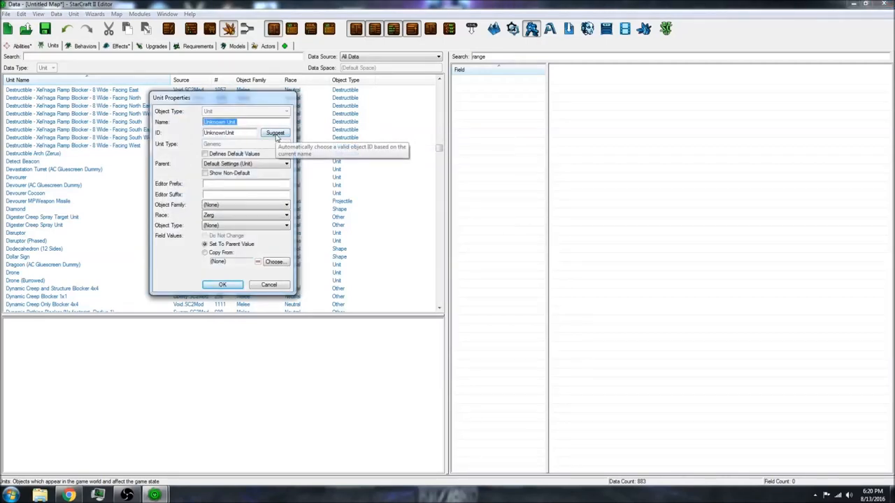
pyautogui.write('Missile Atta')
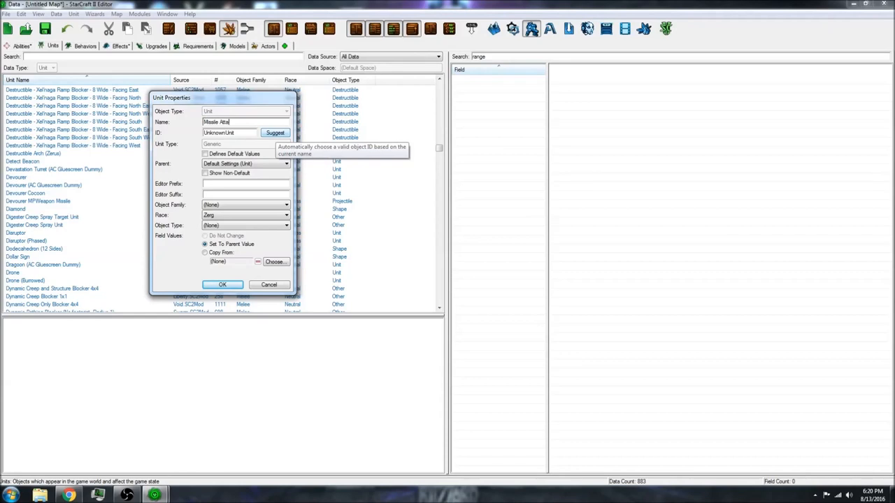
pyautogui.write('ck:')
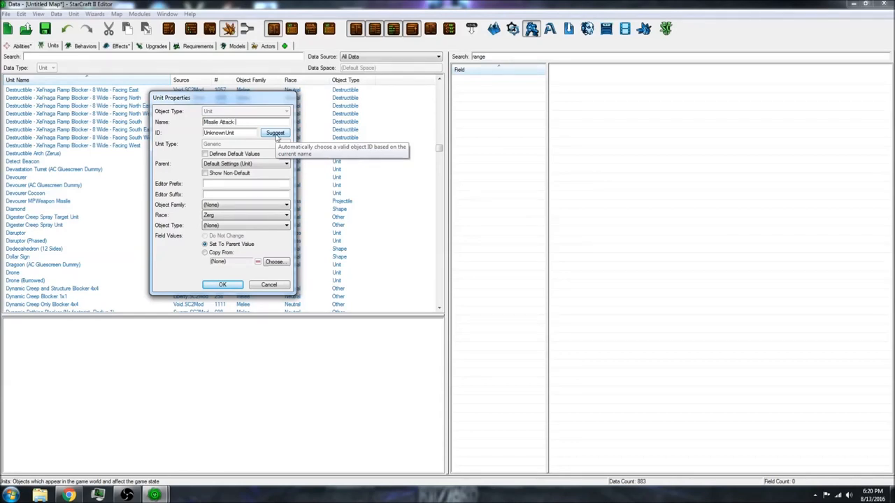
pyautogui.write('Dummy')
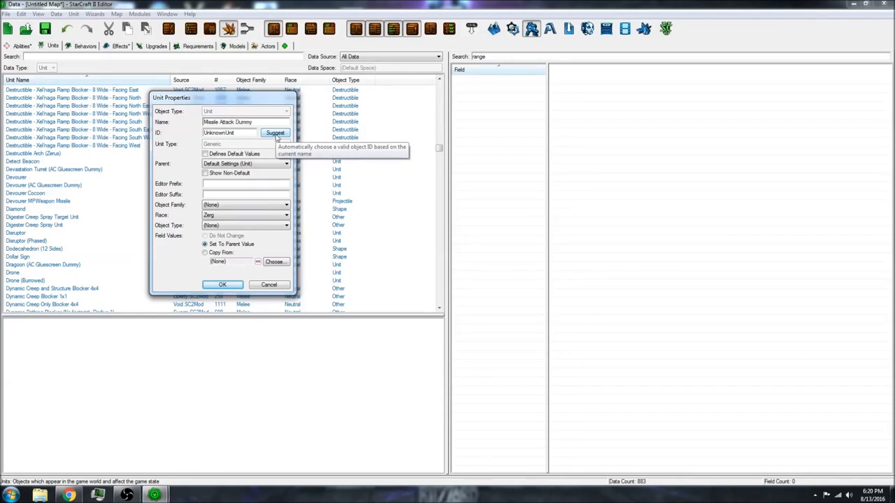
pyautogui.click(274, 133)
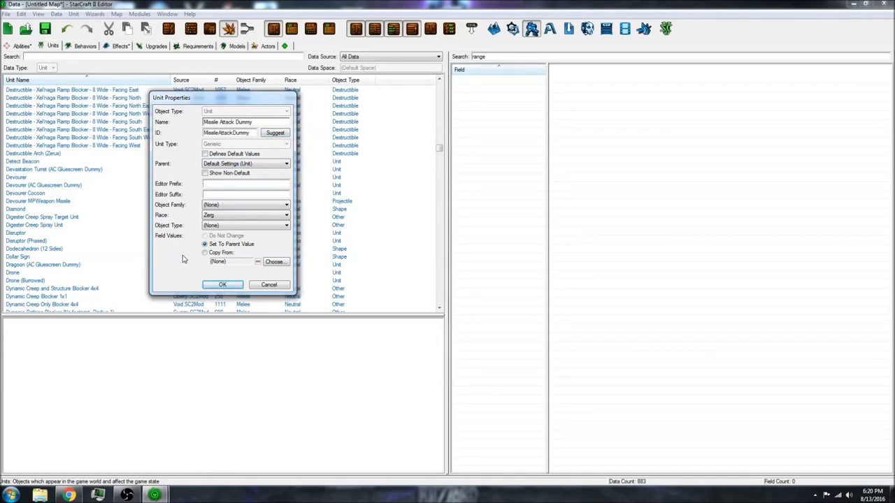
# - Copy its field values from Parasitic Bomb Missile and create the unit
pyautogui.click(204, 252)
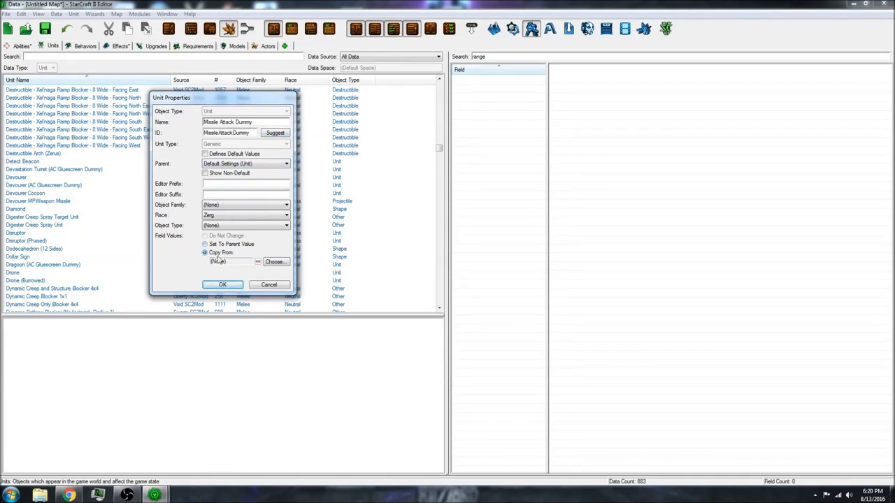
pyautogui.click(274, 262)
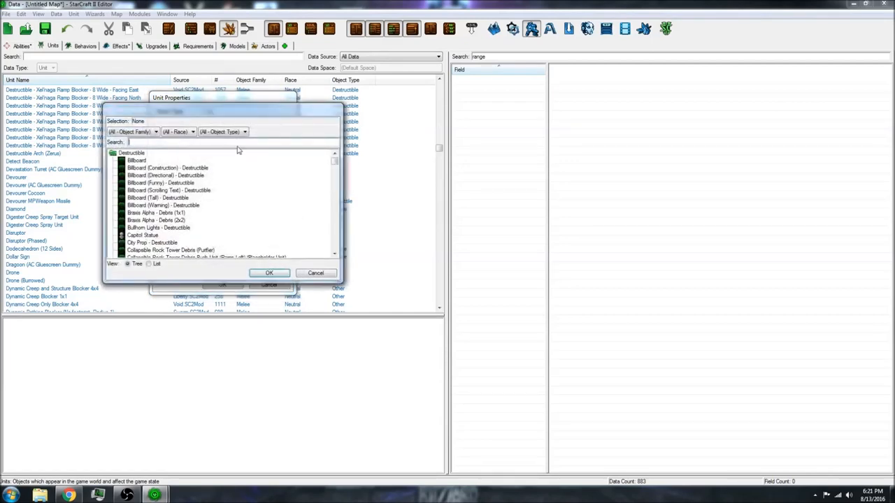
pyautogui.write('missile')
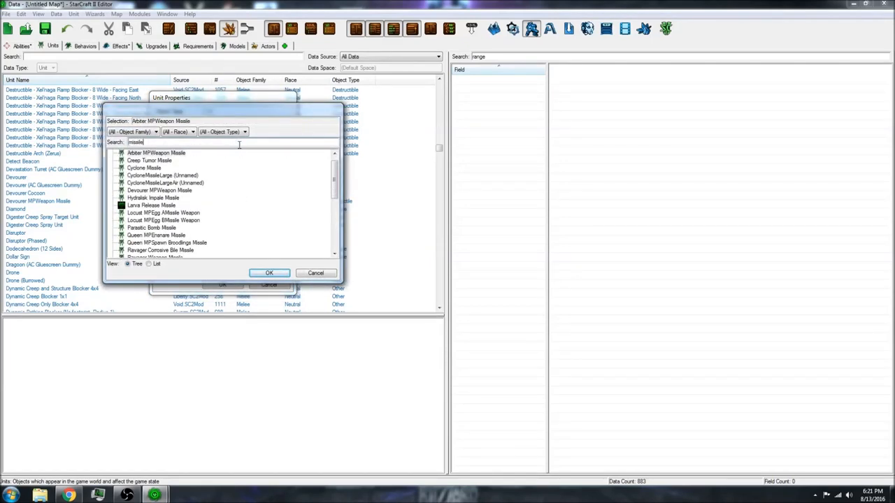
pyautogui.moveTo(223, 187)
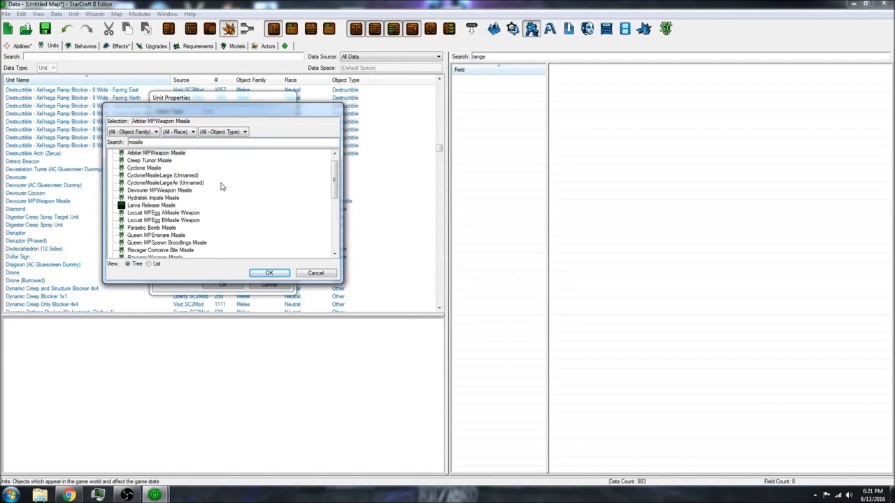
pyautogui.click(163, 213)
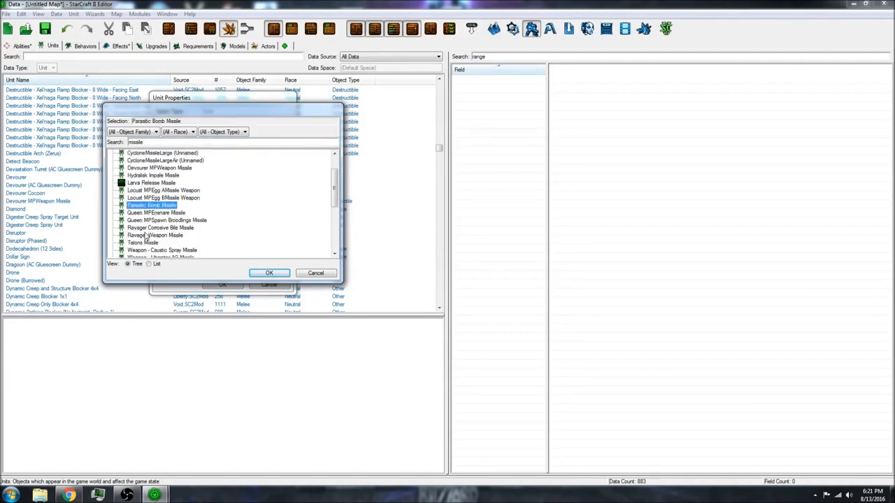
pyautogui.scroll(-3)
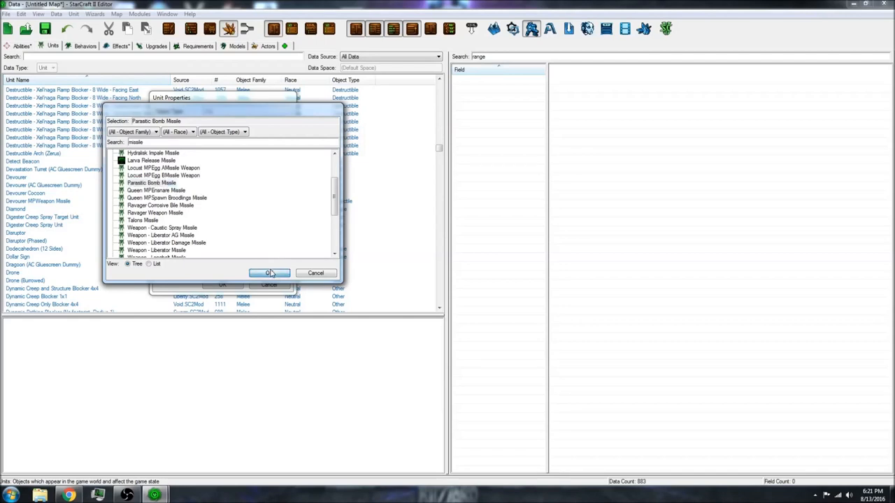
pyautogui.click(269, 273)
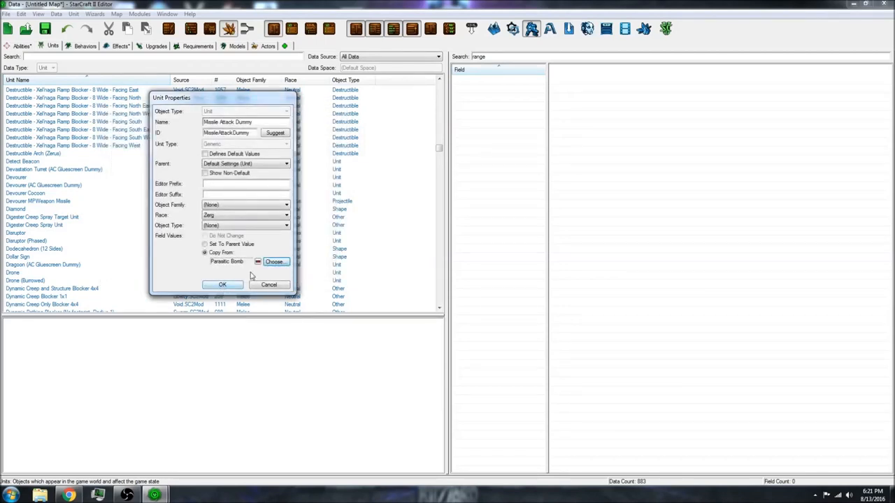
pyautogui.click(223, 285)
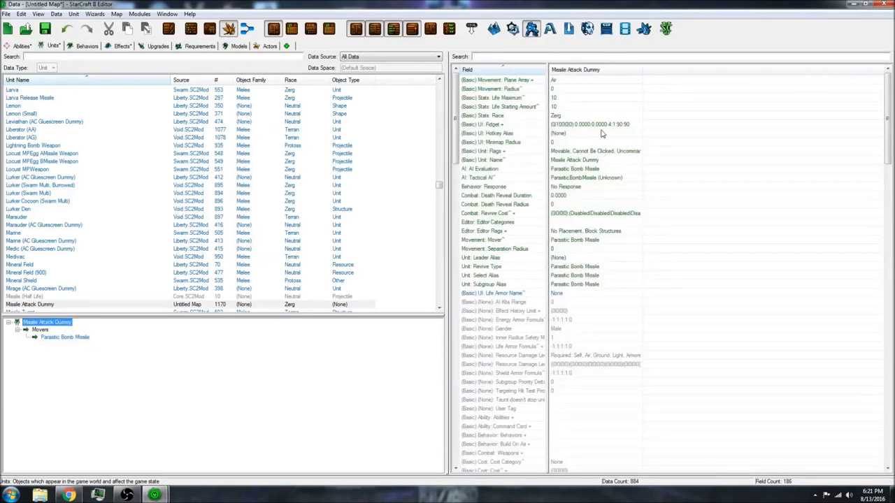
# - Inspect the dummy unit's fields including movement plane, then move to actor data
pyautogui.click(595, 97)
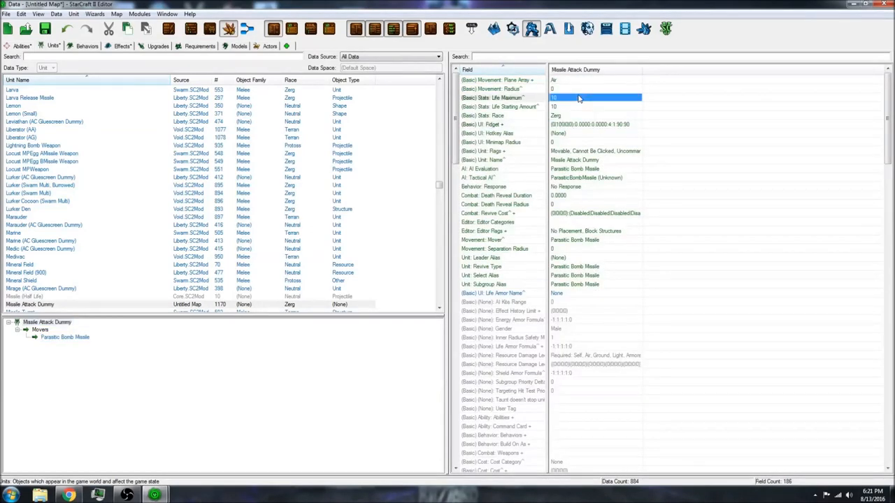
pyautogui.click(594, 79)
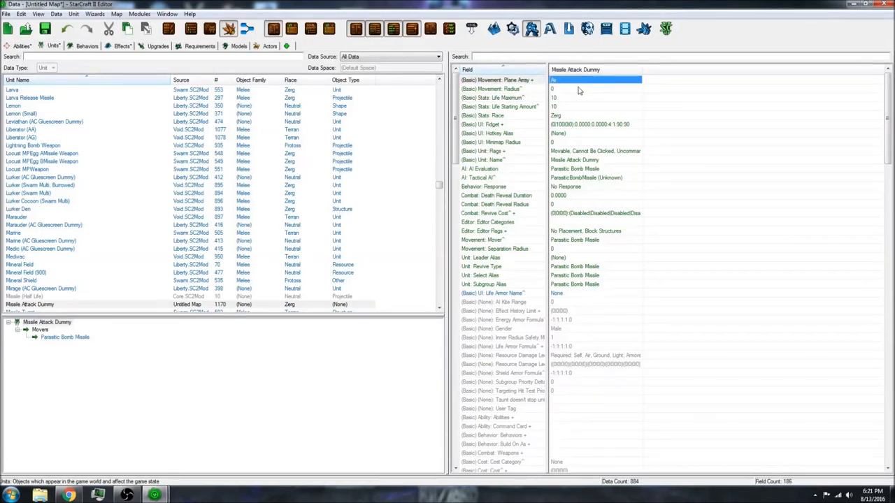
pyautogui.click(269, 44)
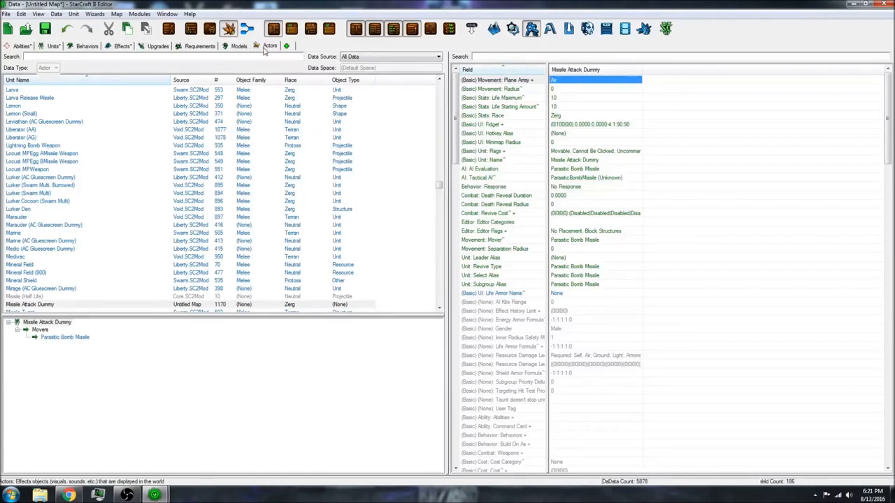
# - Add a new actor 'Missile' of Missile type, parent GenericAttackMissile
pyautogui.click(239, 45)
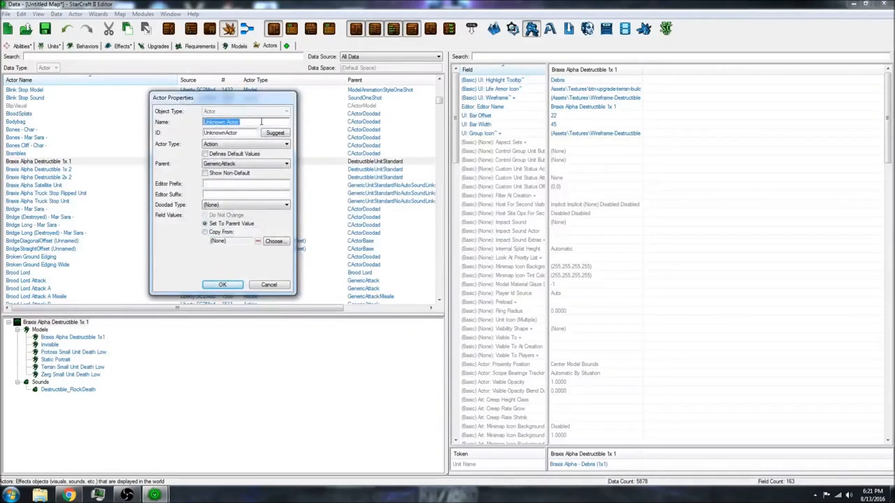
pyautogui.write('Missile')
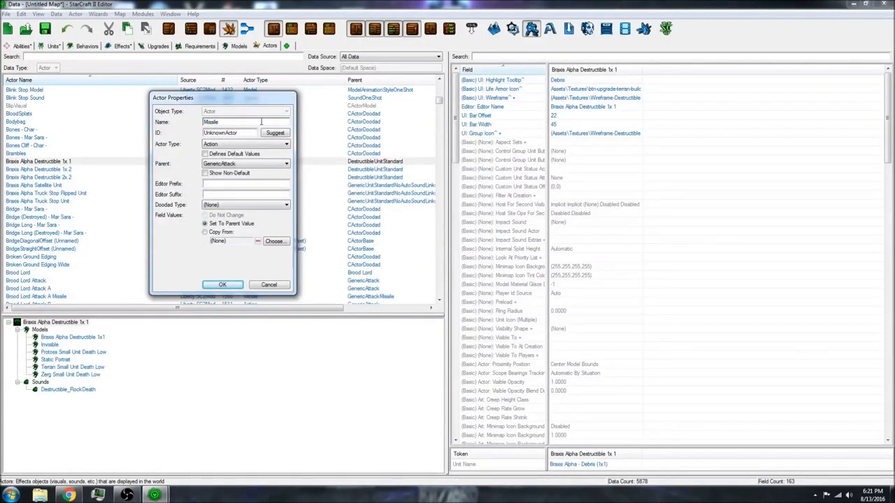
pyautogui.click(286, 143)
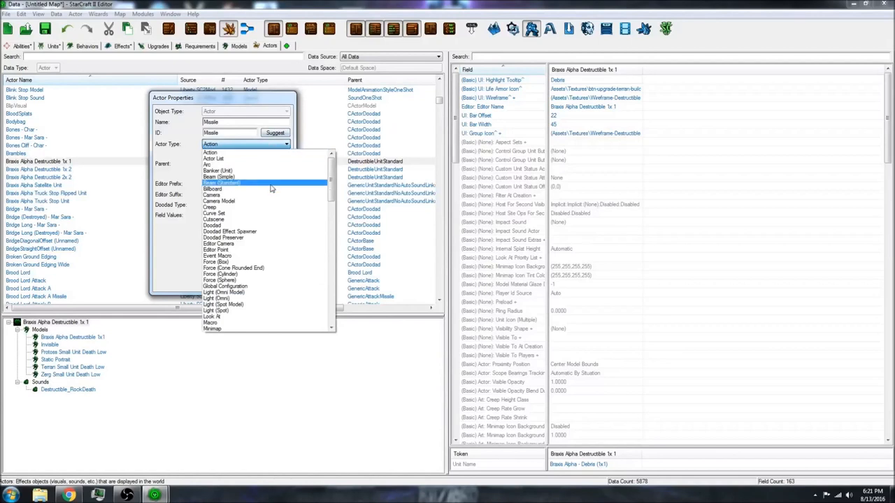
pyautogui.scroll(-3)
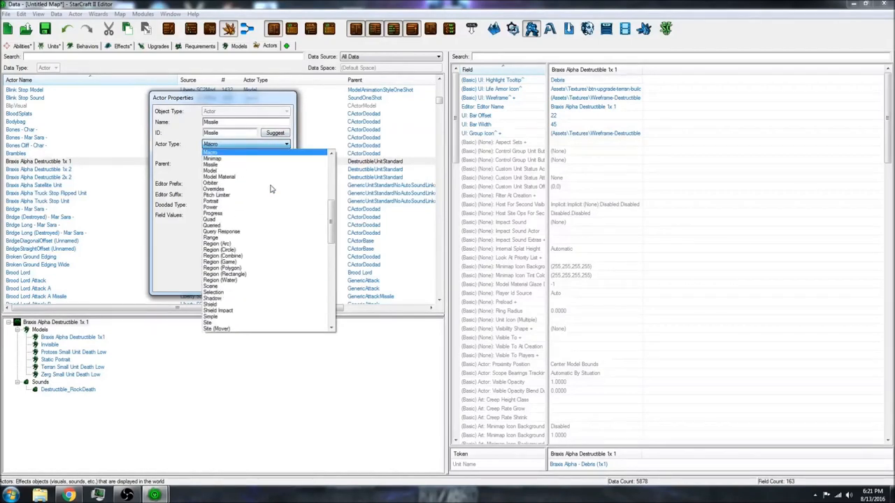
pyautogui.click(211, 165)
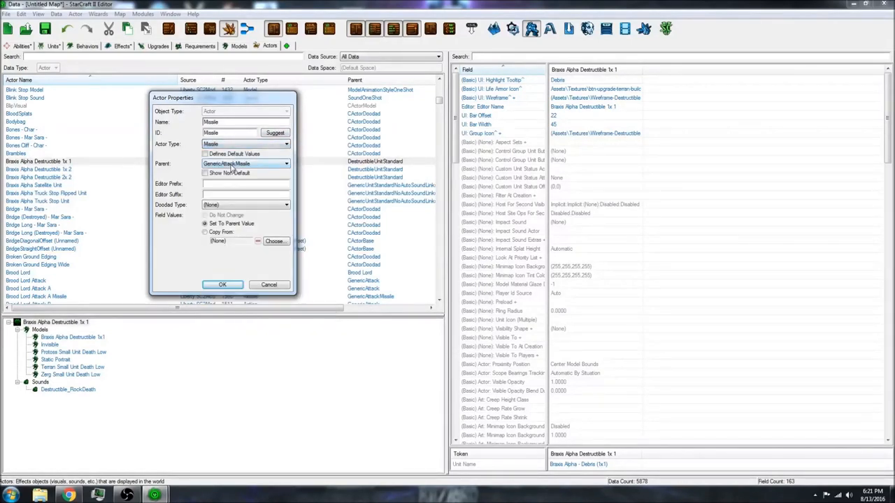
pyautogui.click(206, 154)
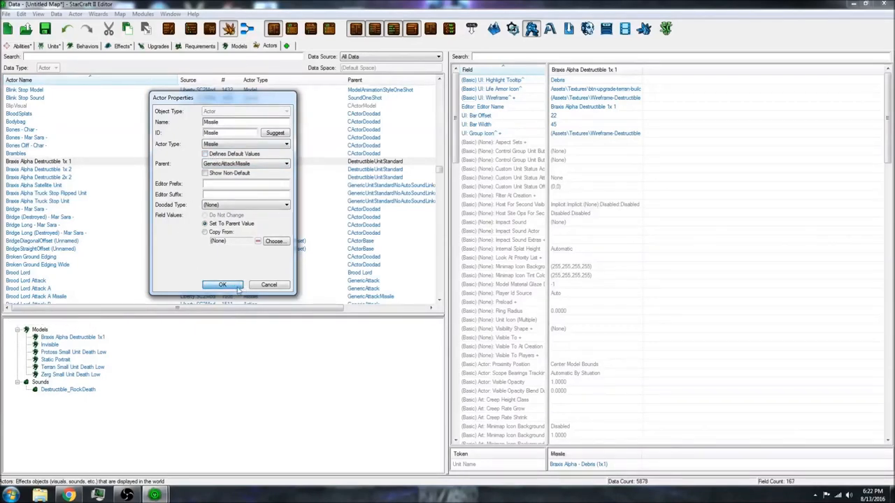
pyautogui.click(222, 286)
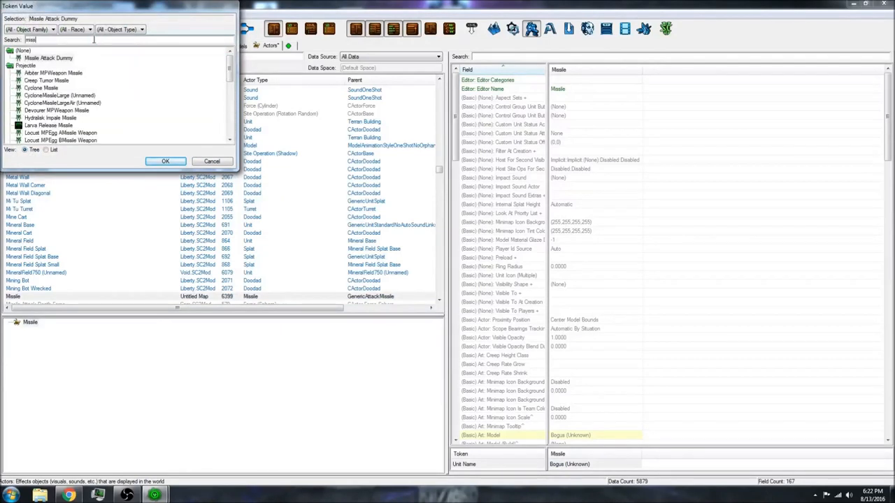
# - Pick Missile Attack Dummy as the Missile actor's model token value
pyautogui.click(48, 58)
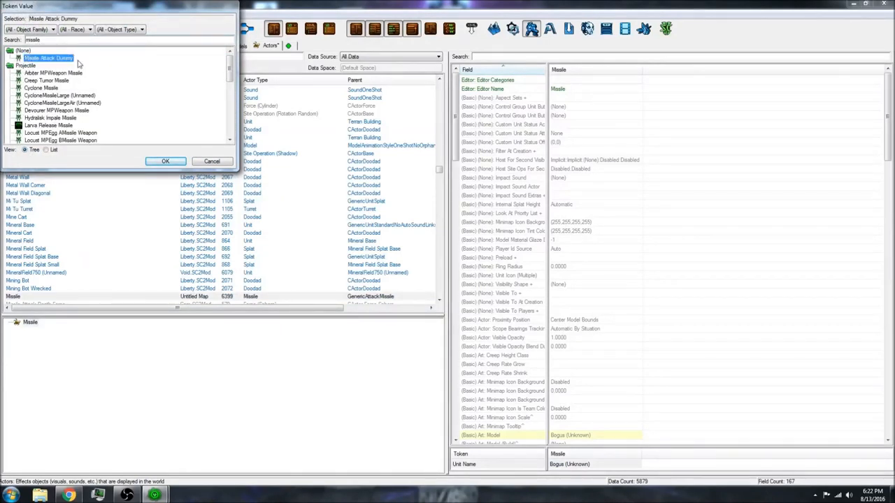
pyautogui.moveTo(179, 102)
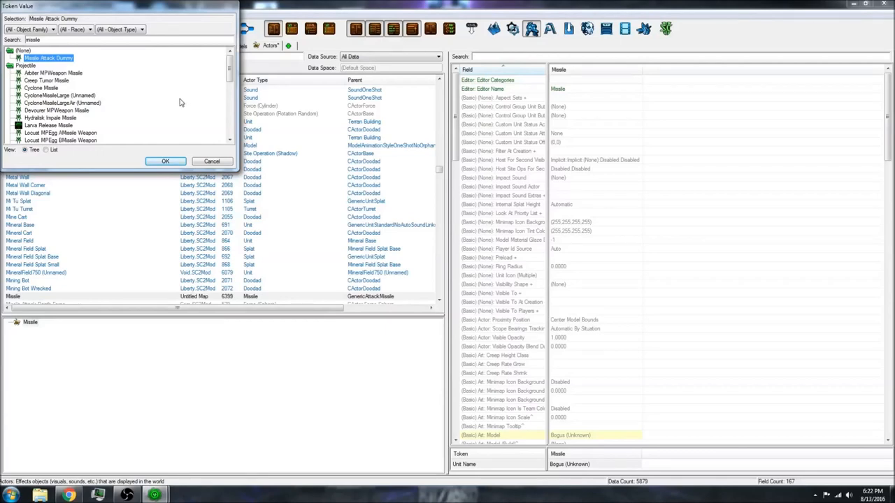
pyautogui.click(165, 161)
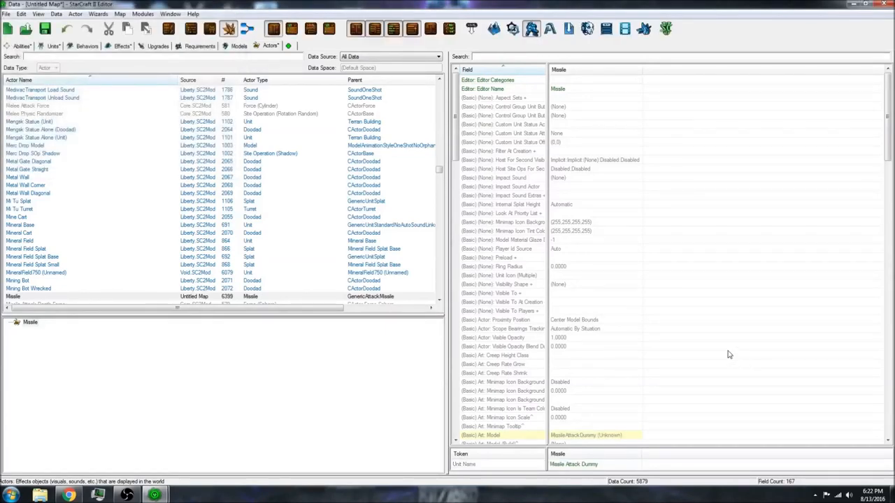
pyautogui.scroll(-3)
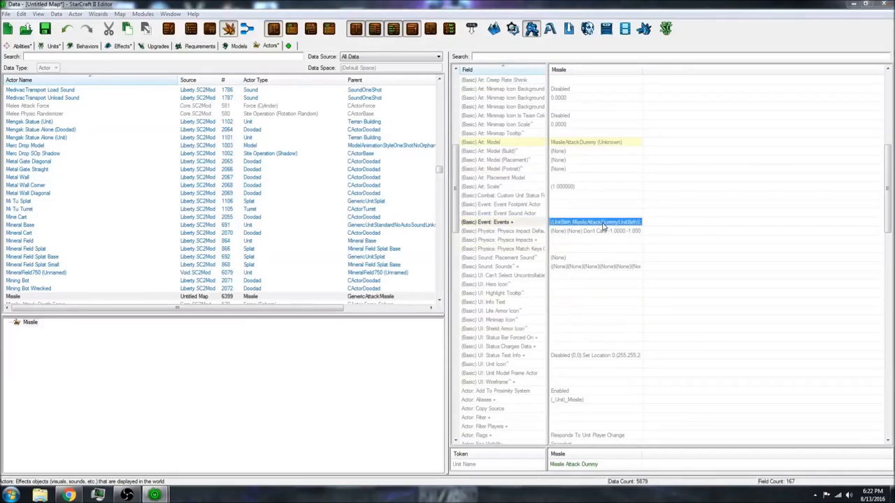
# - Add an actor event that creates the Missile on Missile Attack effect Launch
pyautogui.doubleClick(595, 221)
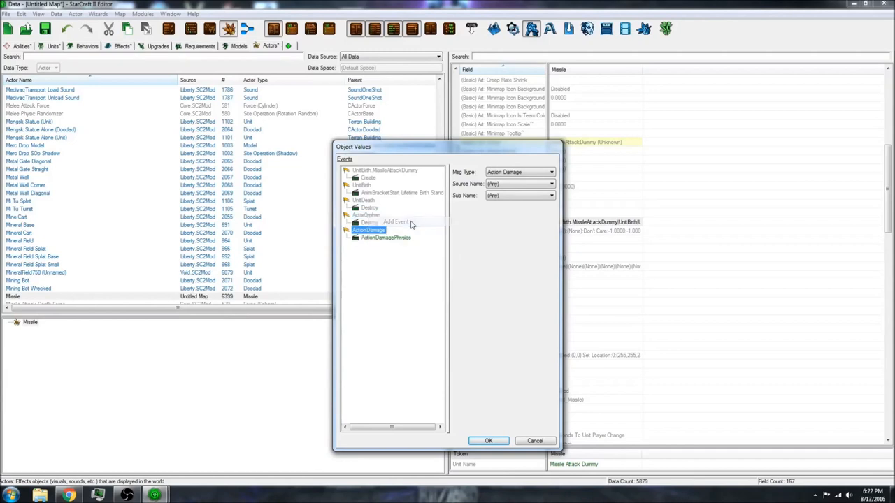
pyautogui.click(551, 172)
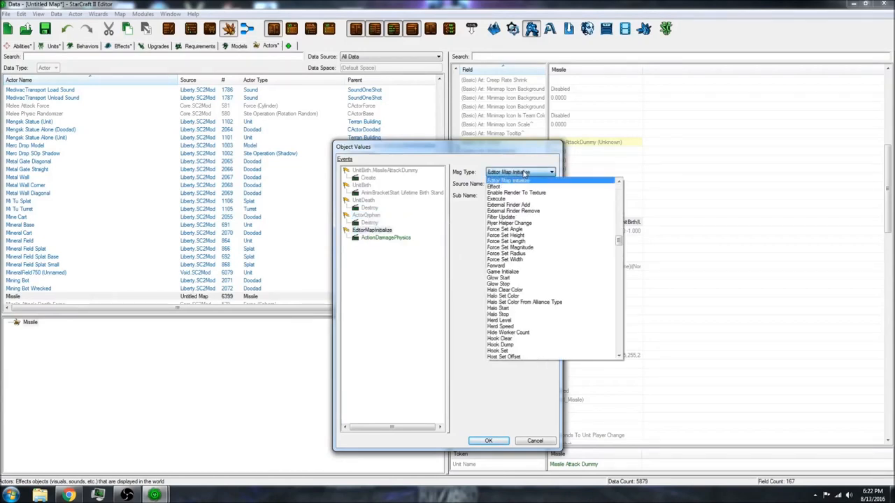
pyautogui.moveTo(543, 193)
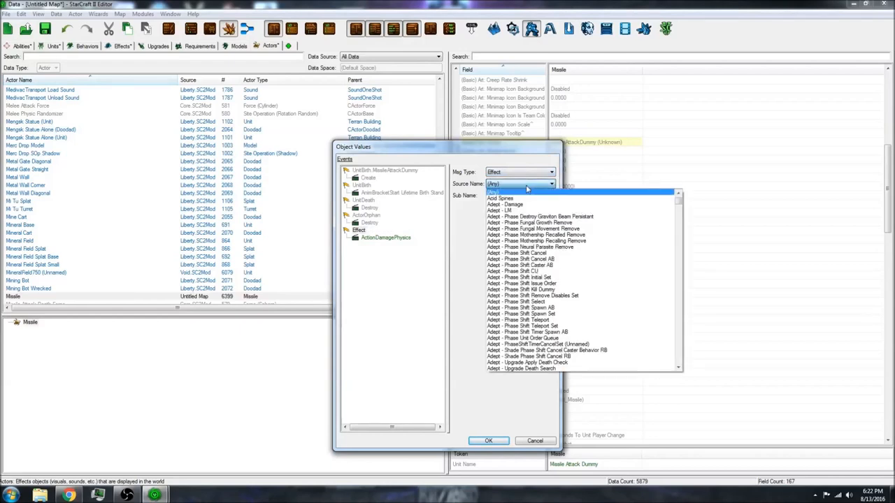
pyautogui.click(545, 199)
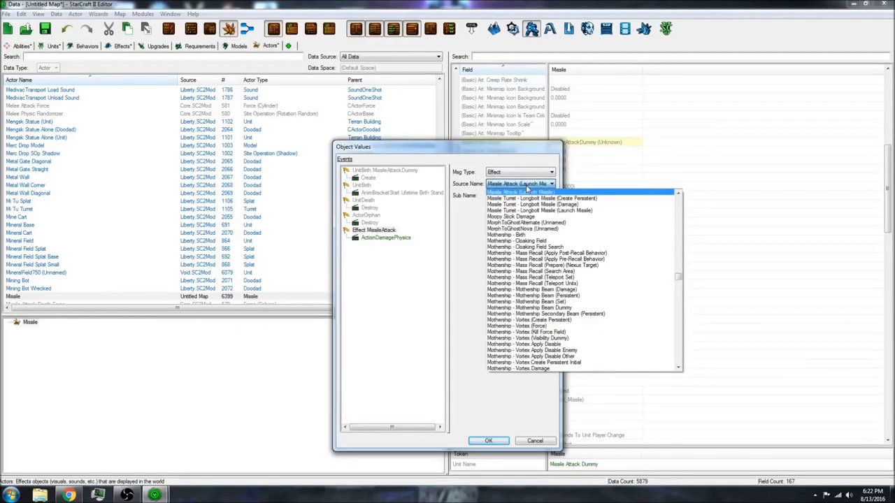
pyautogui.click(551, 196)
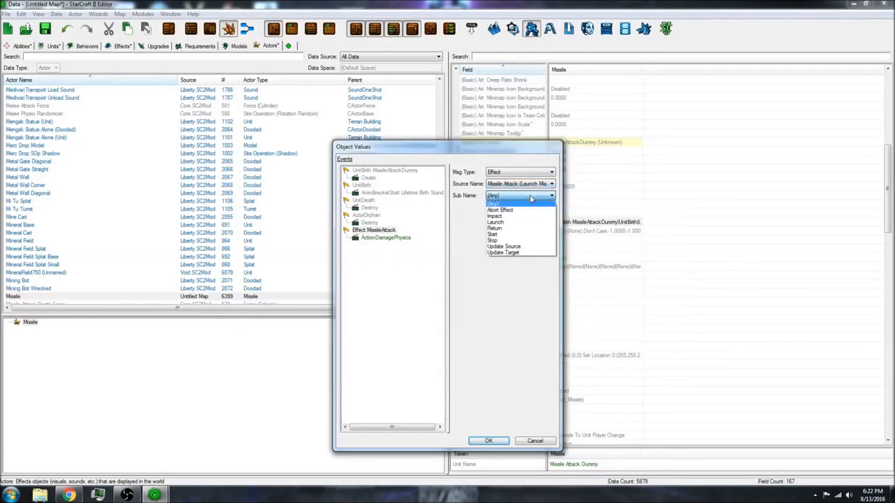
pyautogui.moveTo(529, 230)
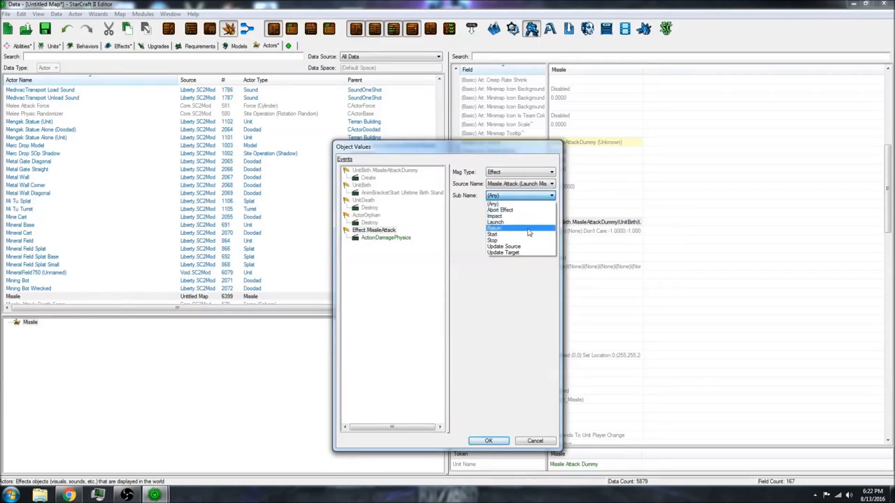
pyautogui.moveTo(523, 235)
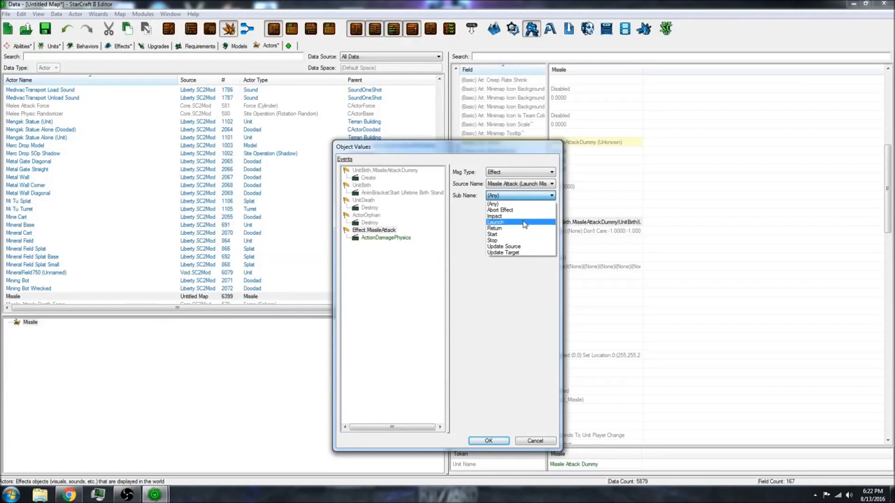
pyautogui.click(386, 238)
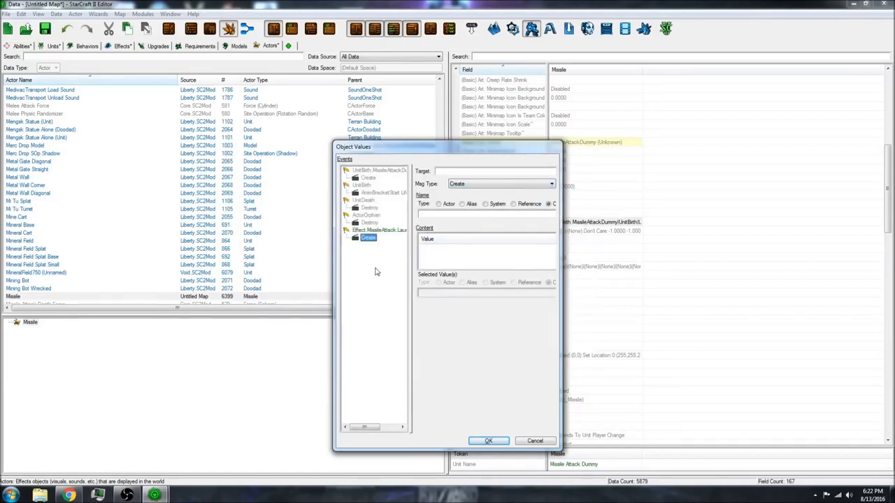
# - Add a second Missile Attack effect event that destroys the actor
pyautogui.rightClick(378, 230)
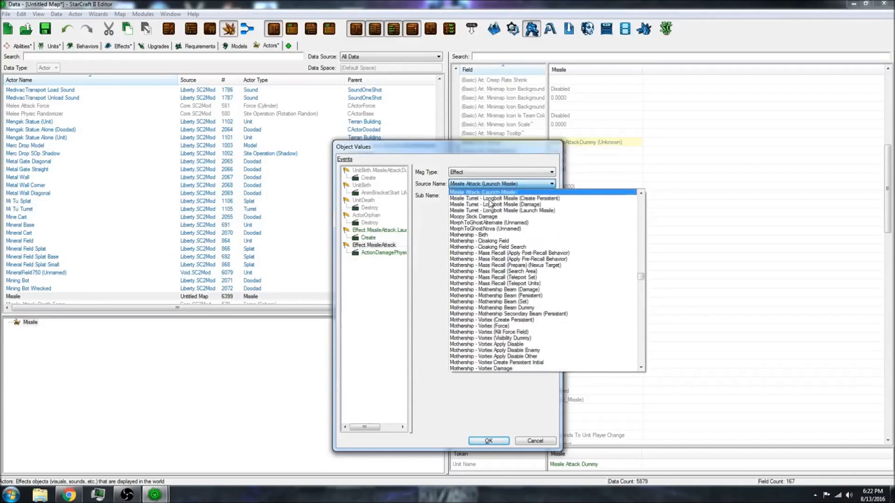
pyautogui.click(489, 194)
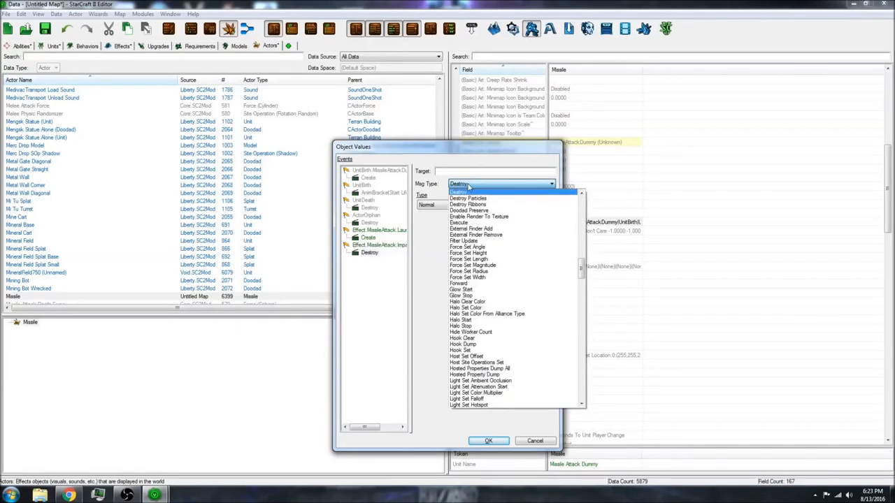
pyautogui.click(459, 193)
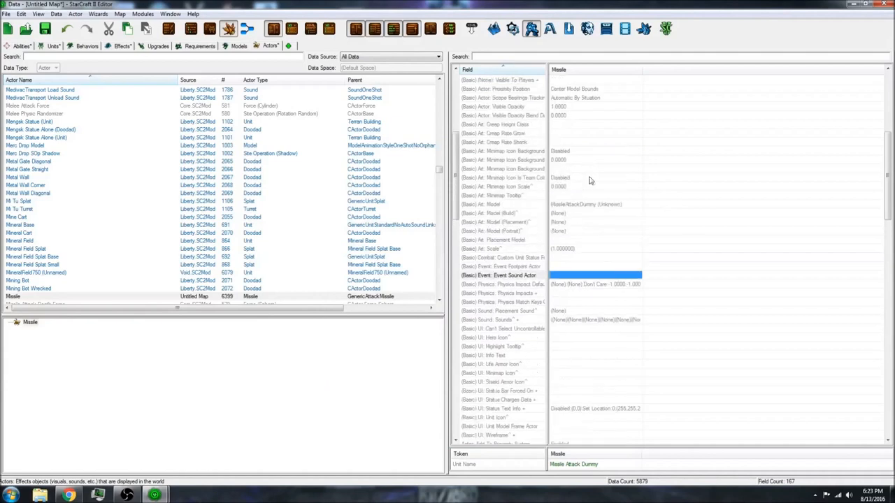
pyautogui.moveTo(613, 218)
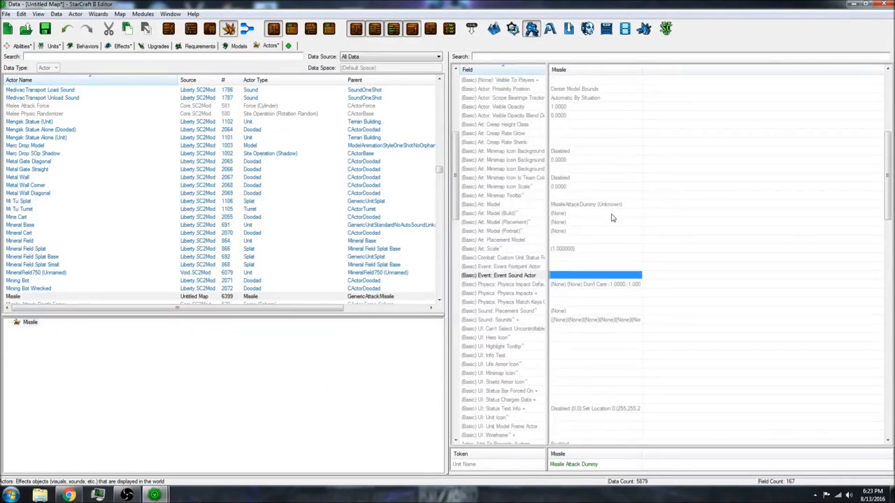
# - Assign a missile model to the Missile actor's model field, searching 'missile'
pyautogui.click(497, 204)
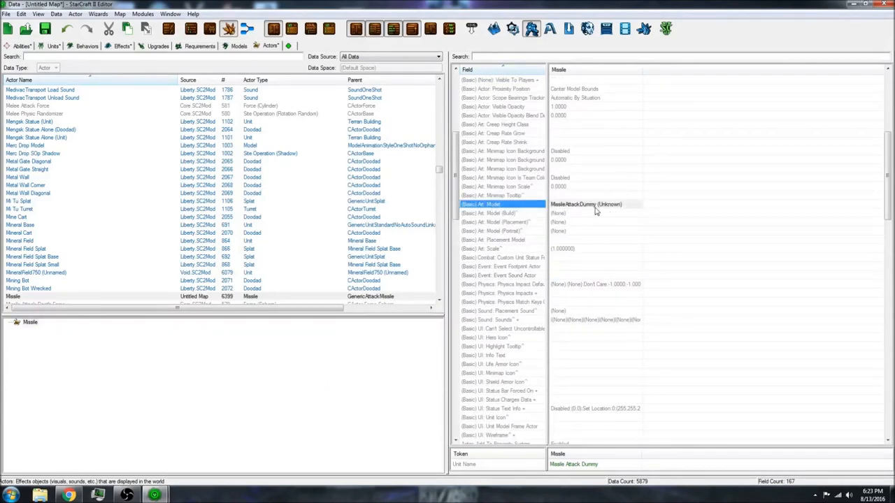
pyautogui.doubleClick(594, 204)
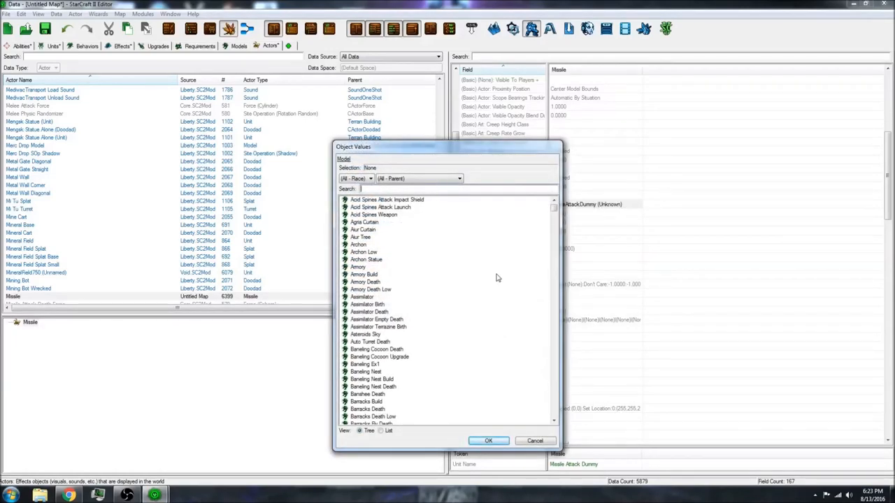
pyautogui.write('m')
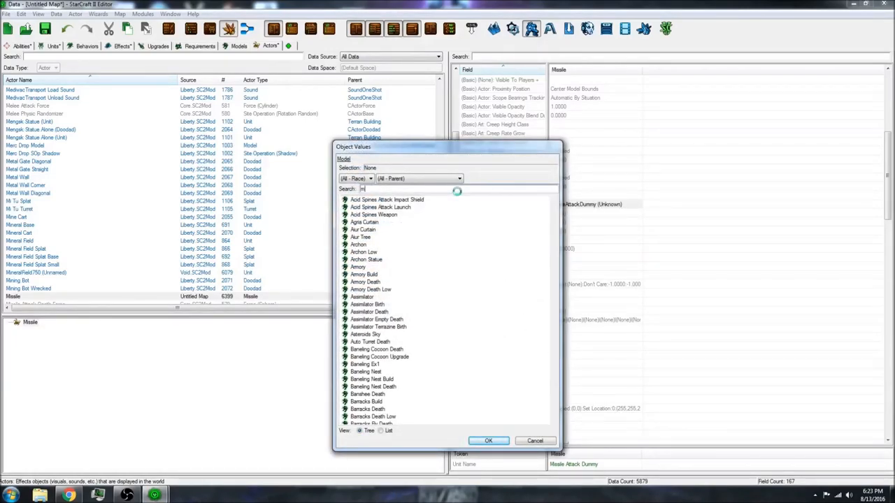
pyautogui.write('missile')
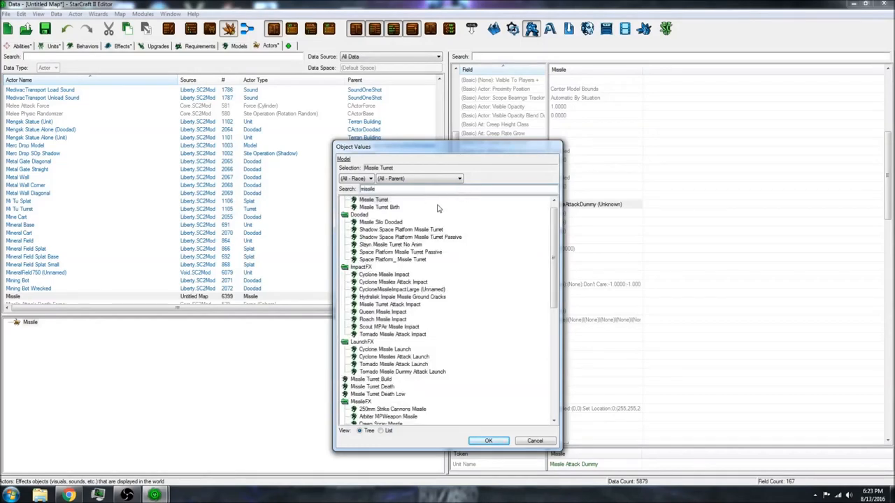
pyautogui.moveTo(389, 322)
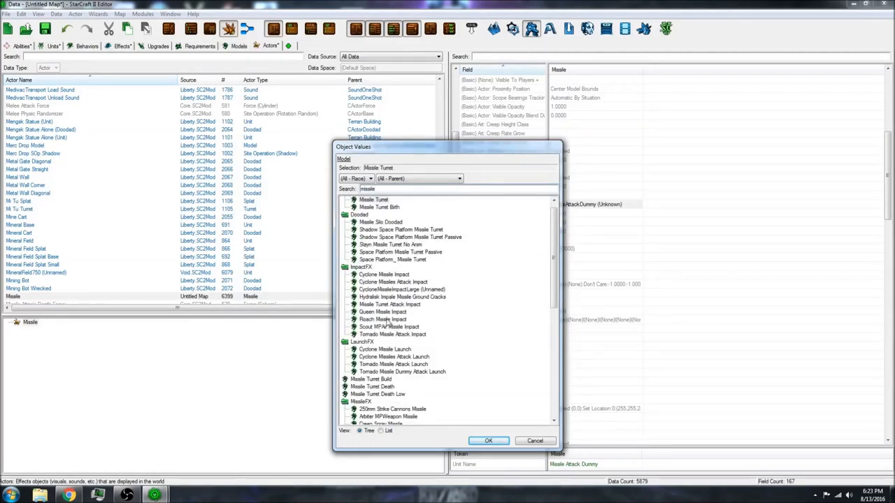
pyautogui.scroll(-3)
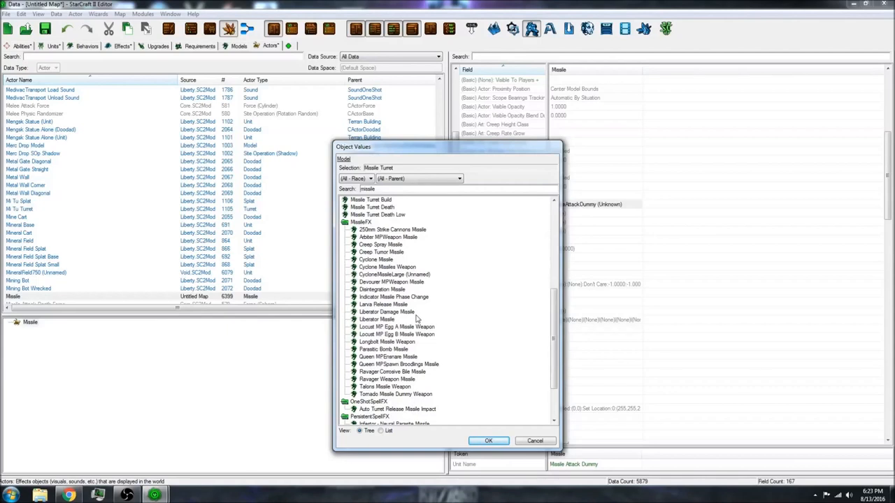
pyautogui.moveTo(450, 323)
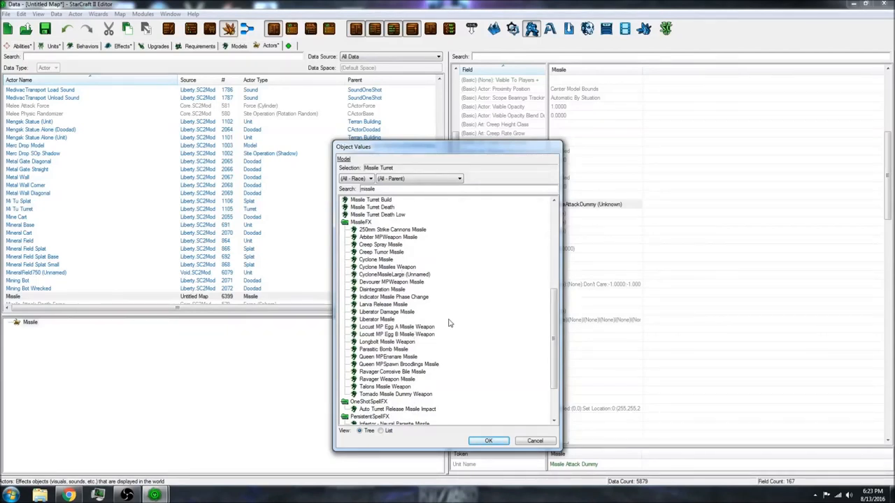
pyautogui.moveTo(489, 295)
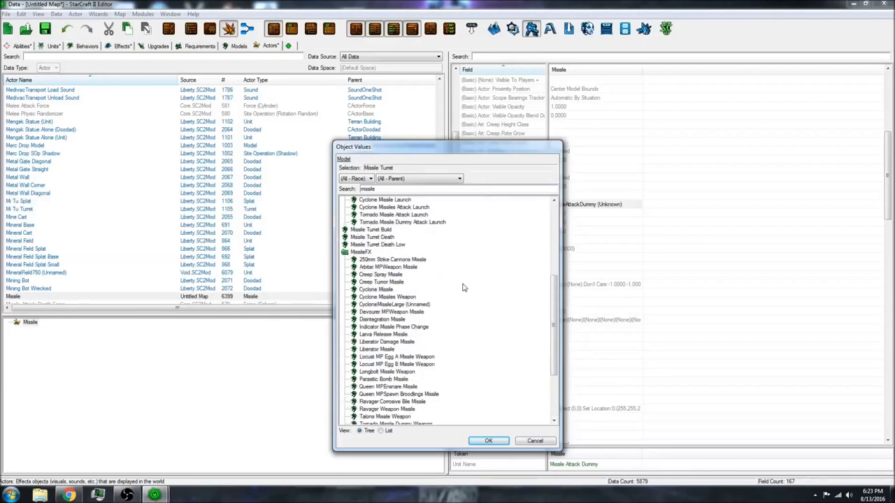
pyautogui.scroll(-3)
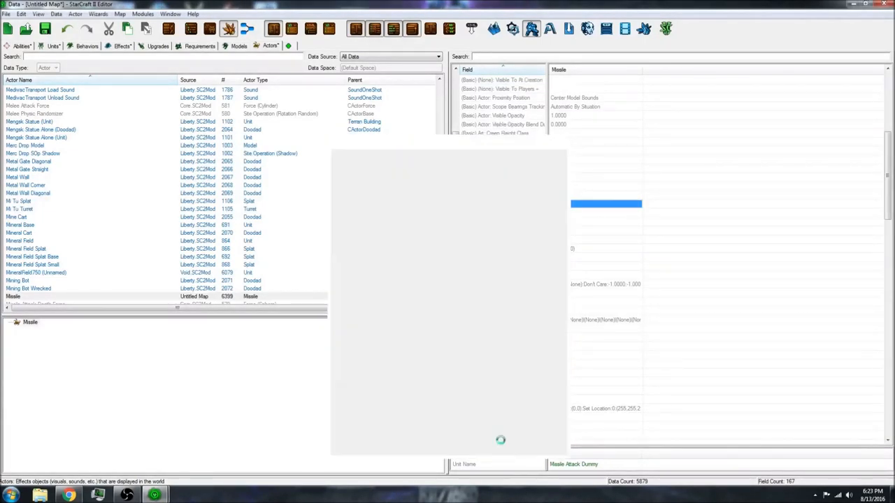
pyautogui.click(17, 322)
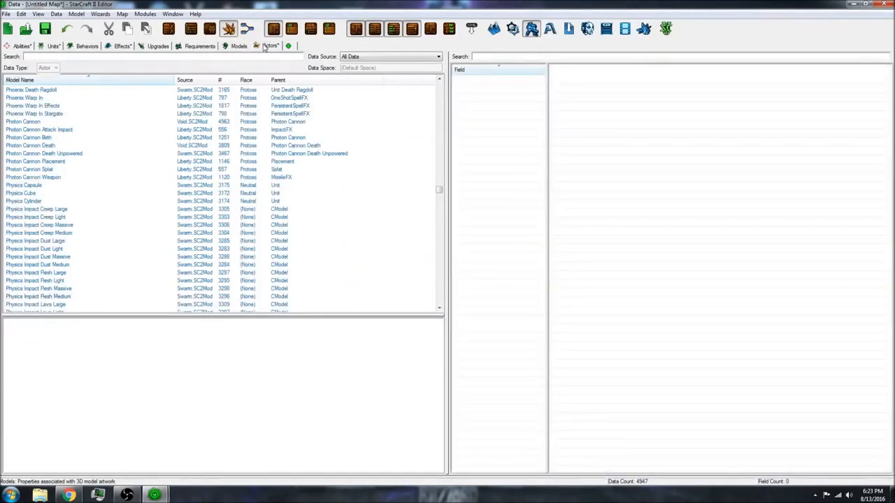
# - Set the Liberator Missile model's art file to the Liberator_Missile.m3 asset
pyautogui.click(270, 45)
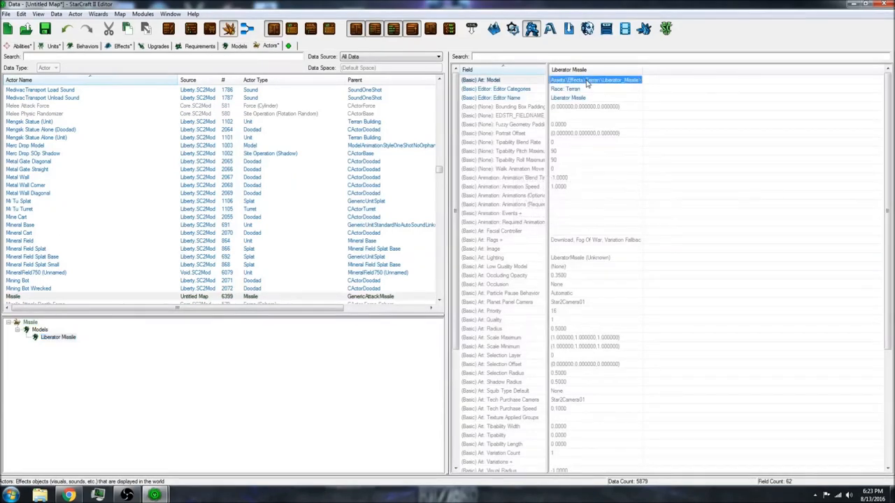
pyautogui.doubleClick(595, 78)
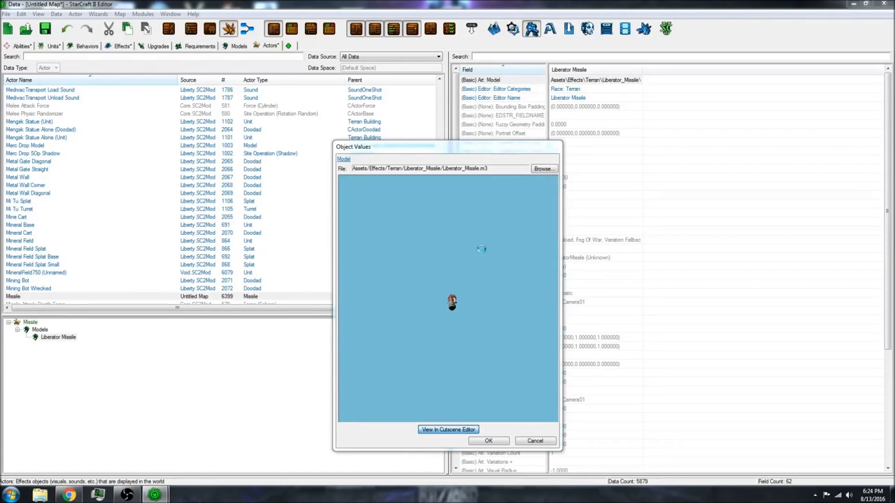
pyautogui.moveTo(481, 251)
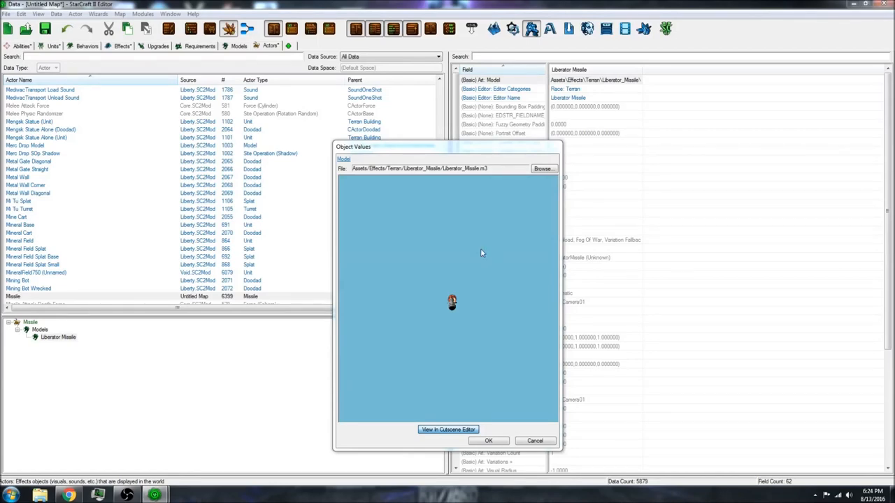
pyautogui.click(448, 430)
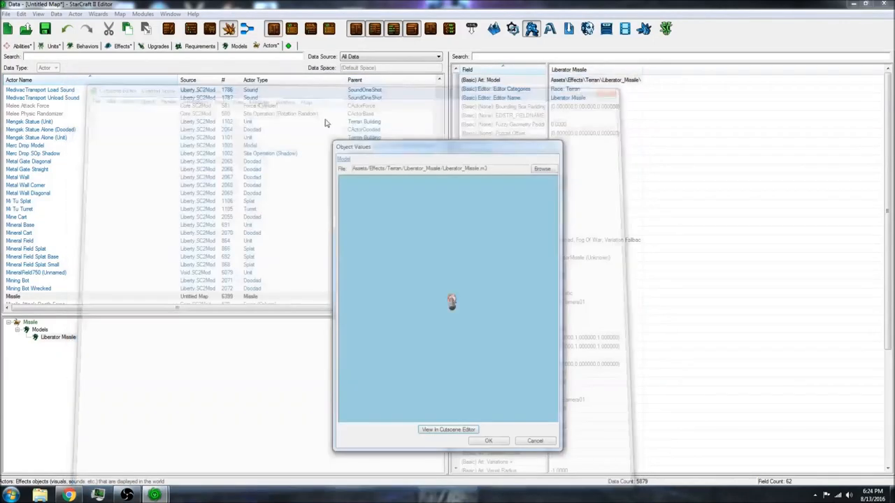
pyautogui.click(490, 440)
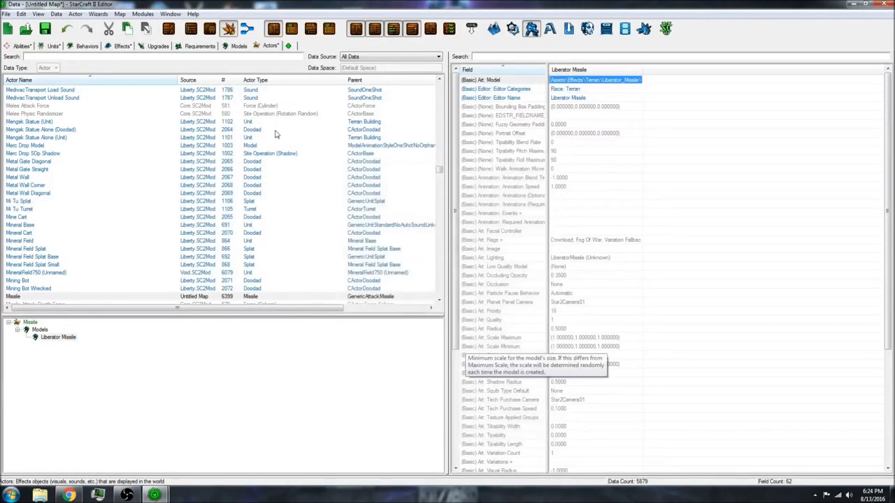
# - Review the Missile Attack Dummy unit and ability links to the Missile actor, then select that actor
pyautogui.click(50, 44)
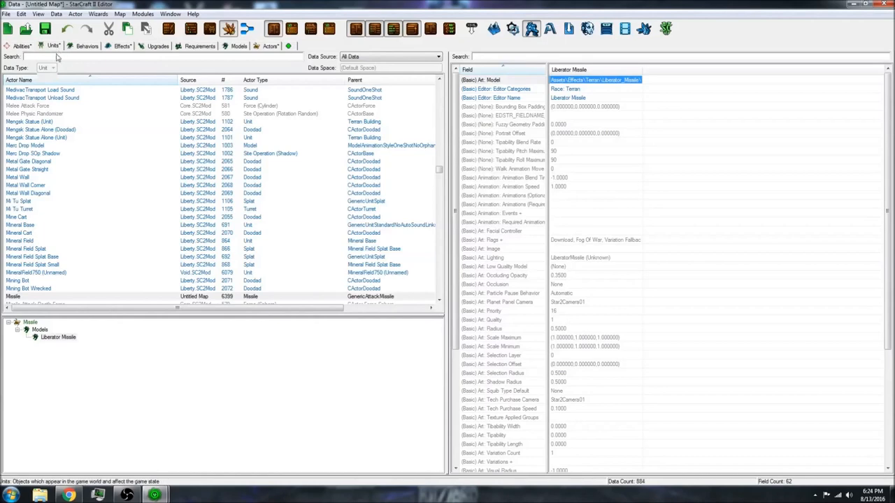
pyautogui.click(53, 45)
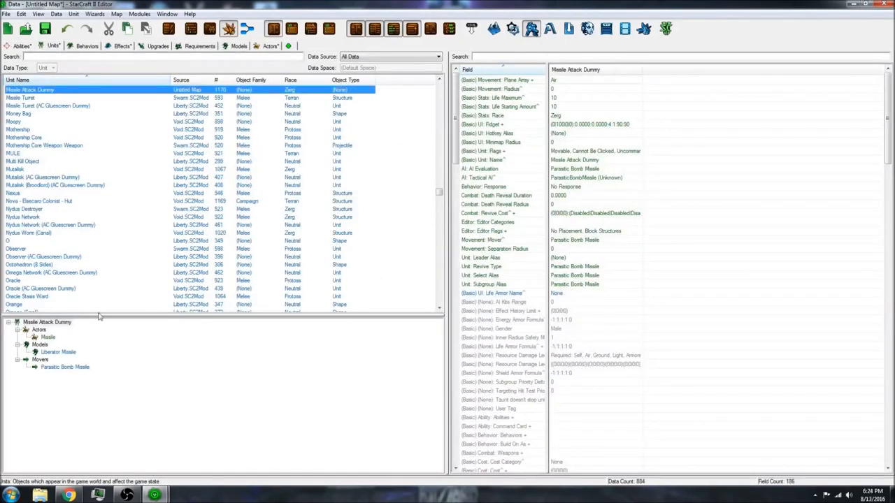
pyautogui.click(47, 337)
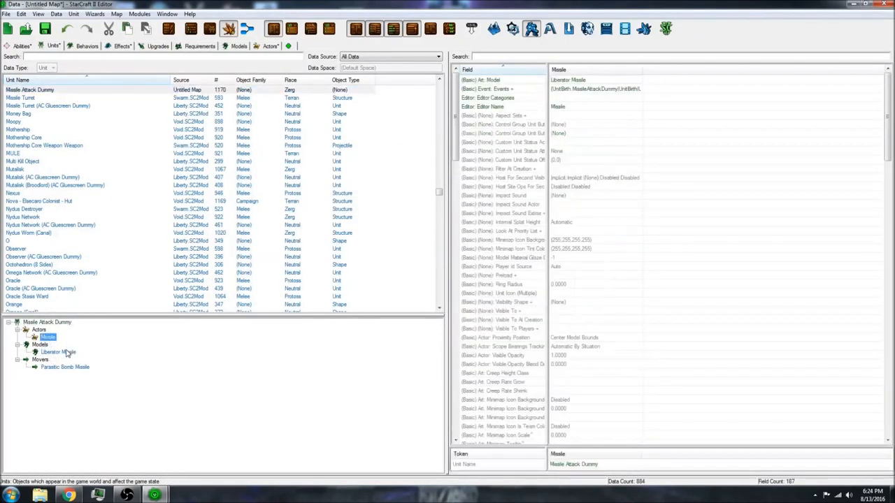
pyautogui.click(47, 322)
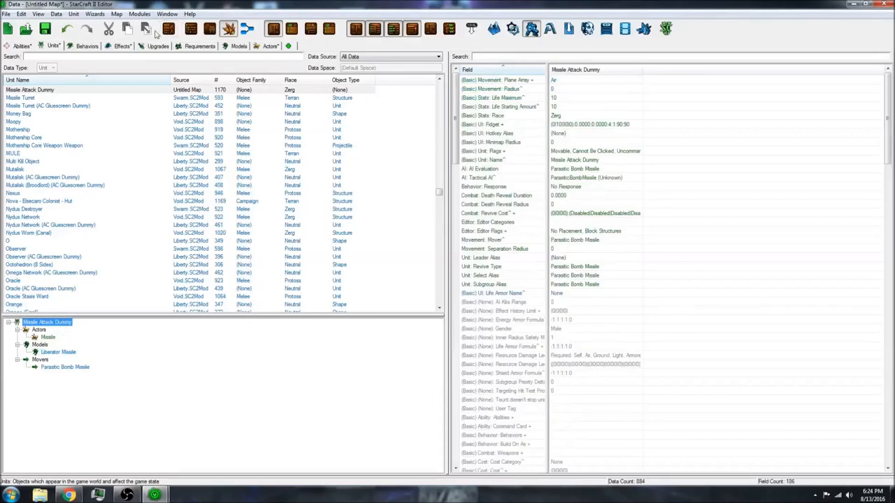
pyautogui.click(21, 45)
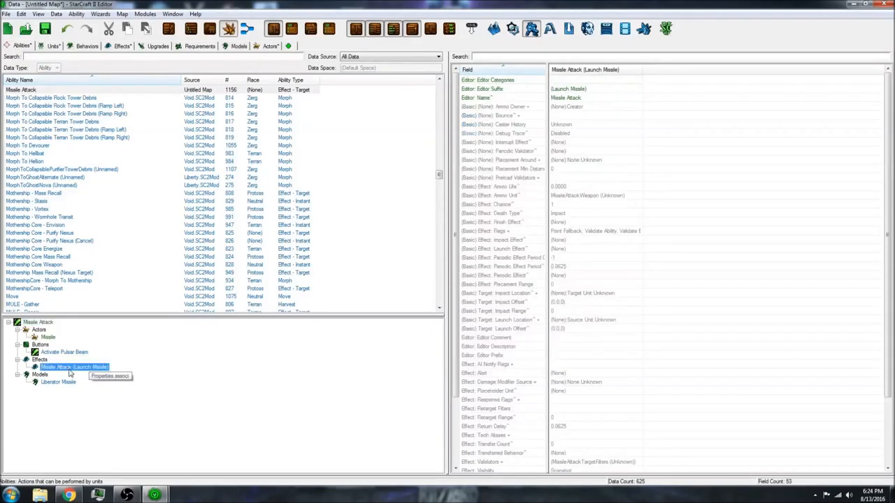
pyautogui.click(48, 338)
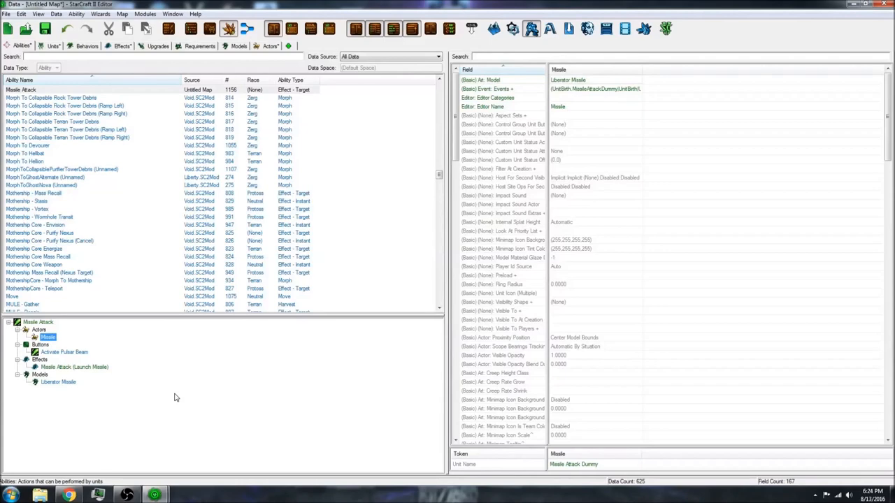
pyautogui.click(271, 45)
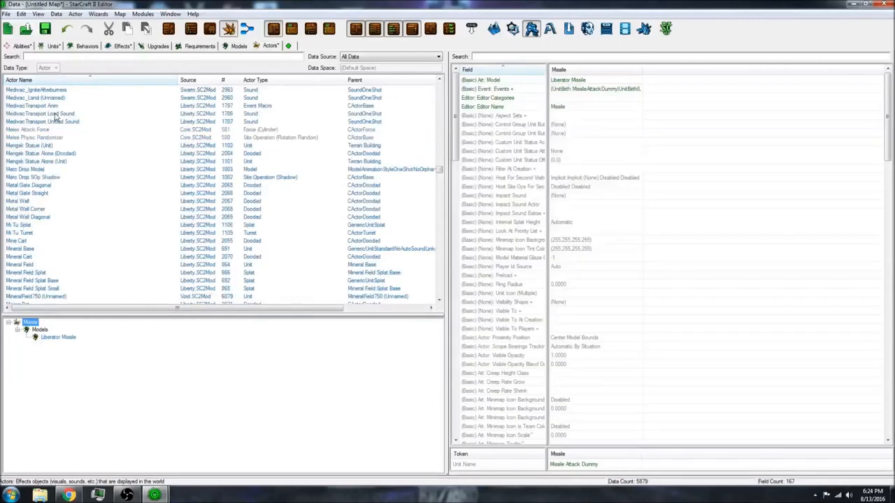
# - Filter actors by 'missile' and add an Effect Missile Attack Impact event to the Missile actor
pyautogui.write('missile')
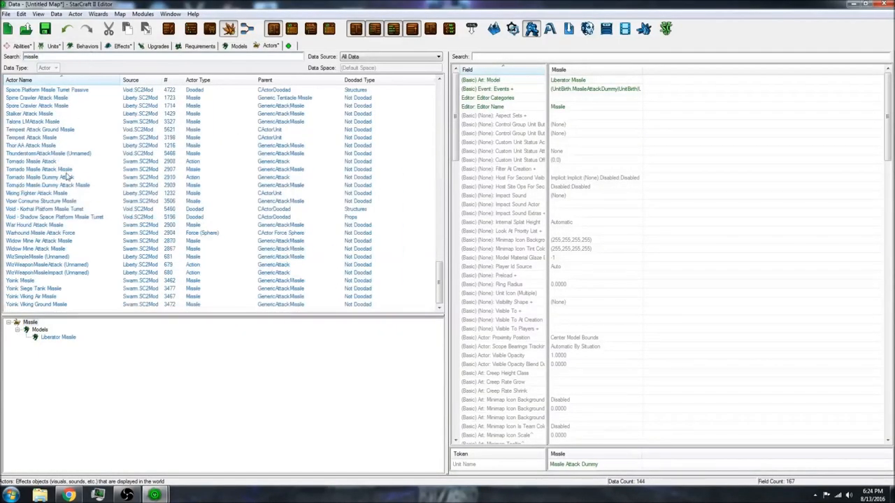
pyautogui.click(31, 322)
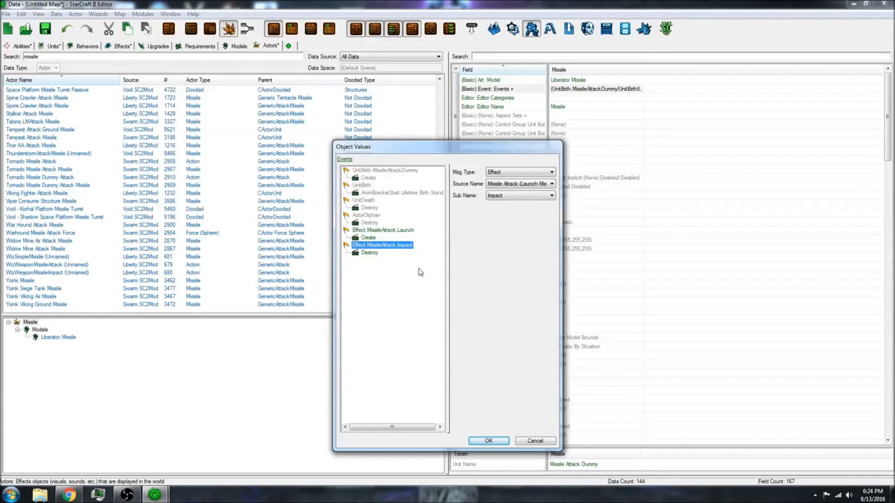
pyautogui.moveTo(412, 344)
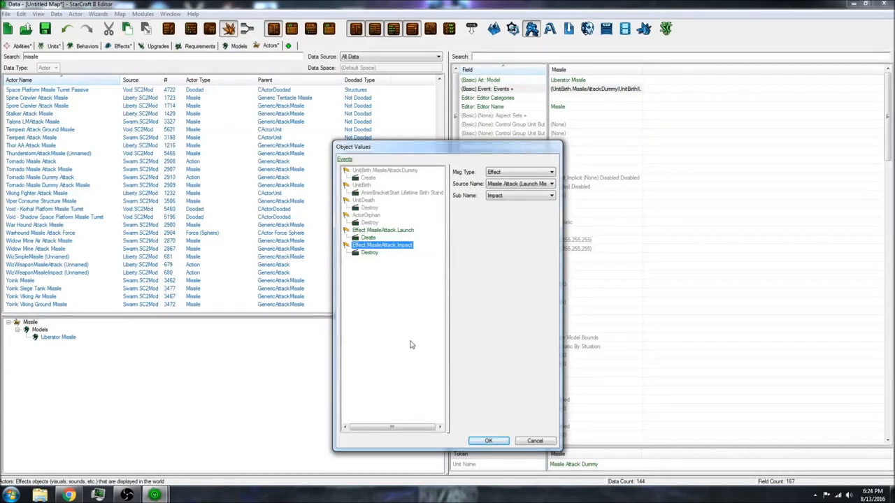
pyautogui.moveTo(420, 428)
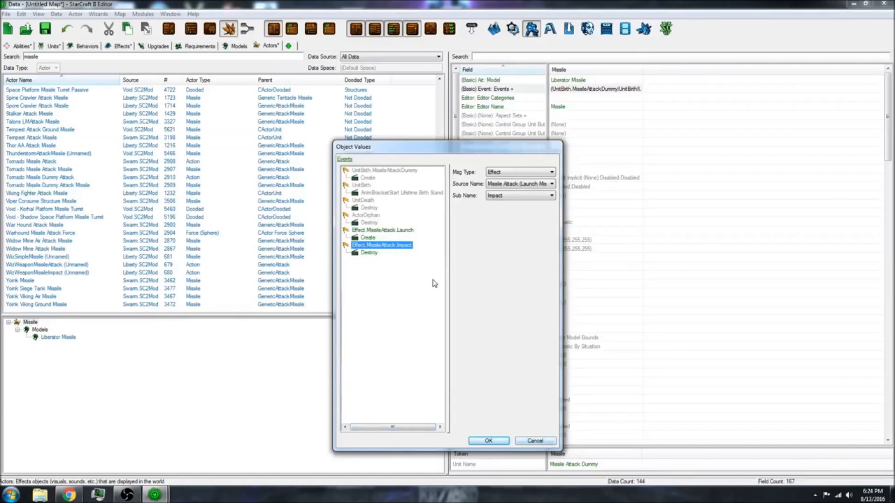
pyautogui.moveTo(536, 441)
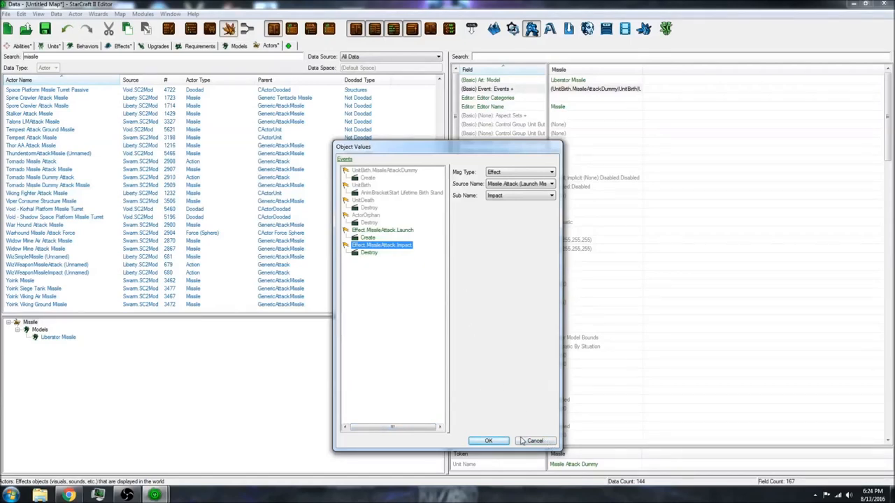
pyautogui.click(488, 441)
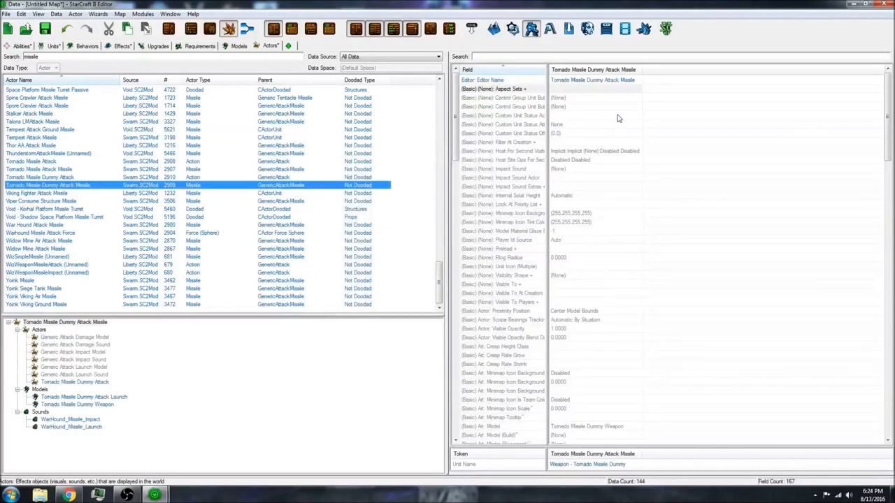
# - Revisit the Missile Attack ability, then return to the effects list
pyautogui.scroll(3)
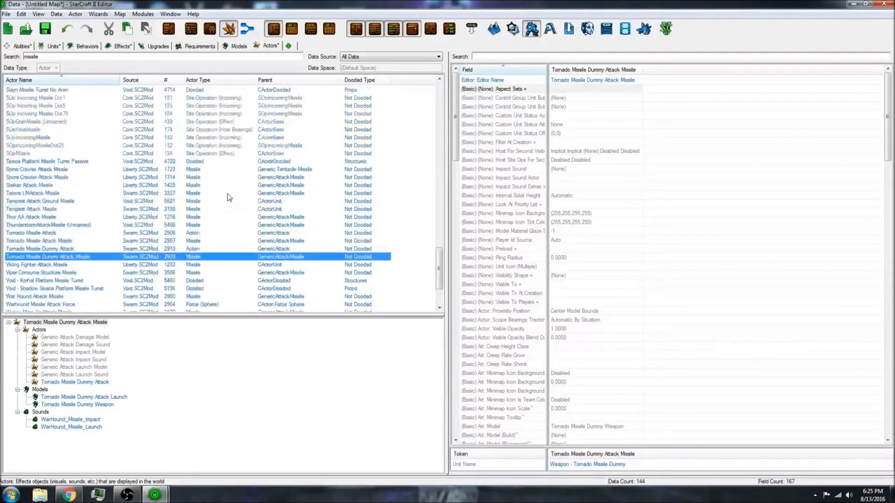
pyautogui.scroll(3)
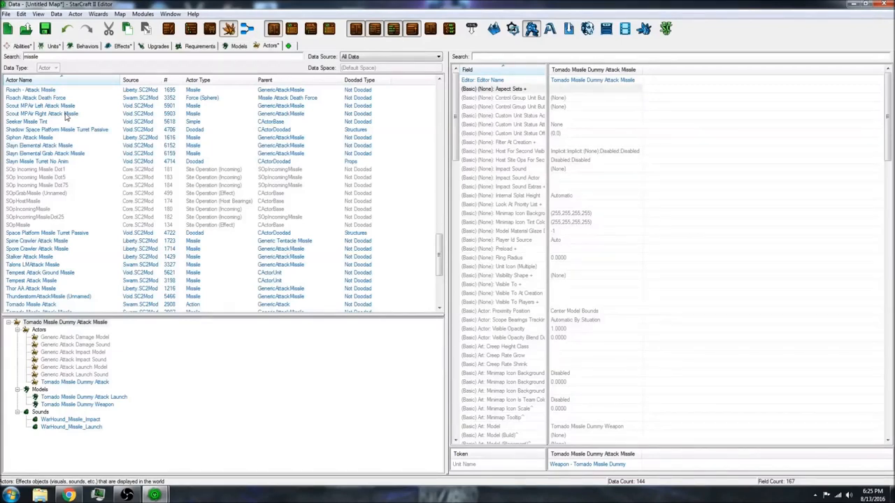
pyautogui.click(21, 45)
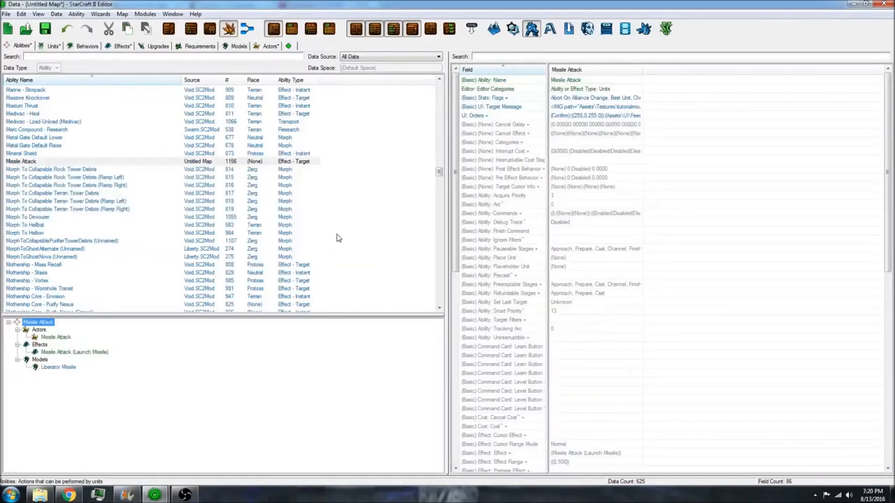
pyautogui.moveTo(342, 235)
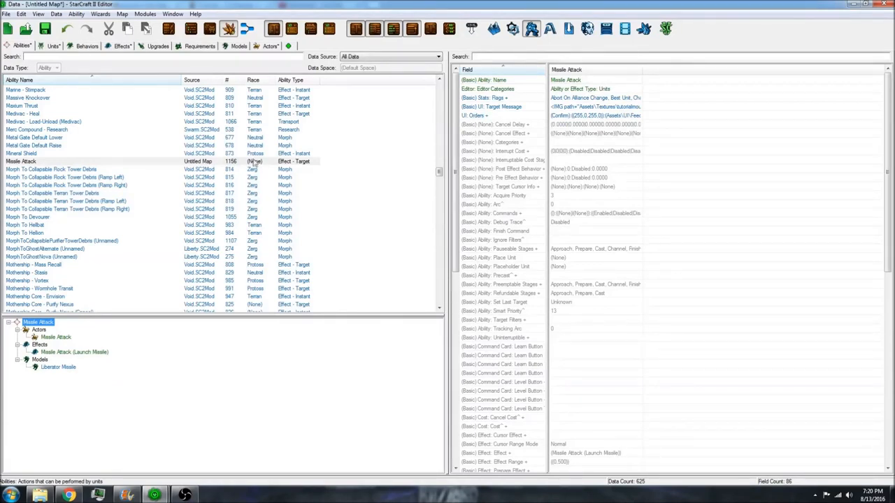
pyautogui.click(21, 162)
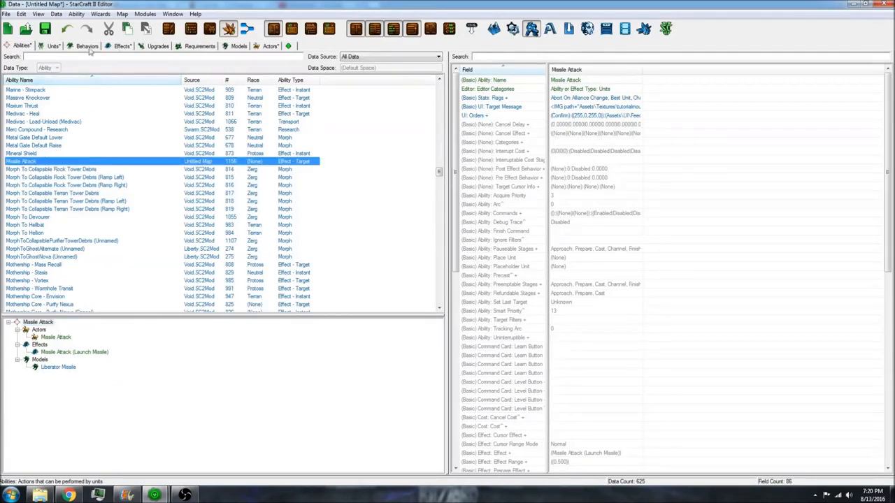
pyautogui.click(120, 44)
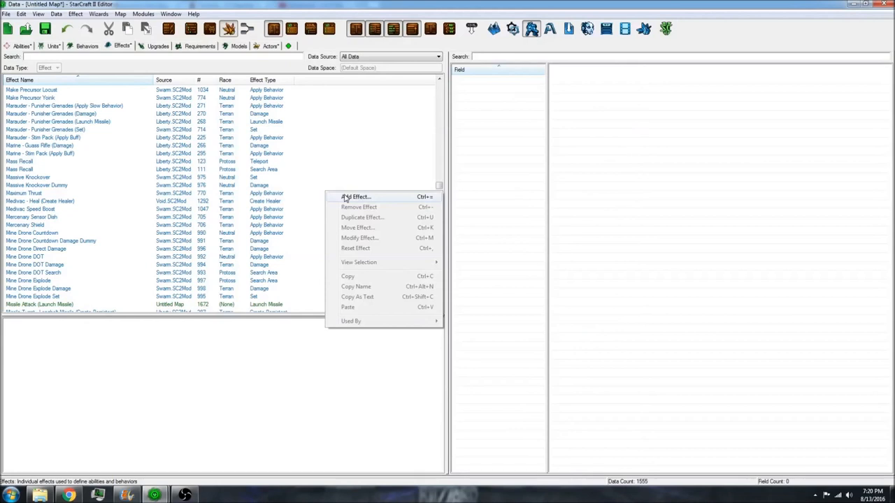
# - Add a new effect named Missile Attack with suggested ID, type Damage and suffix (Damage)
pyautogui.click(357, 196)
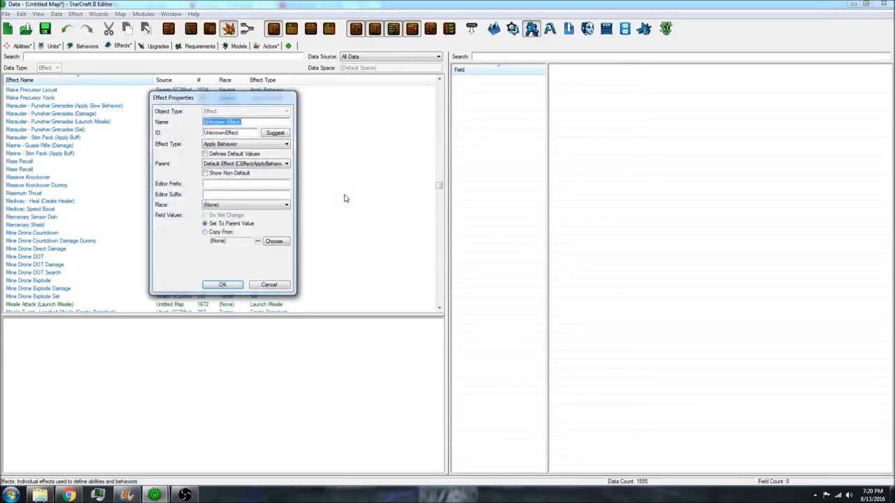
pyautogui.moveTo(274, 133)
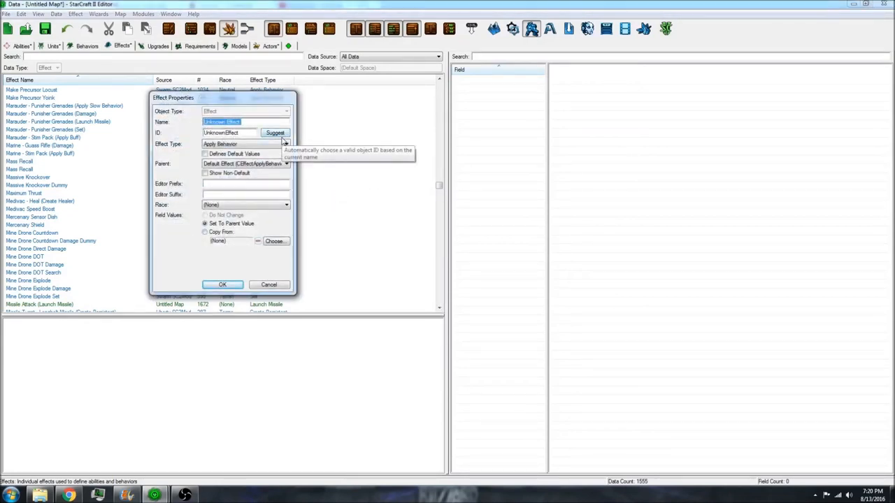
pyautogui.write('Missile At')
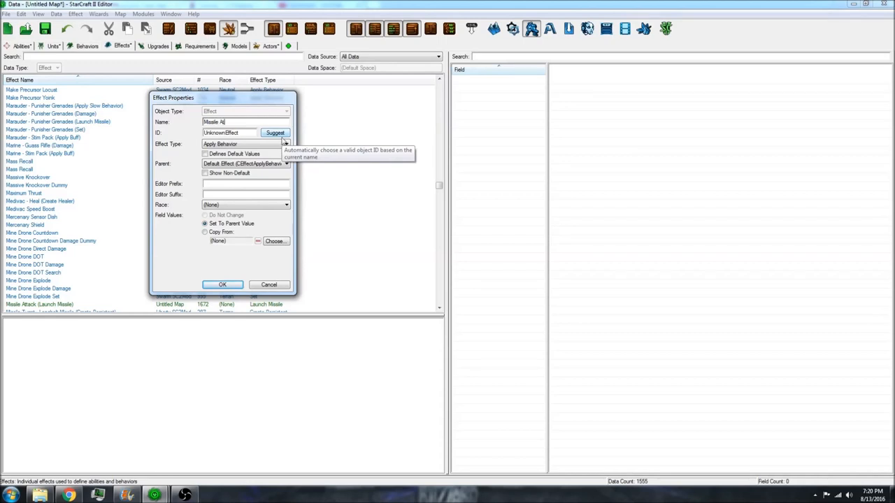
pyautogui.click(285, 144)
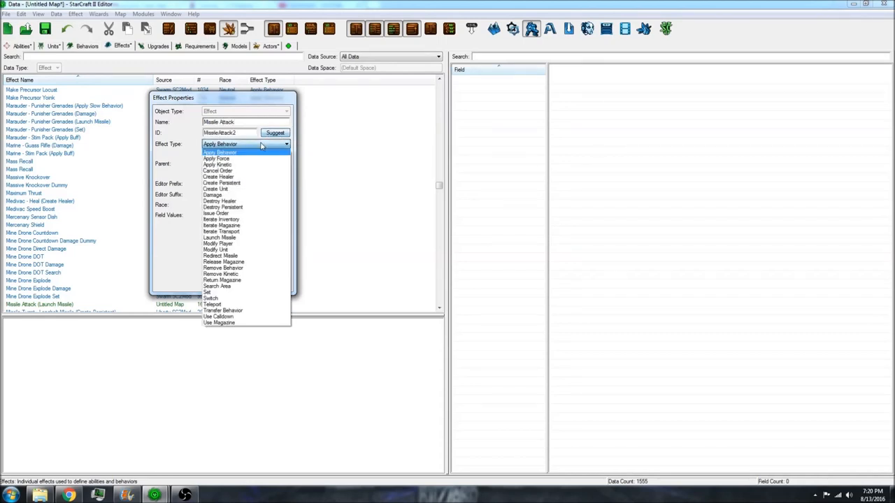
pyautogui.moveTo(262, 194)
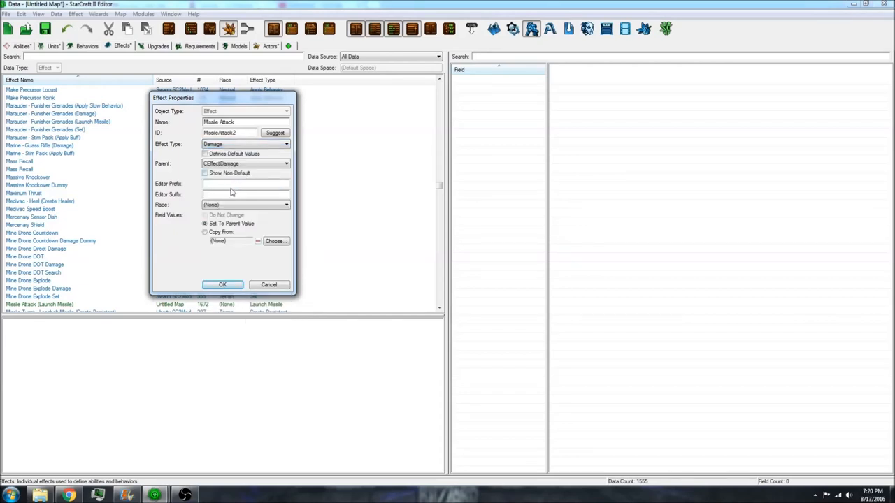
pyautogui.write('Damage)')
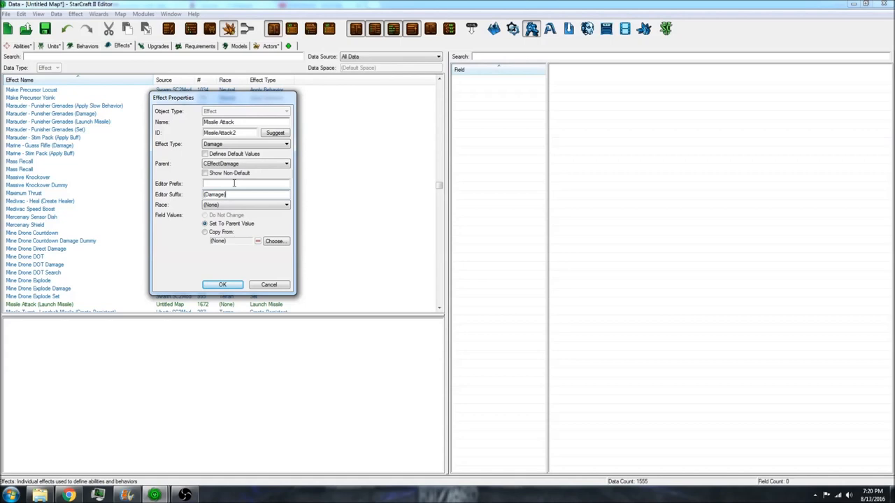
pyautogui.moveTo(207, 273)
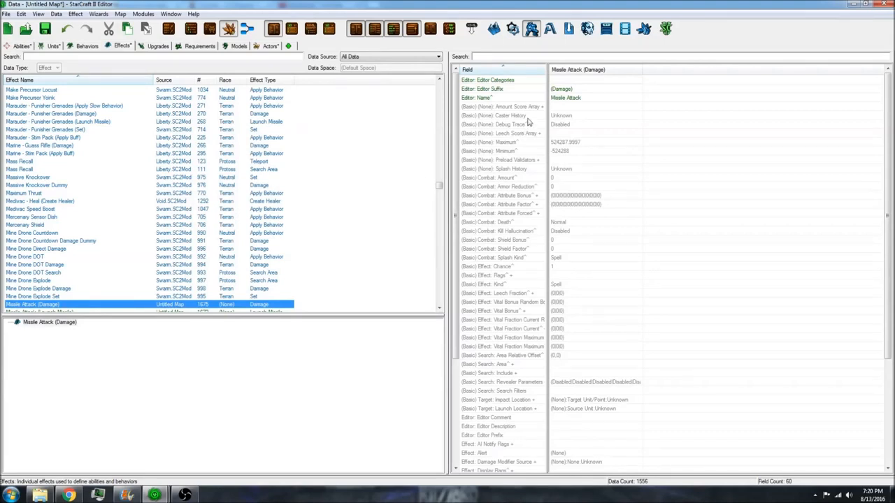
# - Confirm the damage amount, then filter the effects list for 'launch'
pyautogui.write('amount')
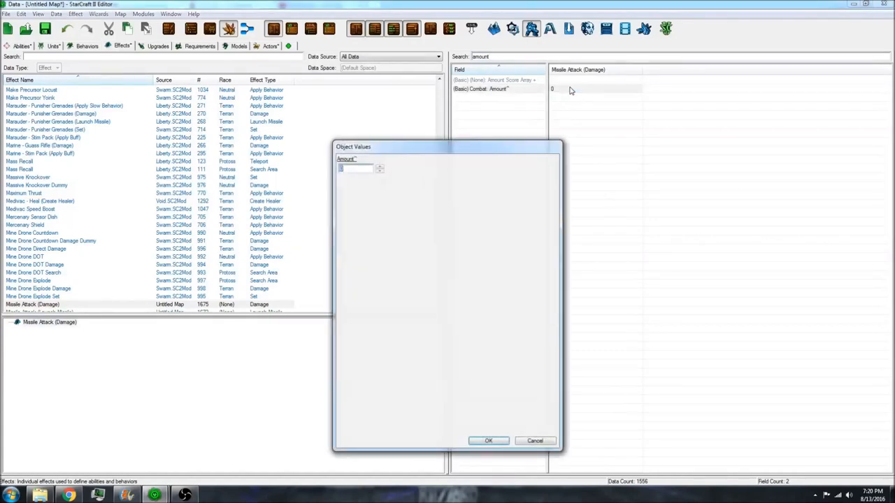
pyautogui.click(488, 440)
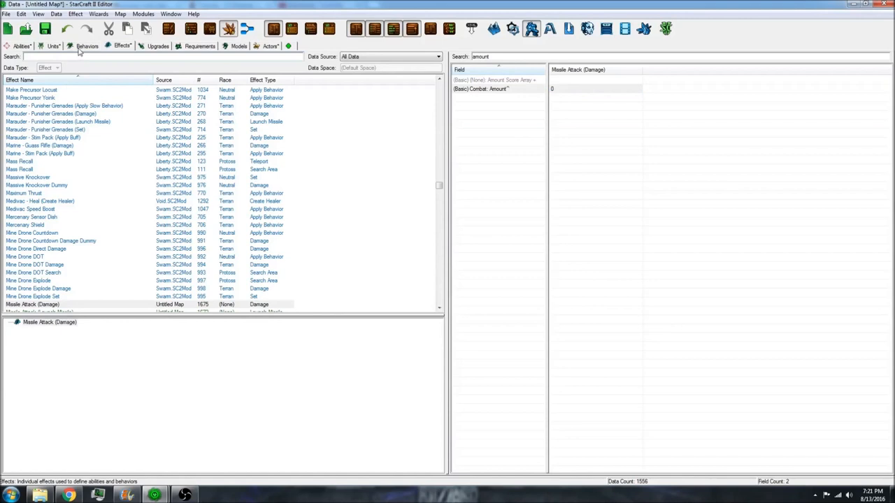
pyautogui.click(20, 45)
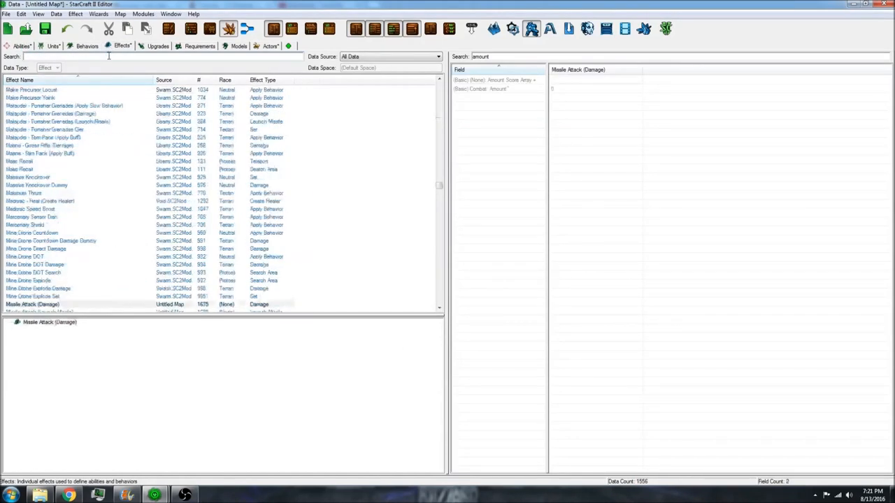
pyautogui.write('launch')
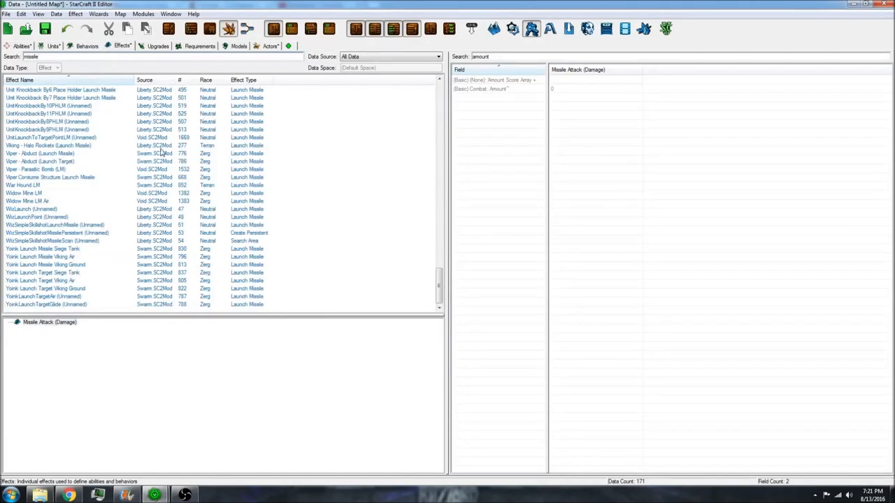
pyautogui.scroll(3)
pyautogui.write(' attack')
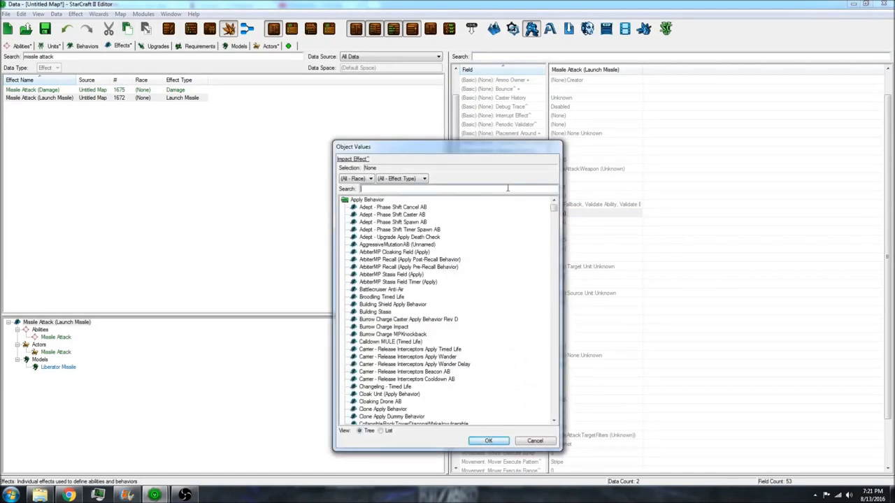
# - Pick Missile Attack (Damage) as the Launch Missile effect's impact effect
pyautogui.write('missile a')
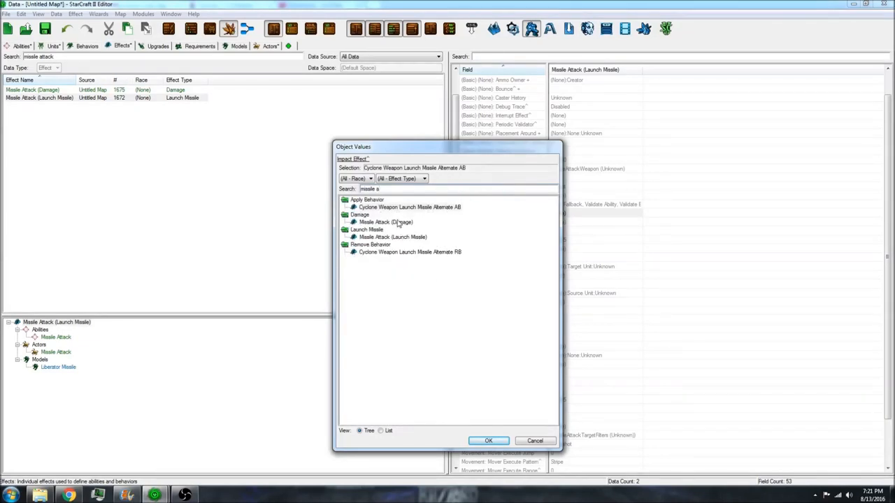
pyautogui.click(385, 221)
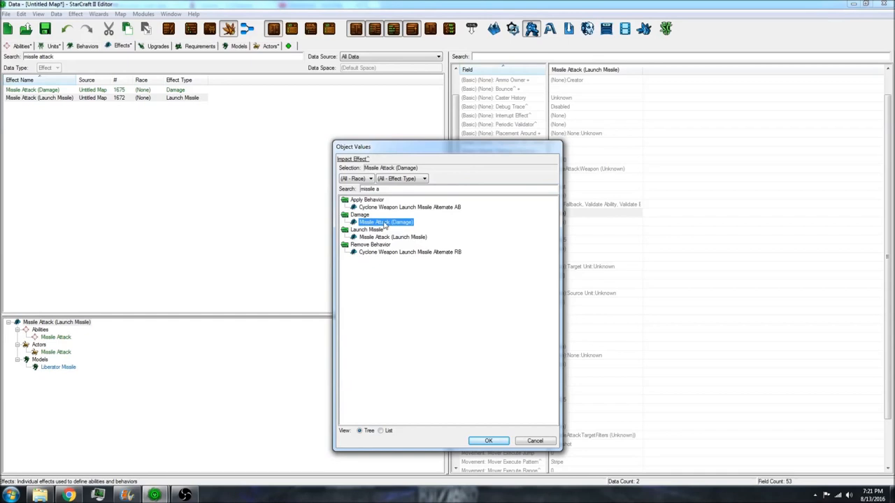
pyautogui.moveTo(490, 440)
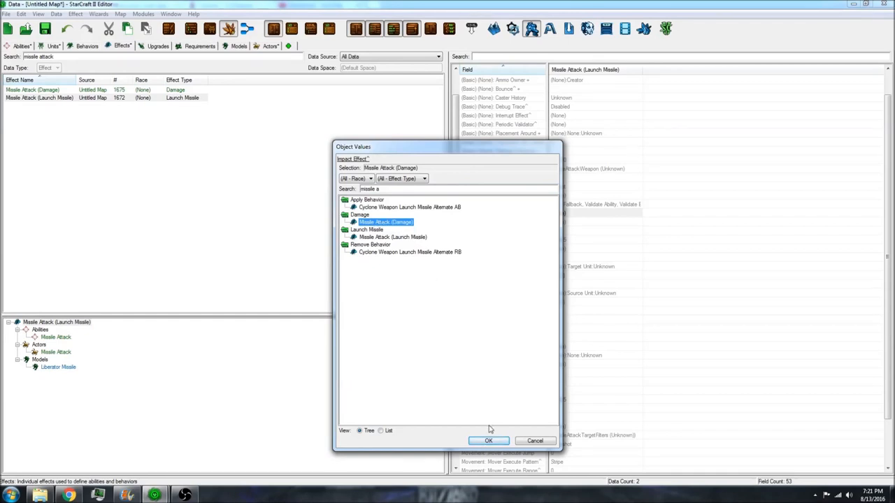
pyautogui.moveTo(425, 225)
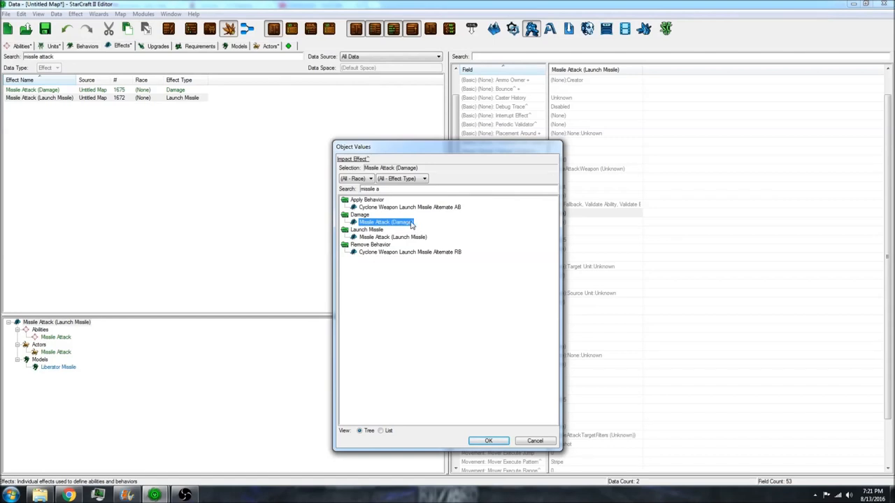
pyautogui.moveTo(540, 198)
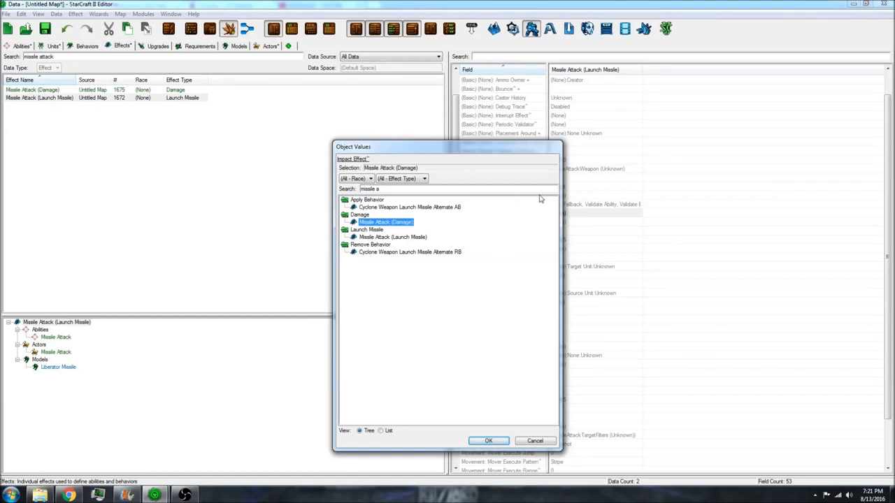
pyautogui.moveTo(507, 252)
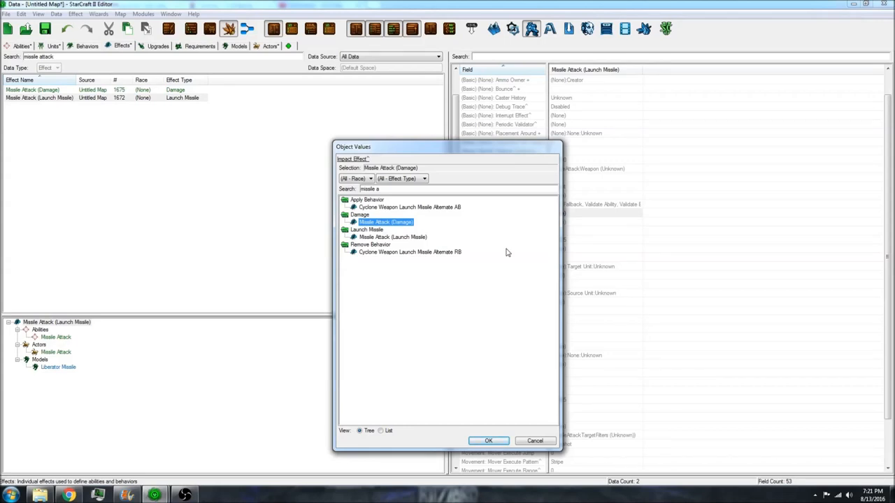
pyautogui.moveTo(513, 439)
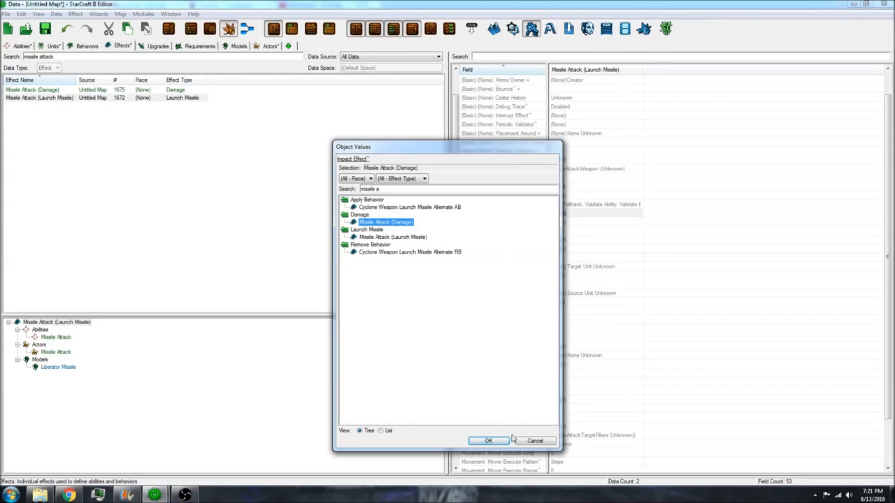
pyautogui.click(488, 441)
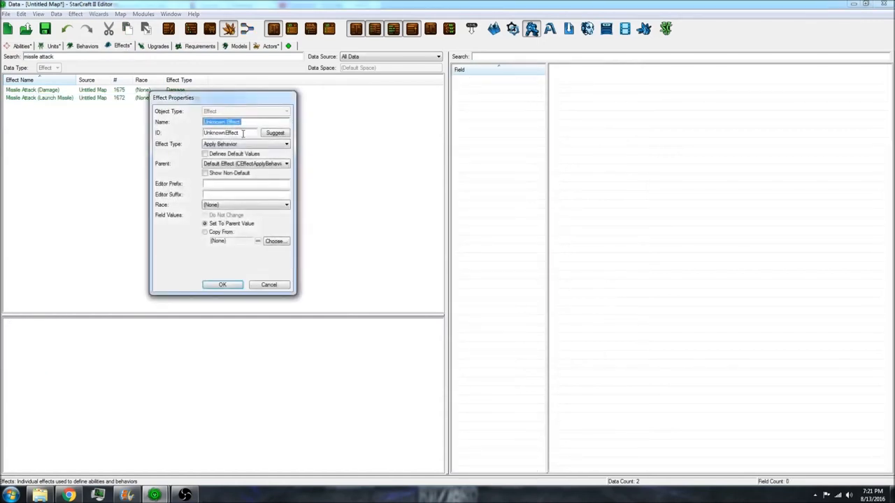
# - Add a new effect named Missile Attack of type Search Area
pyautogui.write('M')
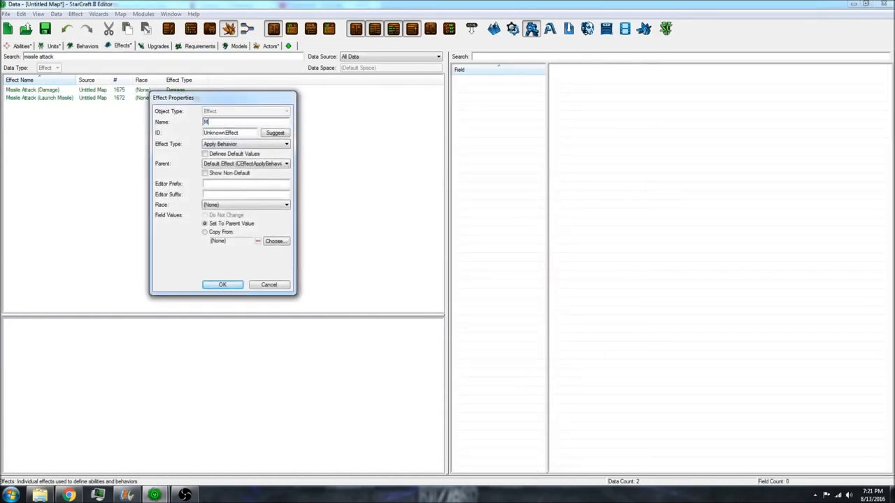
pyautogui.write('issile Attack')
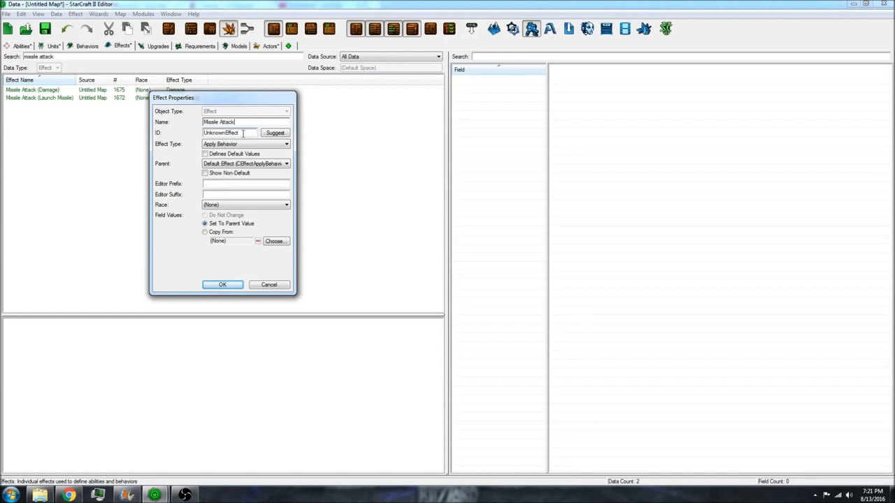
pyautogui.click(285, 143)
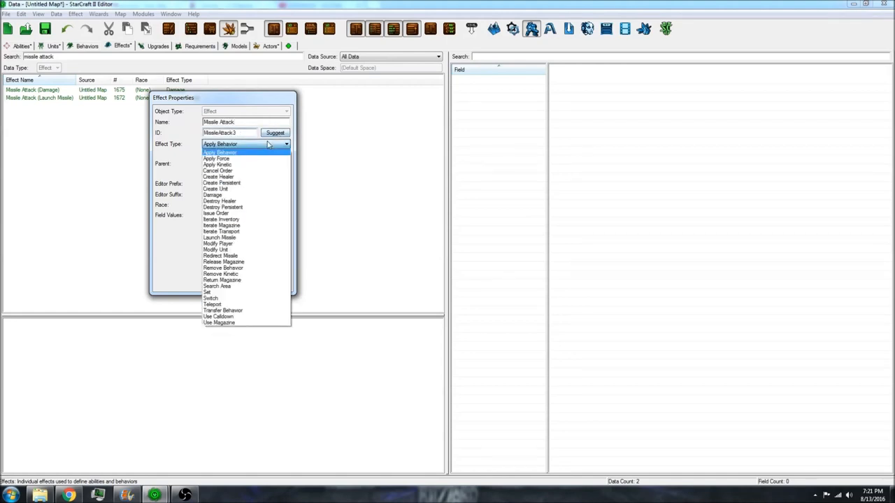
pyautogui.click(219, 285)
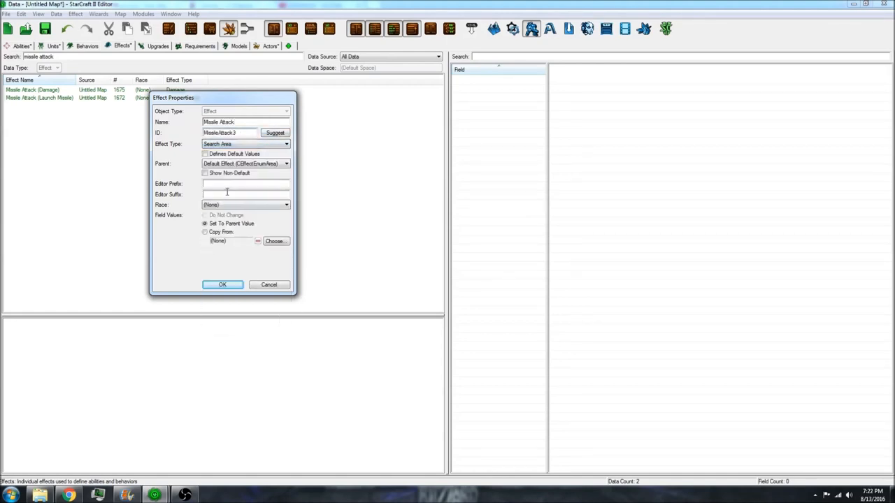
pyautogui.write('Search Area)')
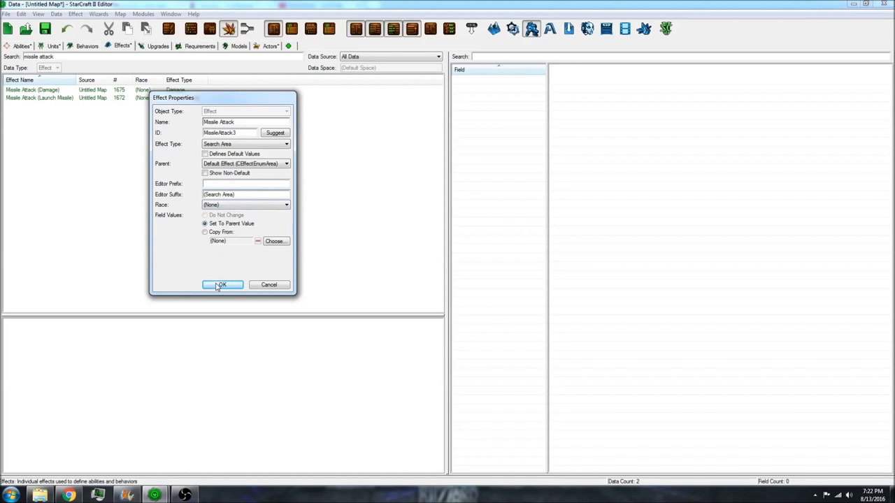
pyautogui.click(222, 286)
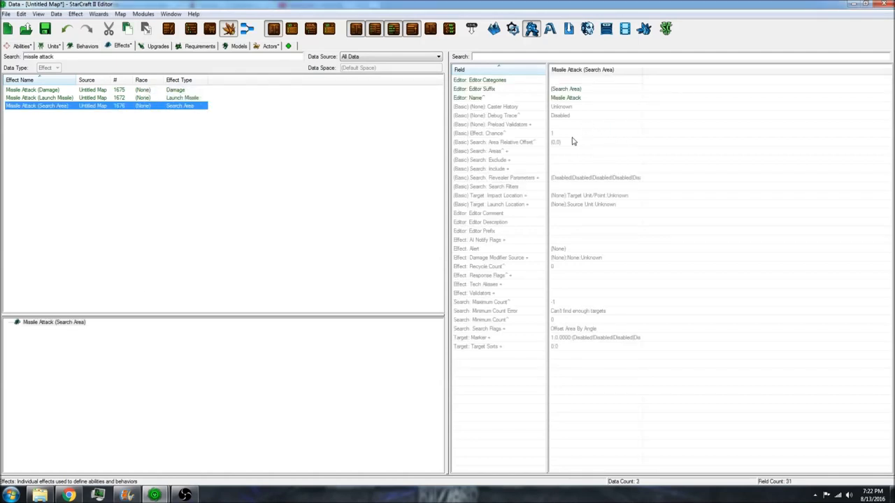
# - Add a search area entry applying Missile Attack (Damage) and confirm the Search: Areas settings
pyautogui.click(492, 151)
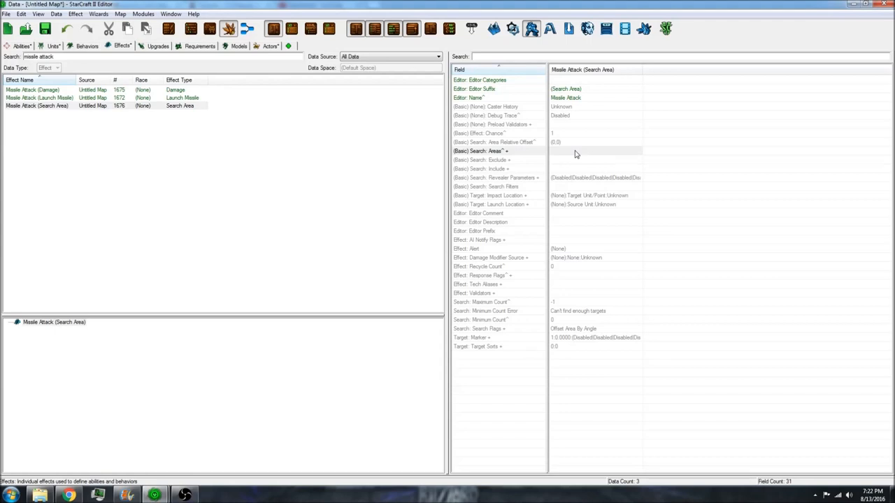
pyautogui.moveTo(417, 162)
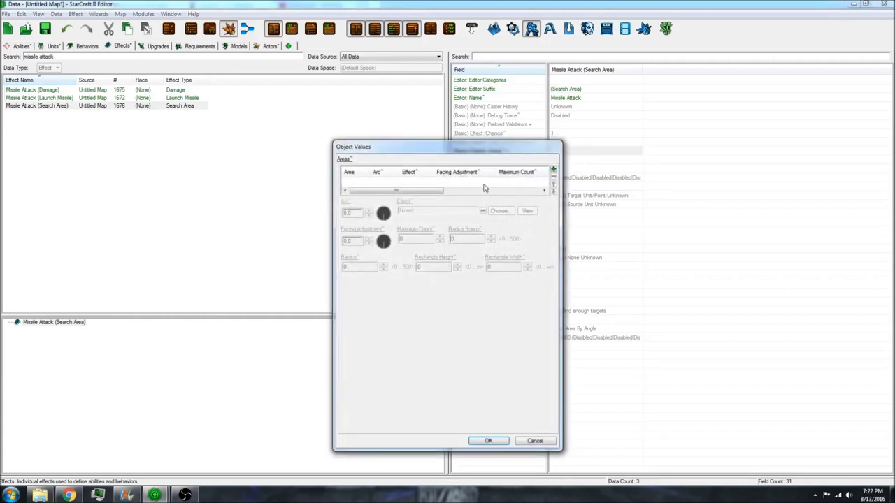
pyautogui.click(554, 172)
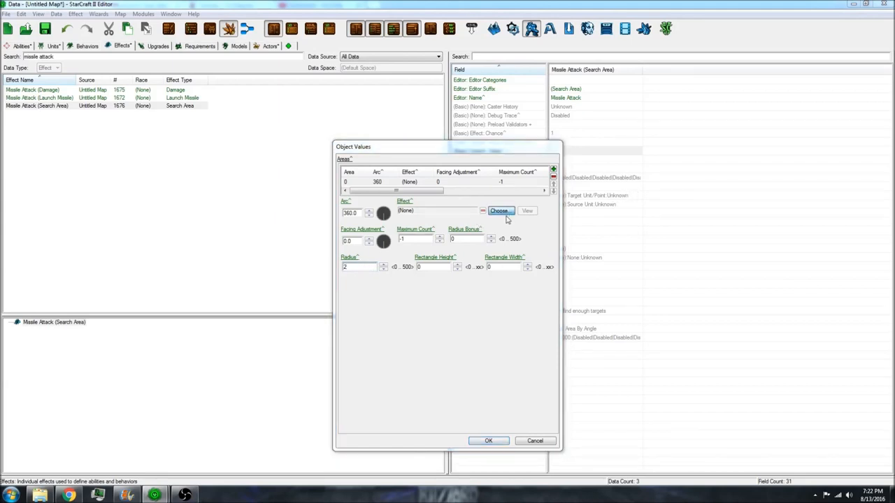
pyautogui.click(500, 211)
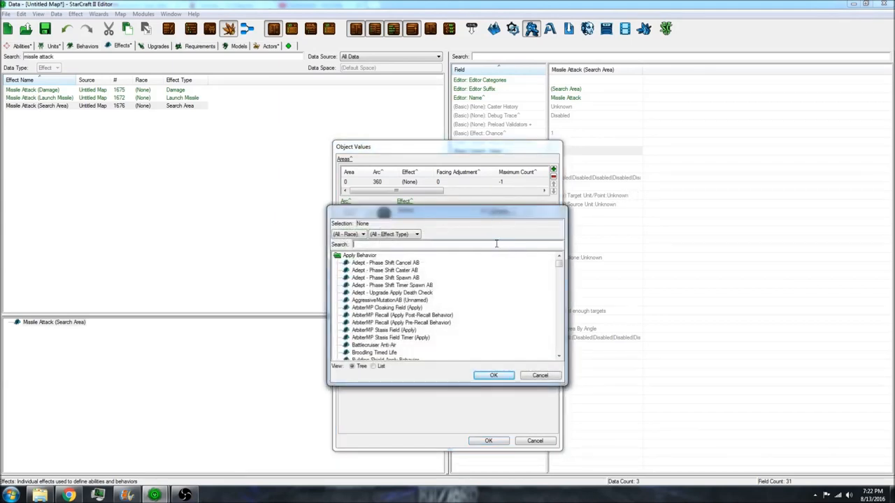
pyautogui.write('missile atta')
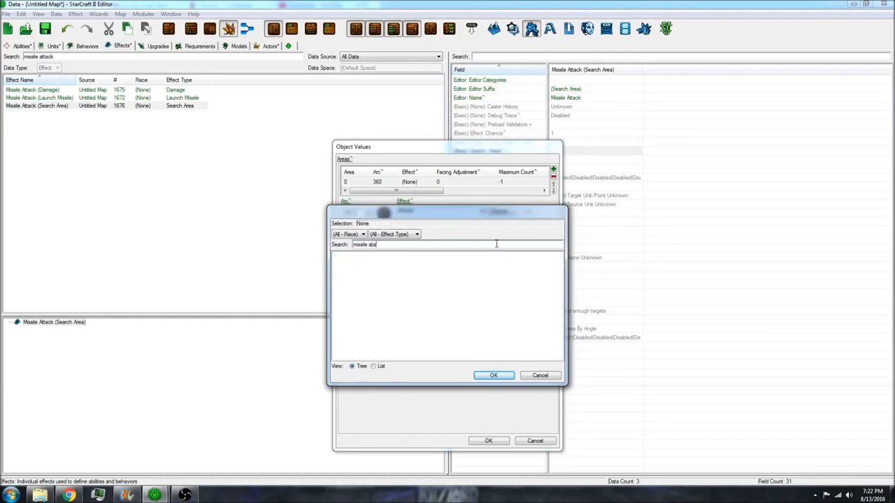
pyautogui.click(376, 263)
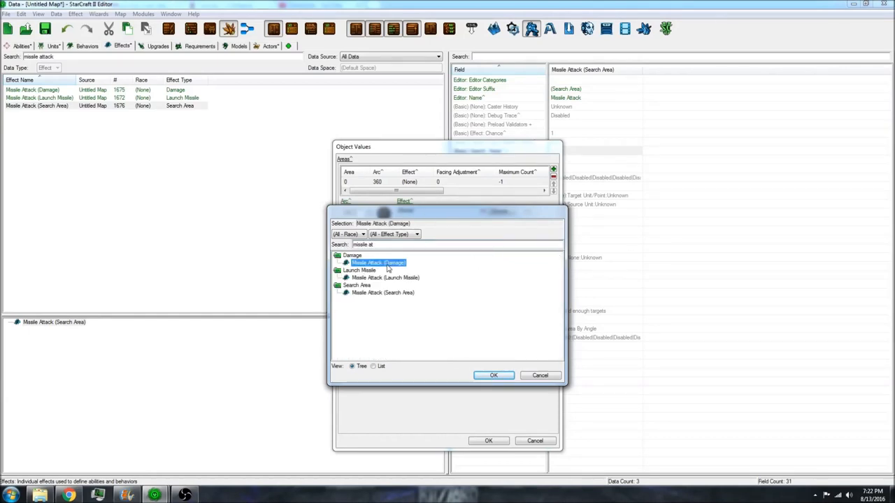
pyautogui.click(493, 375)
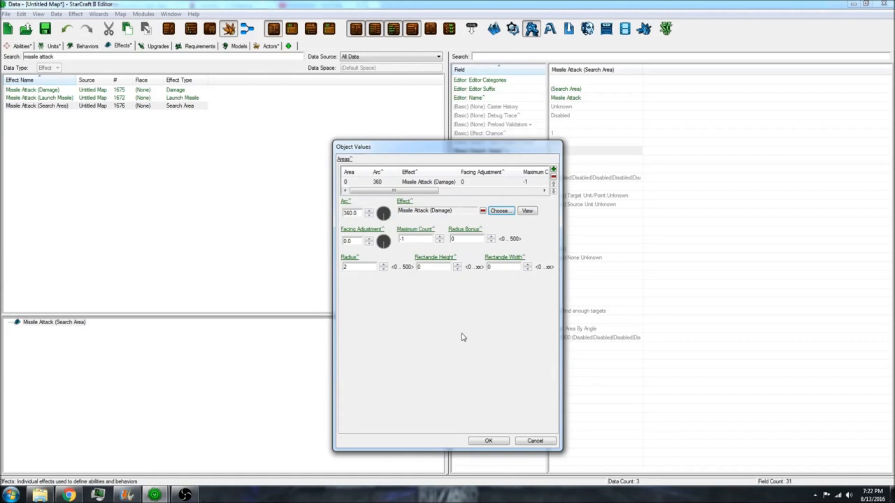
pyautogui.moveTo(503, 266)
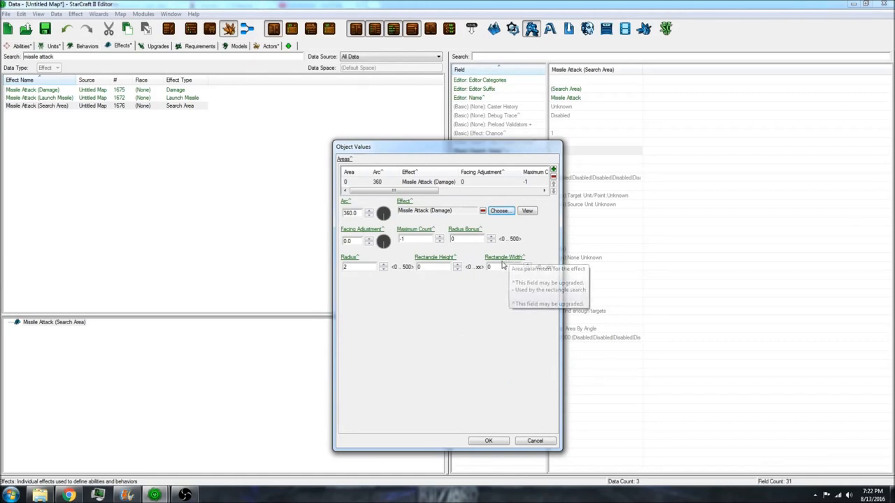
pyautogui.moveTo(470, 204)
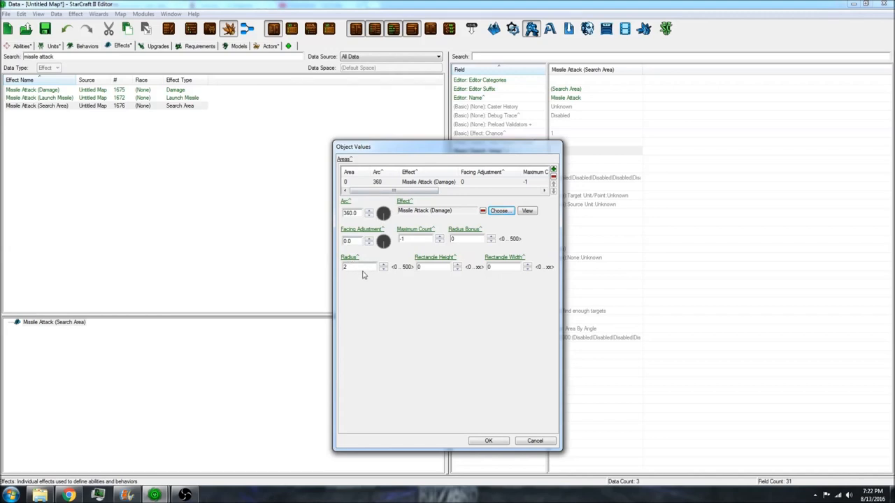
pyautogui.moveTo(364, 268)
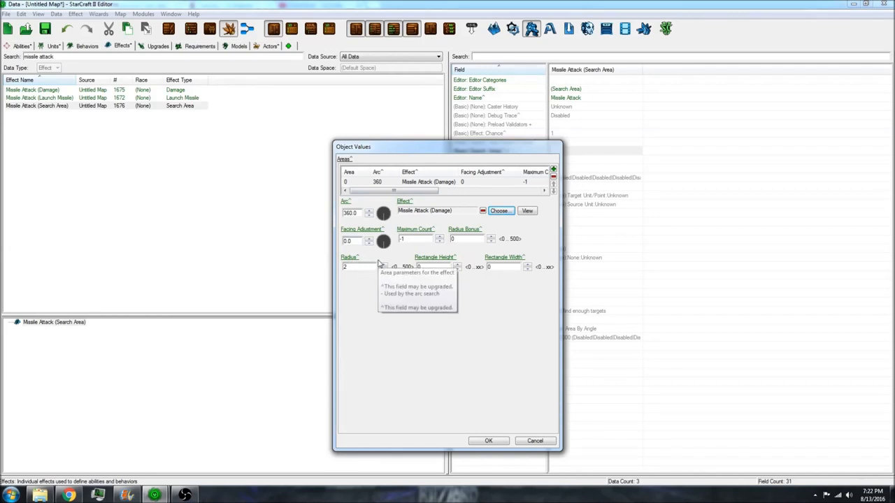
pyautogui.moveTo(388, 300)
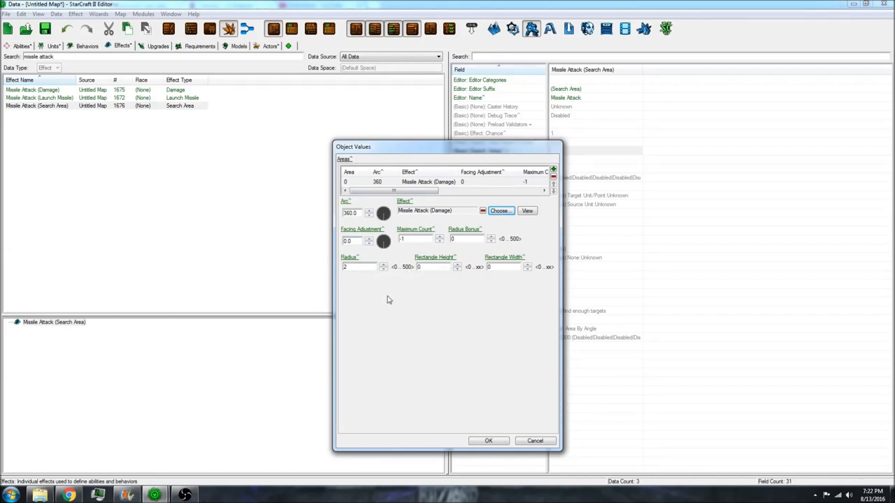
pyautogui.moveTo(446, 218)
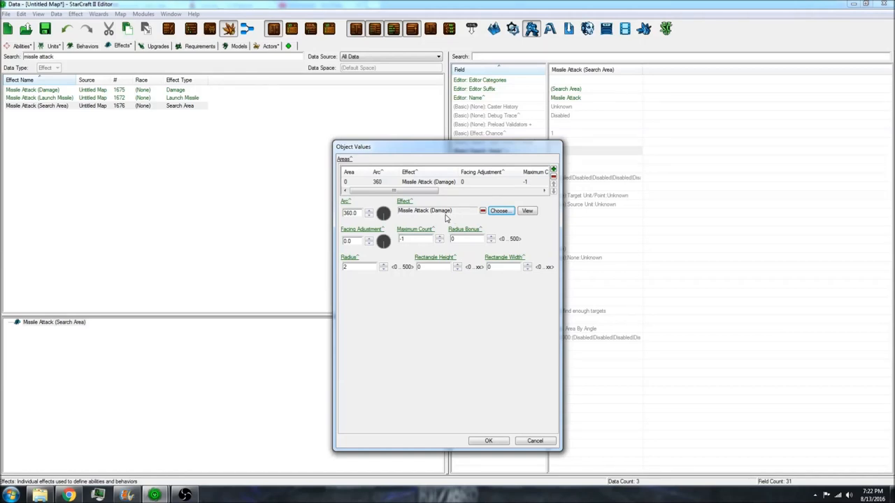
pyautogui.moveTo(481, 450)
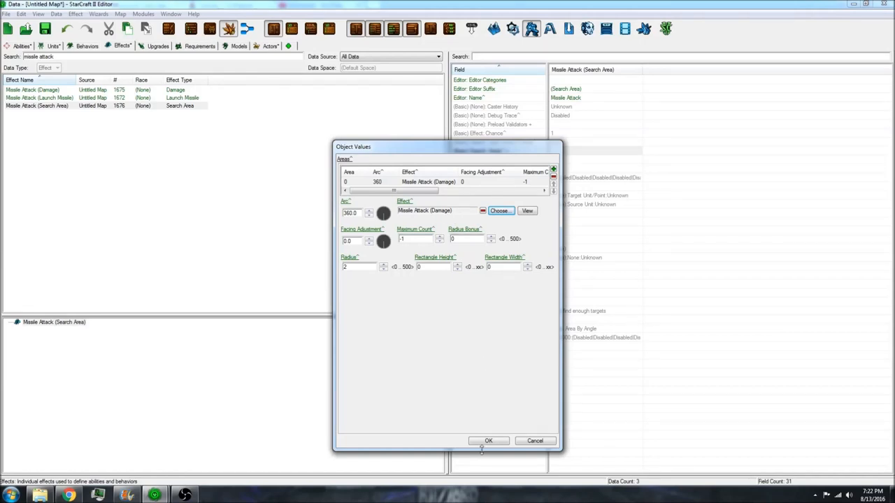
pyautogui.click(488, 441)
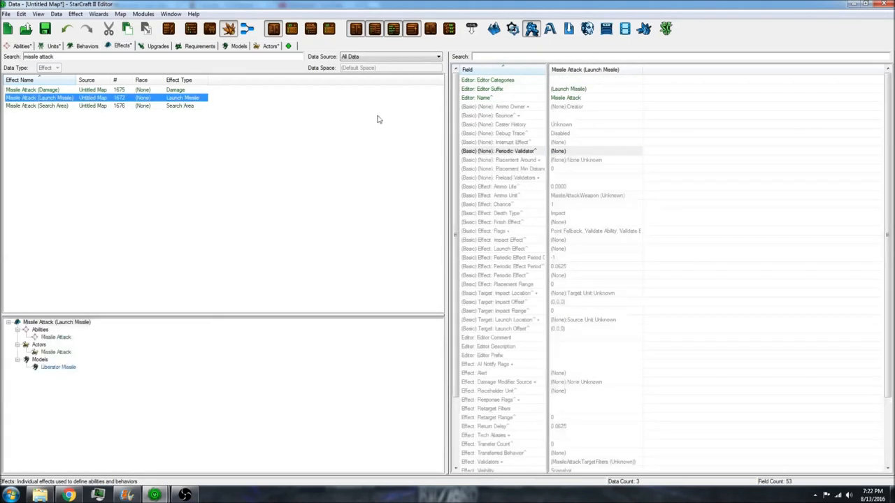
# - Set Missile Attack (Search Area) as the launch missile's impact effect and return to Abilities
pyautogui.scroll(-3)
pyautogui.write('missile at')
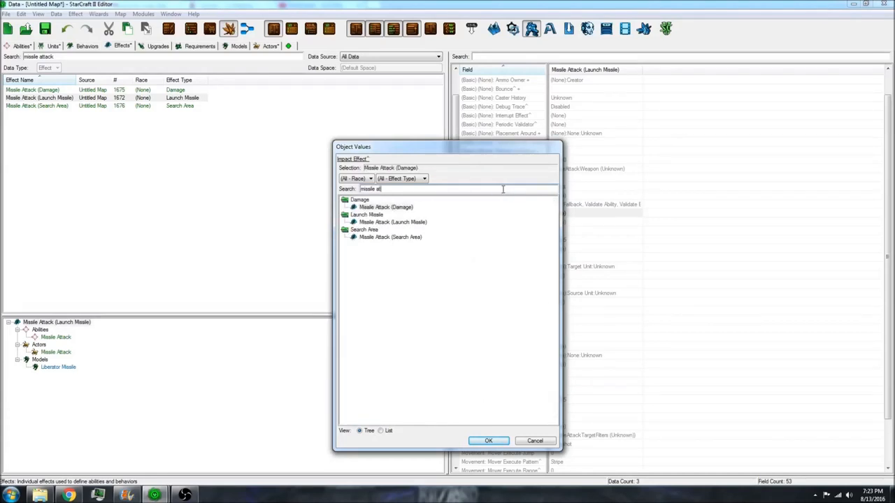
pyautogui.click(389, 238)
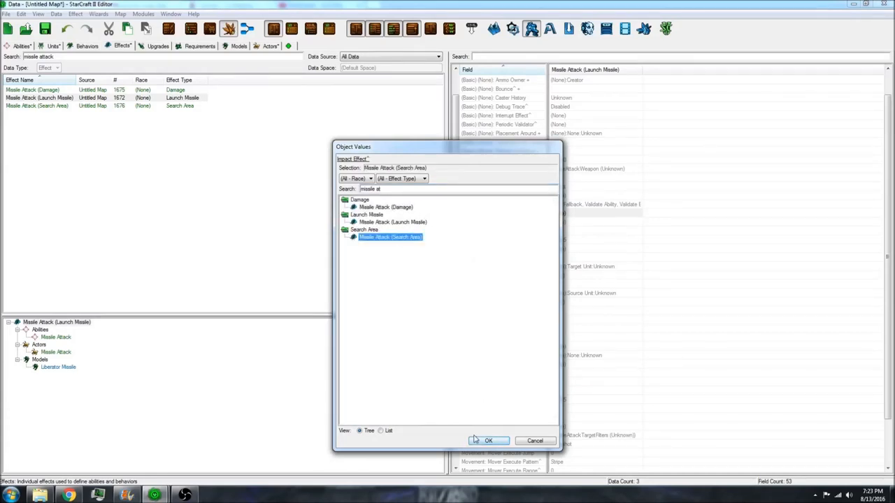
pyautogui.click(488, 441)
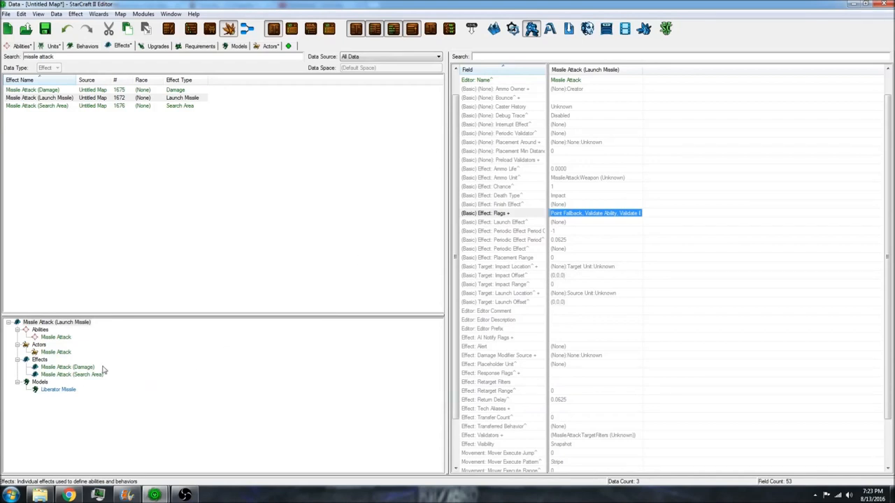
pyautogui.moveTo(116, 159)
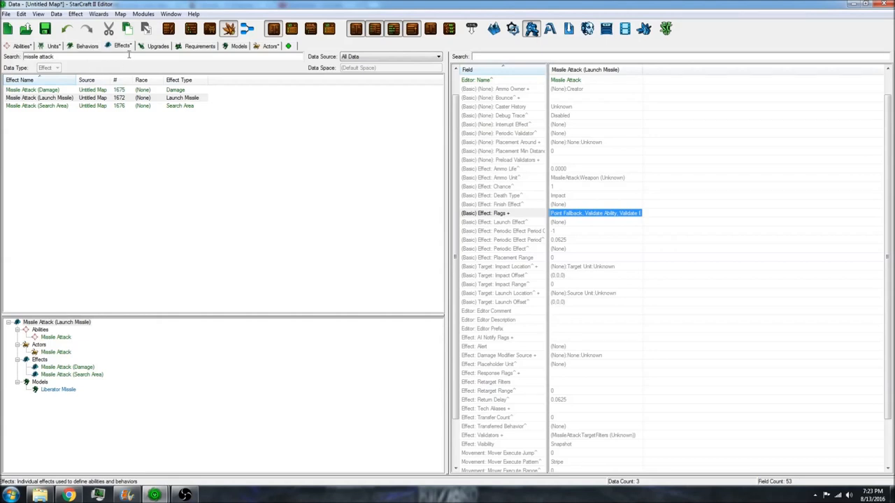
pyautogui.click(21, 44)
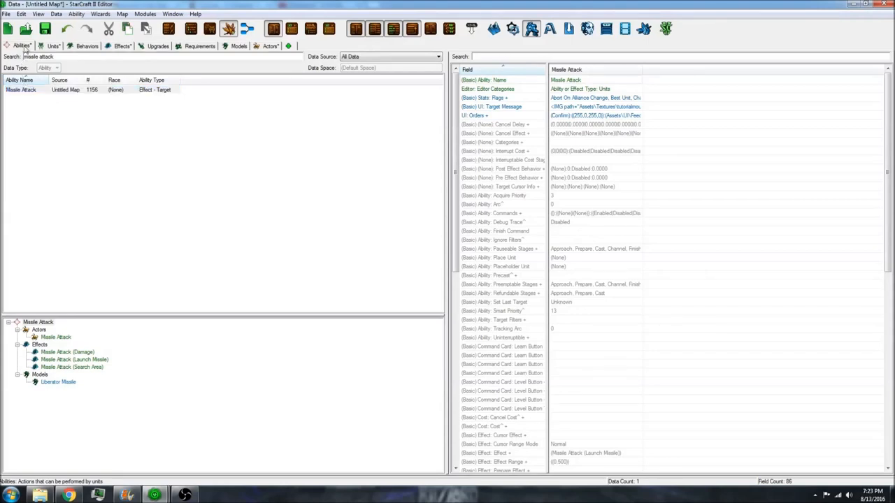
# - Edit the Missile Attack ability's Energy vital cost in the Cost field and confirm it
pyautogui.scroll(-3)
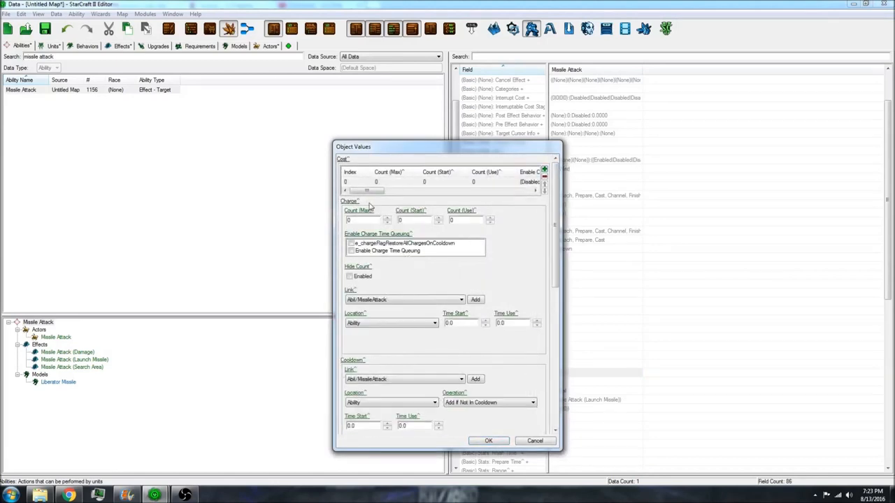
pyautogui.scroll(-3)
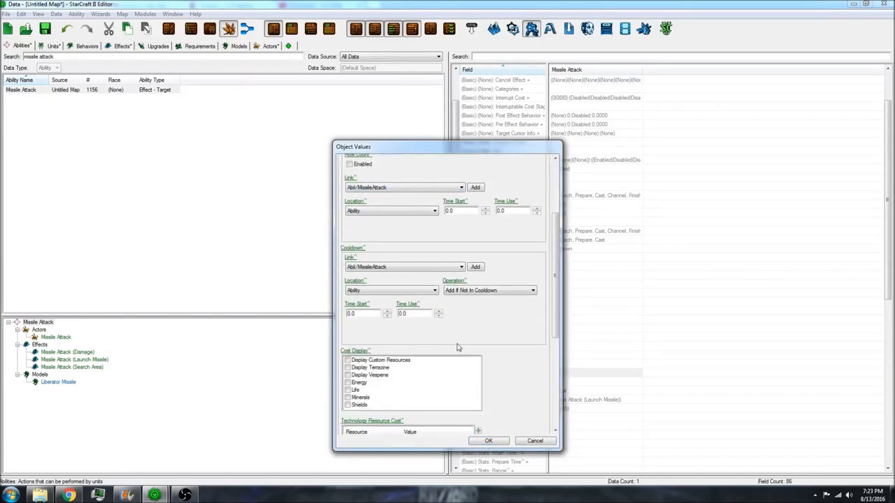
pyautogui.scroll(-3)
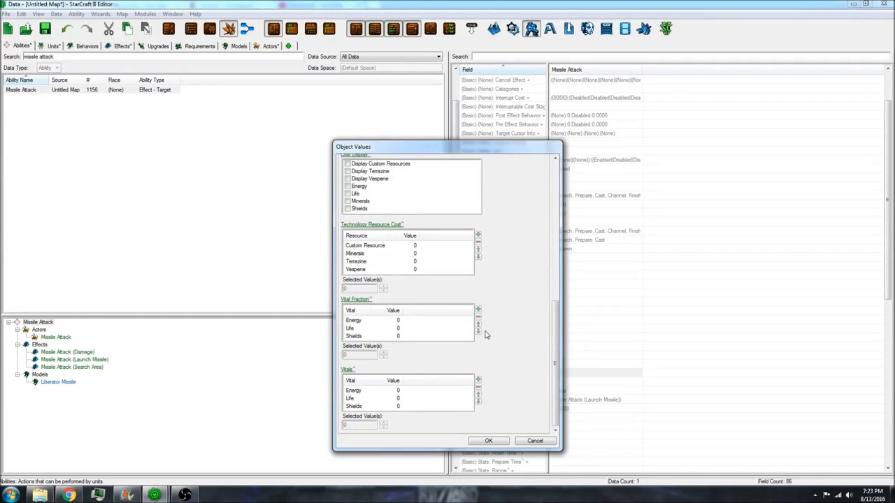
pyautogui.moveTo(478, 329)
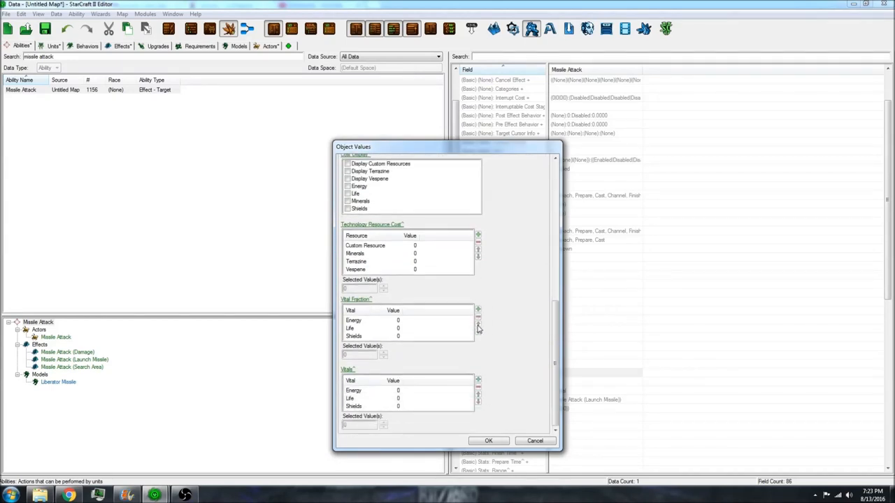
pyautogui.click(353, 399)
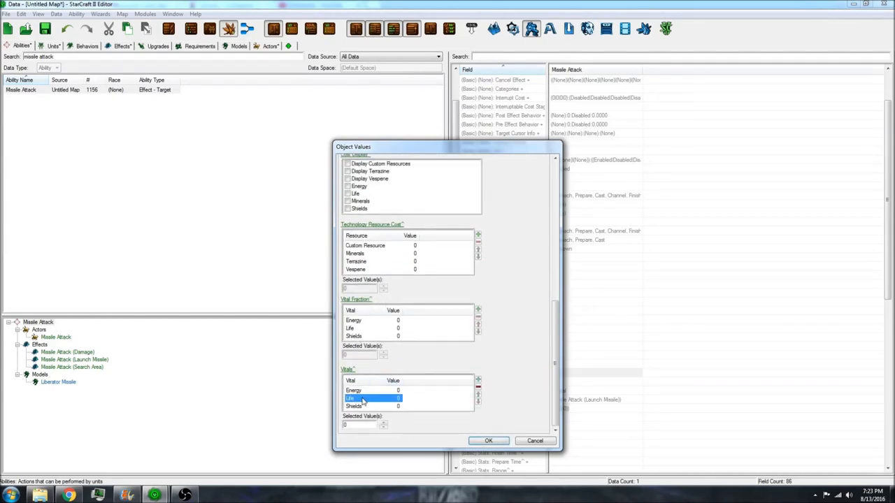
pyautogui.click(357, 390)
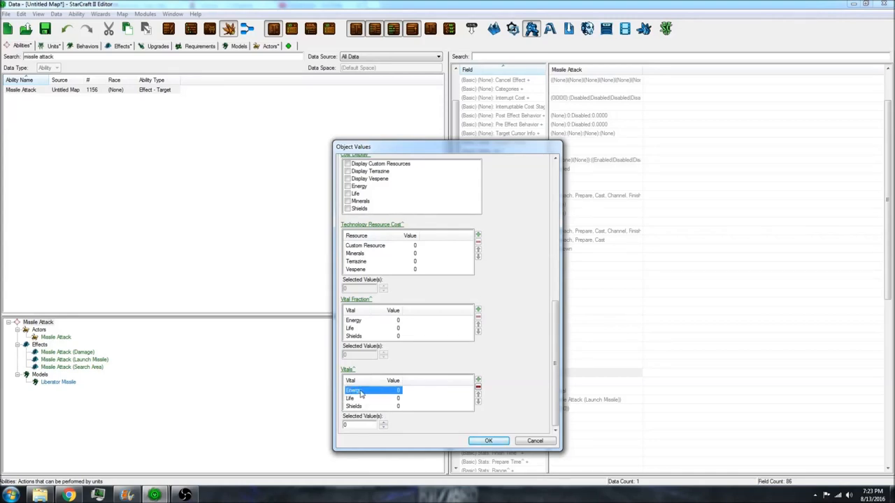
pyautogui.scroll(3)
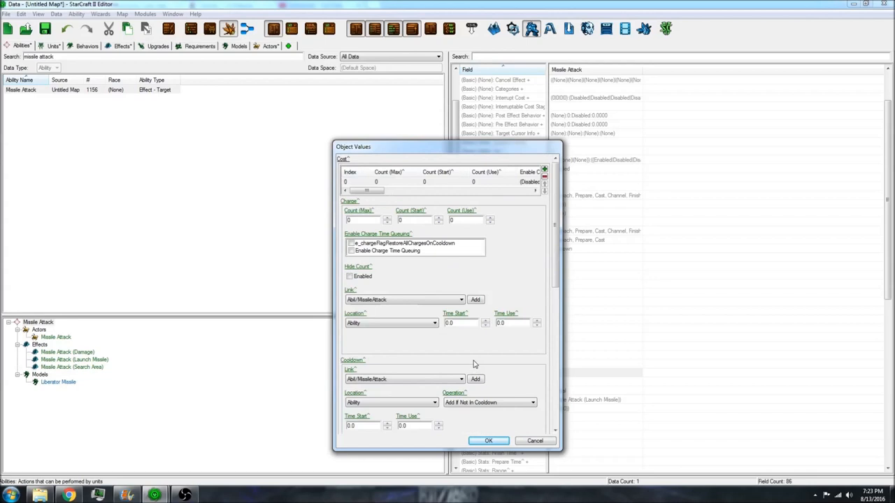
pyautogui.click(488, 440)
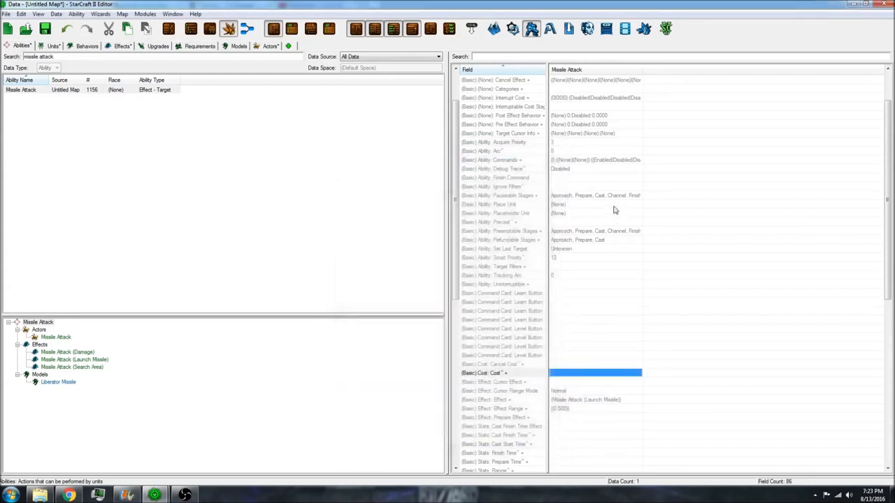
pyautogui.moveTo(64, 381)
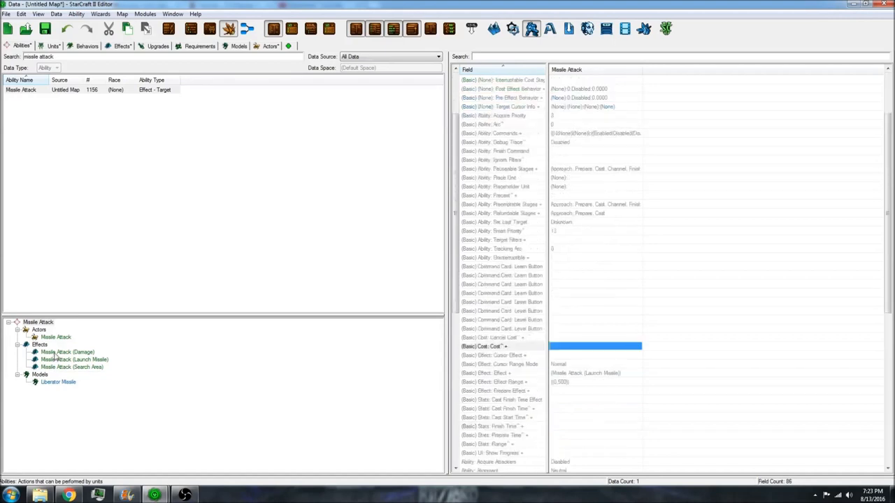
# - Switch to the Units data listing the missile units
pyautogui.scroll(3)
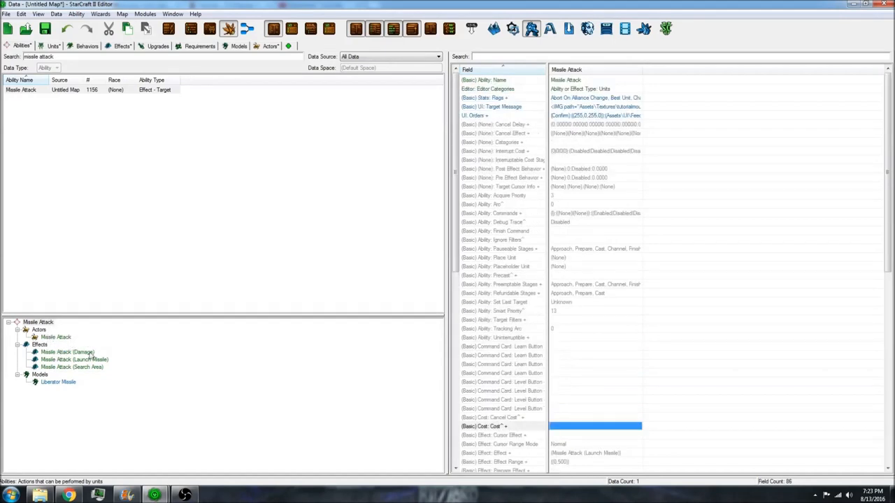
pyautogui.click(51, 45)
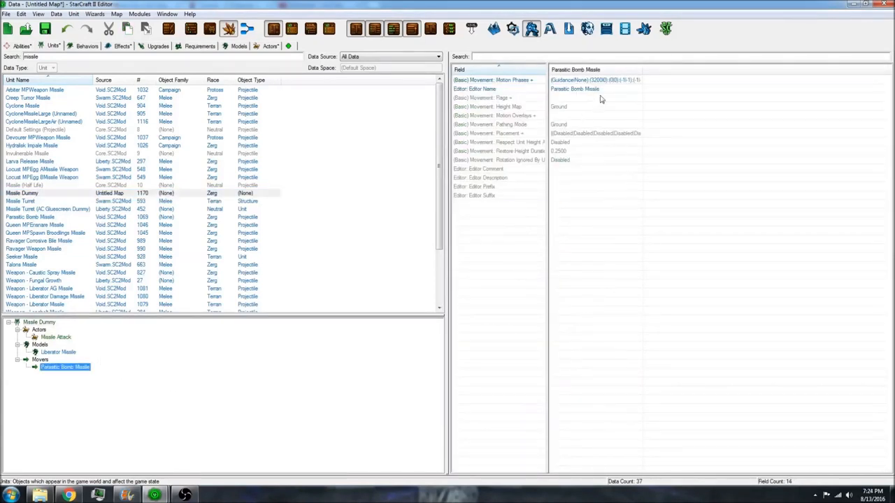
# - Review the Parasitic Bomb Missile mover's editor name and scroll through its motion phases
pyautogui.doubleClick(575, 89)
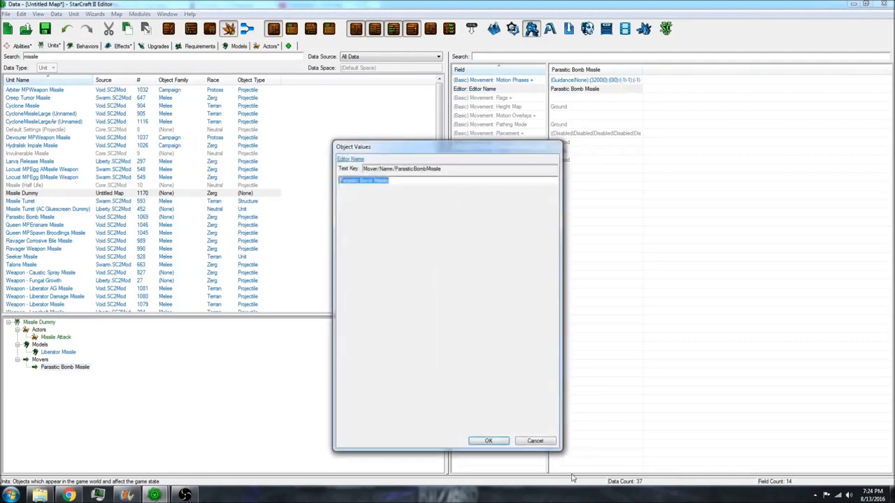
pyautogui.click(488, 440)
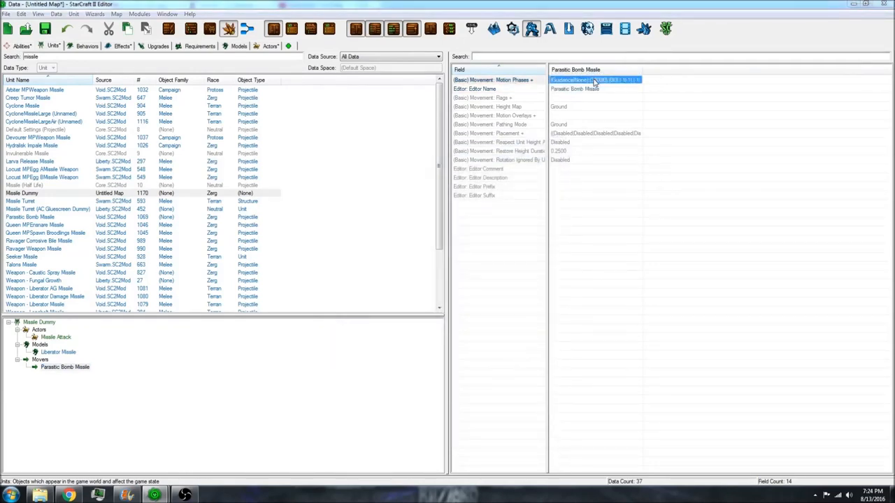
pyautogui.doubleClick(595, 78)
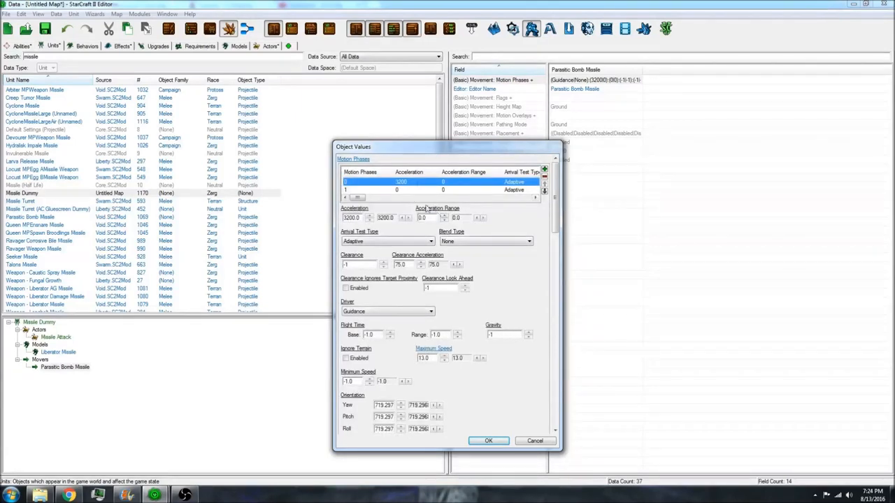
pyautogui.moveTo(509, 279)
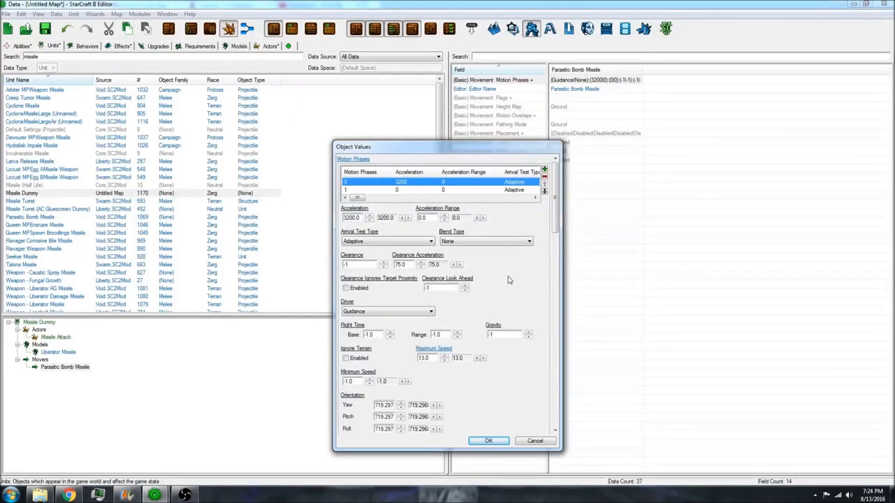
pyautogui.scroll(-3)
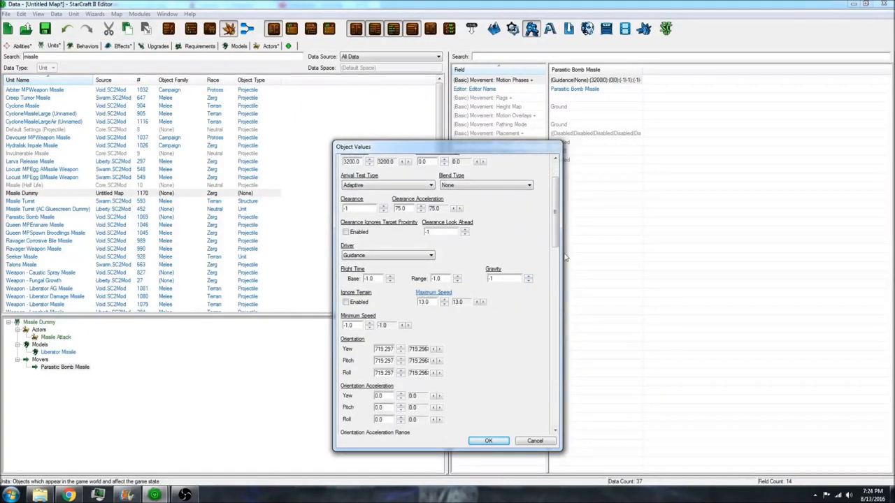
pyautogui.scroll(-3)
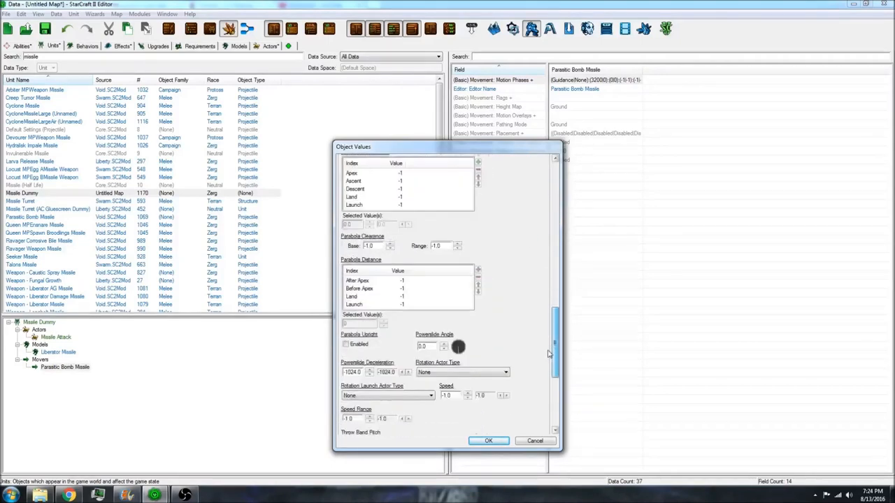
pyautogui.scroll(-3)
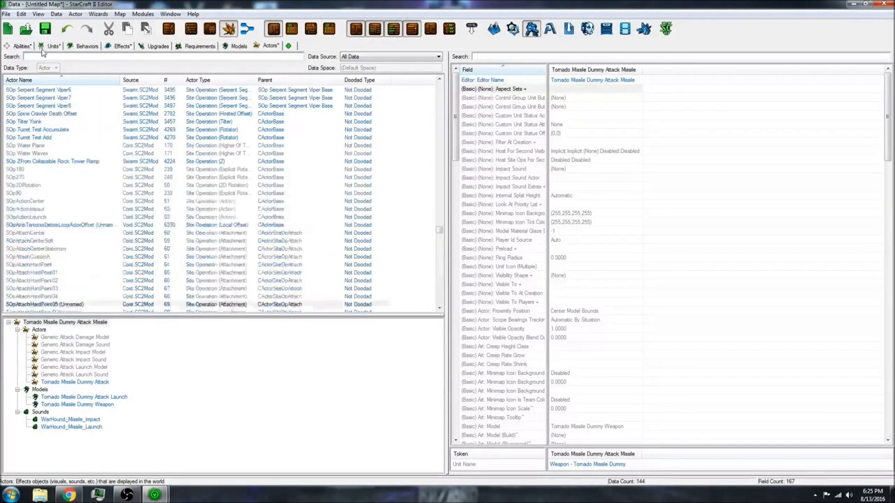
# - Add the Missile Attack ability to the Larva unit's ability list, searching 'missi'
pyautogui.click(21, 45)
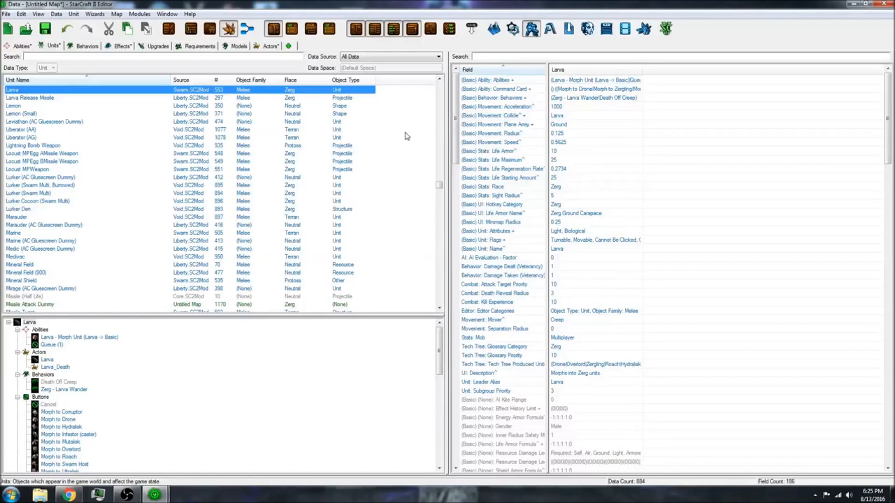
pyautogui.click(596, 89)
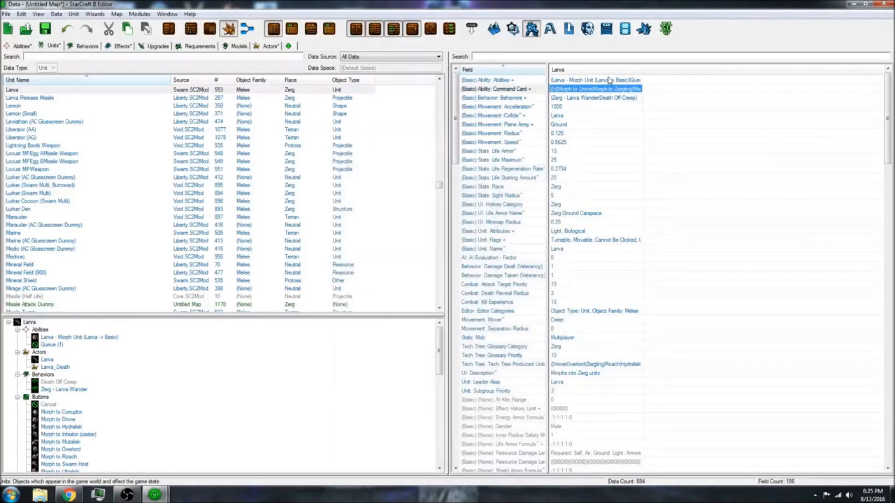
pyautogui.doubleClick(489, 80)
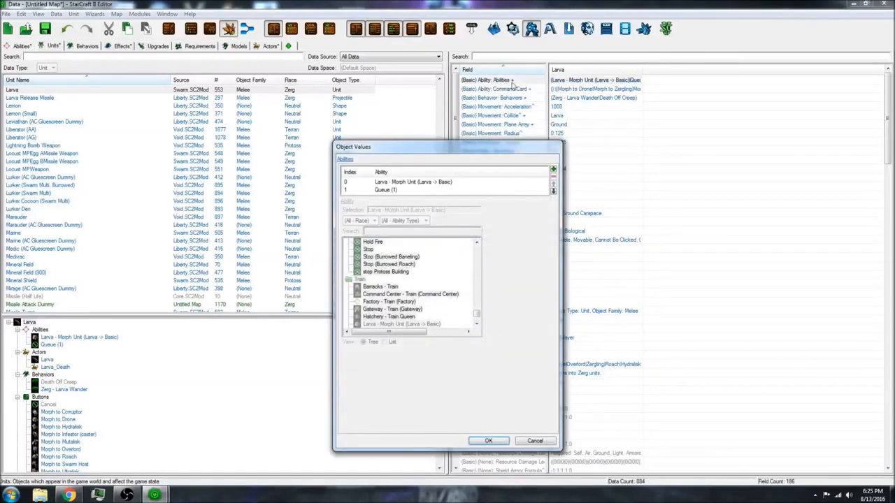
pyautogui.click(554, 169)
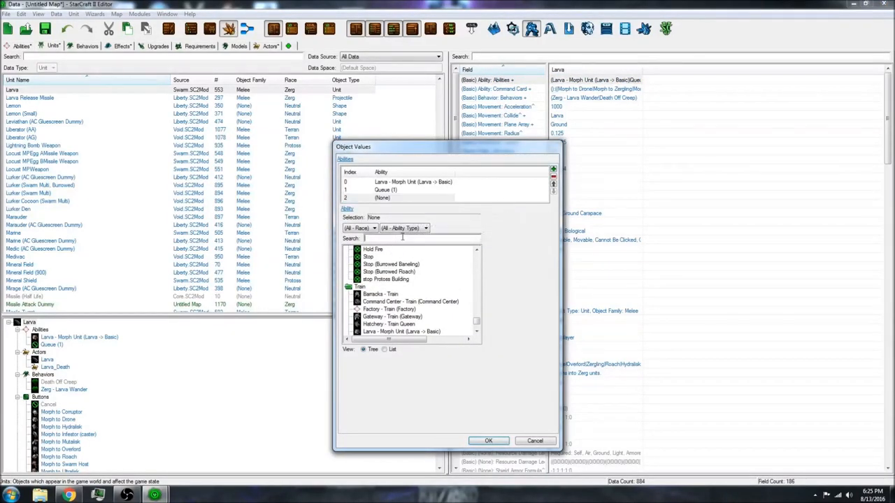
pyautogui.write('missi')
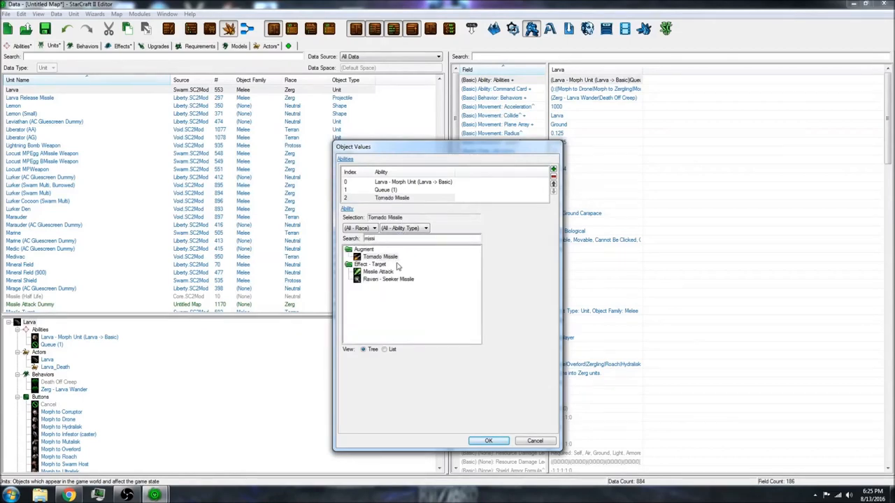
pyautogui.click(488, 440)
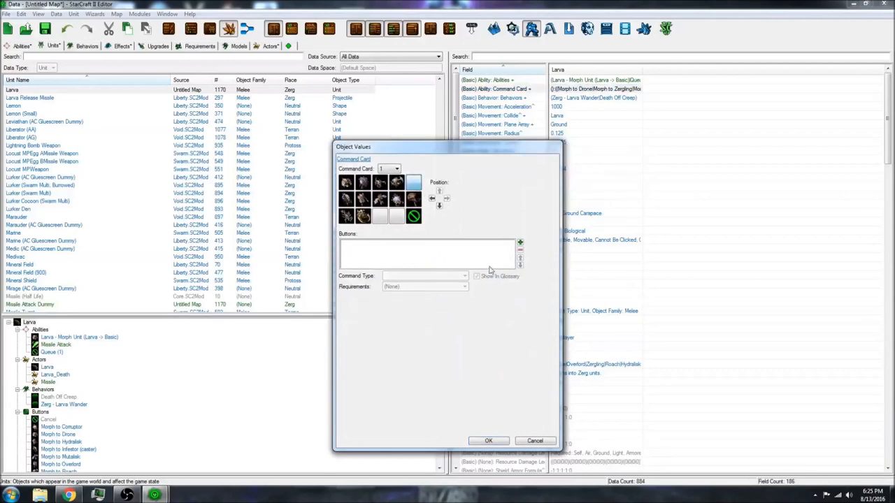
# - Review the Larva's Command Card dialog and cancel it without adding buttons
pyautogui.click(520, 243)
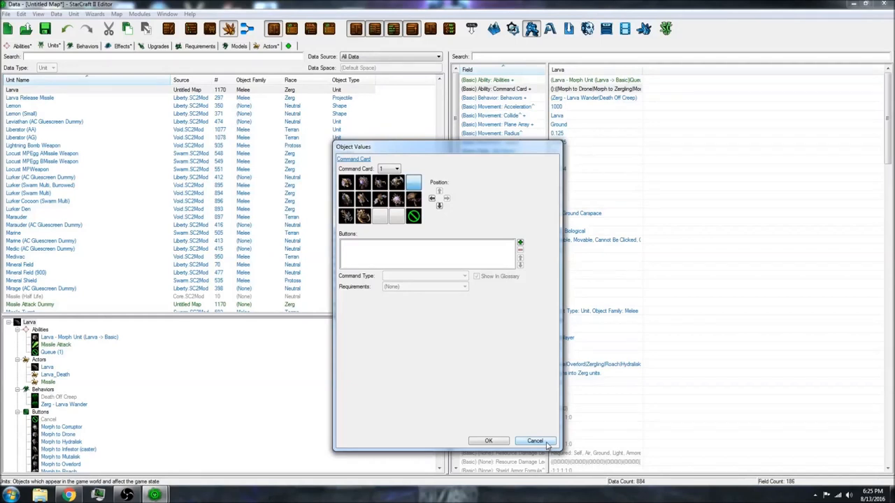
pyautogui.click(534, 442)
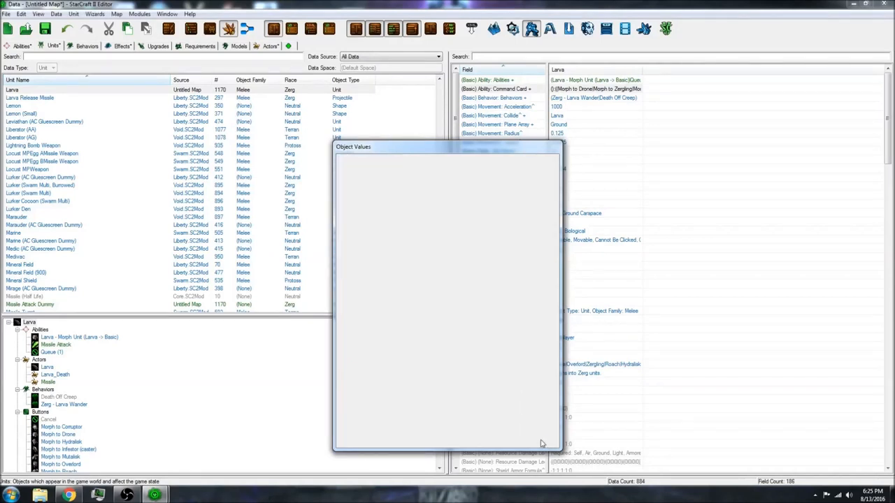